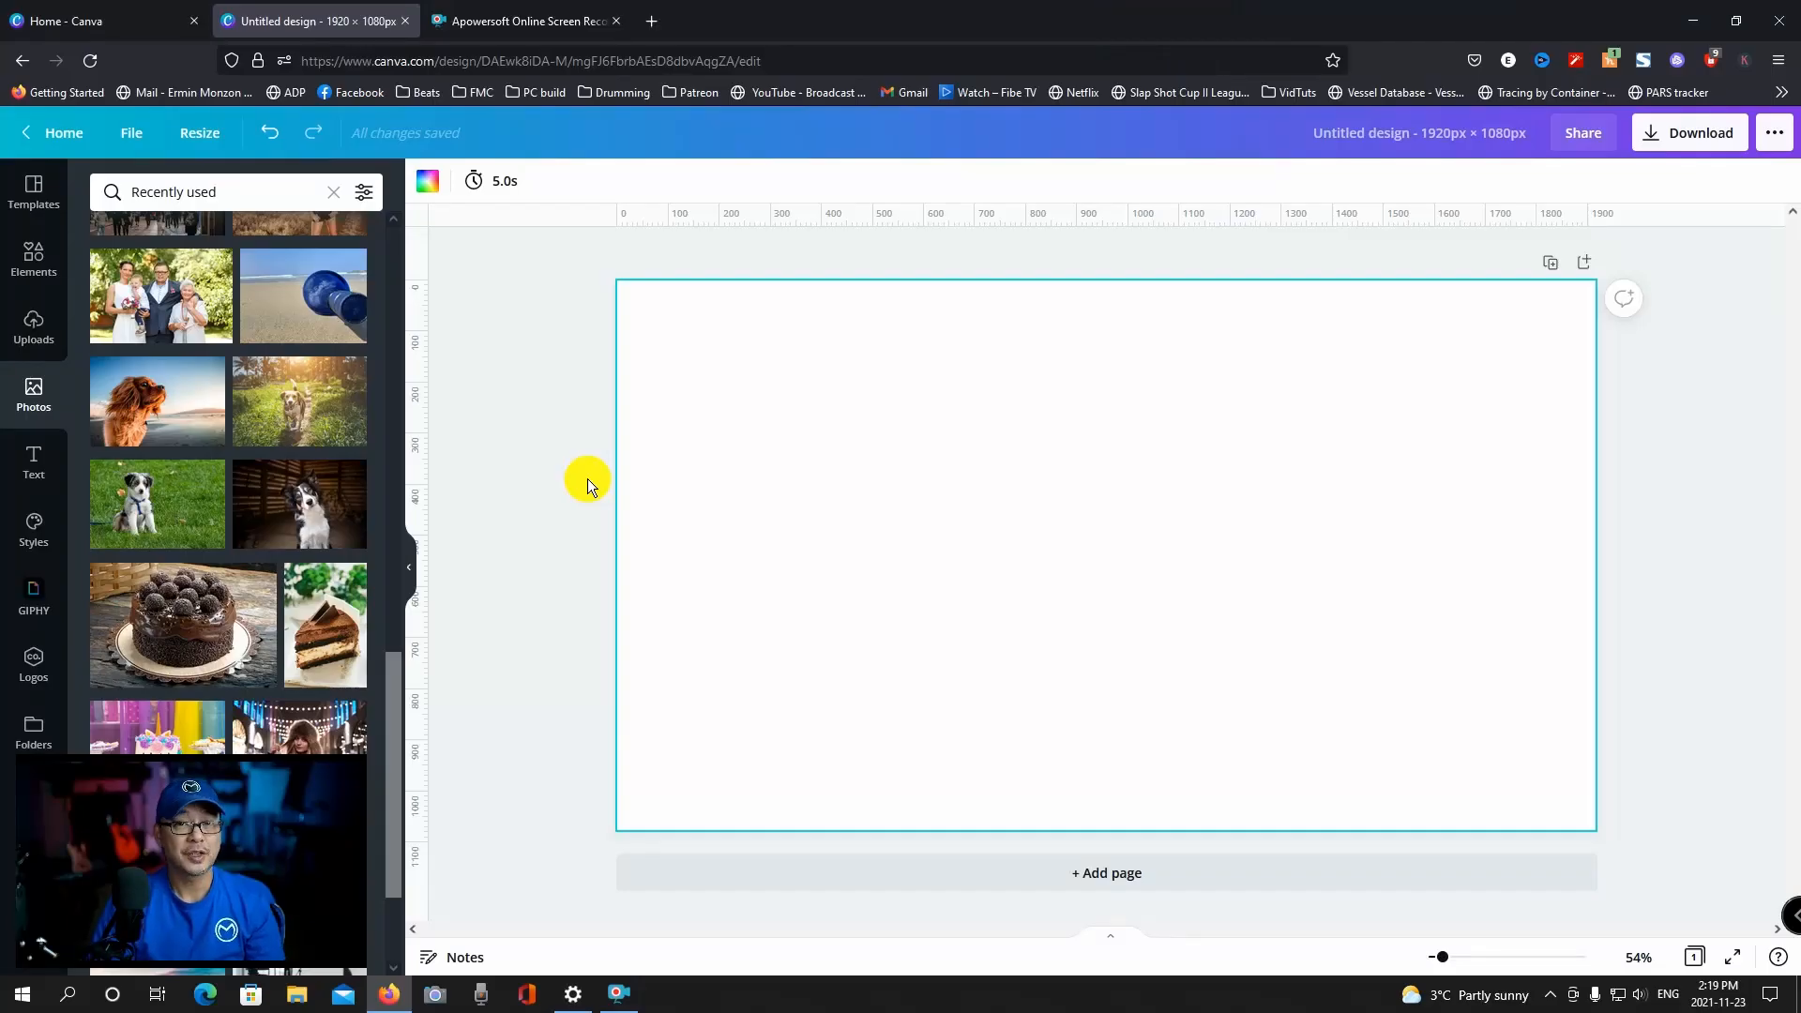
{"action": "mouse_move", "coordinate": [349, 377]}
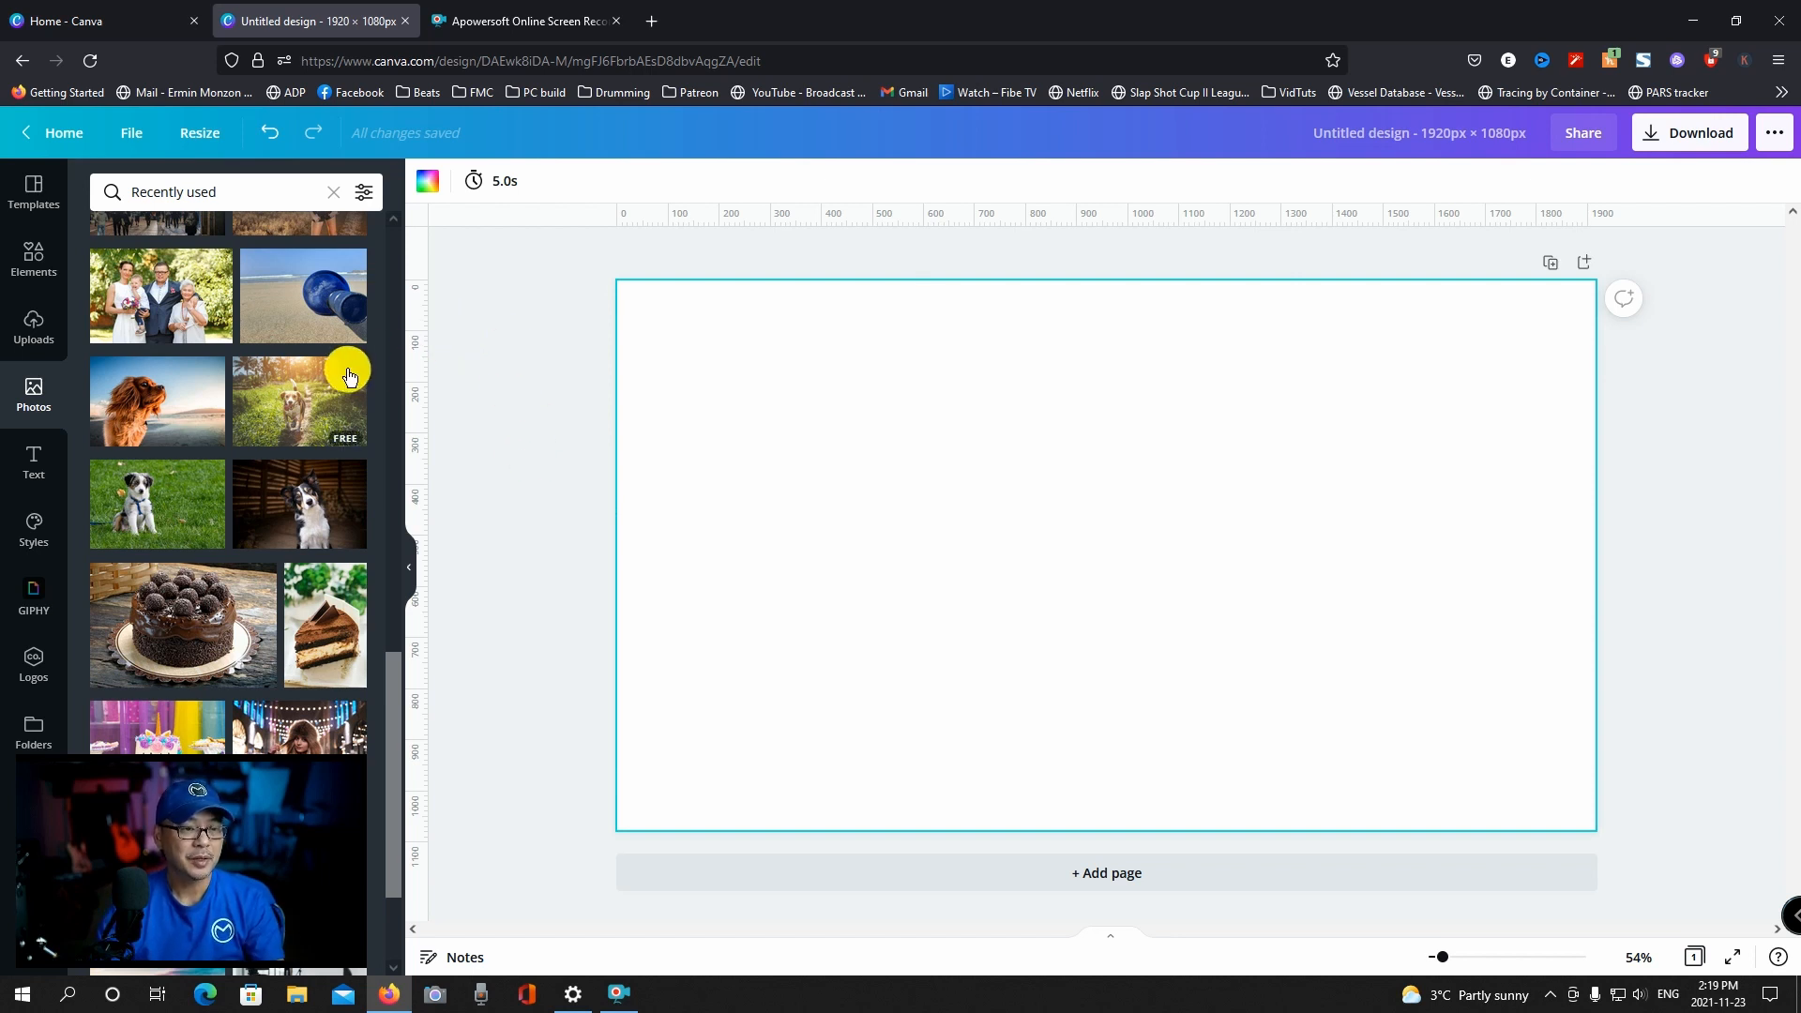
Step: Add the running beagle photo to the page and bring up its Edit image effects
{"action": "left_click", "coordinate": [300, 401]}
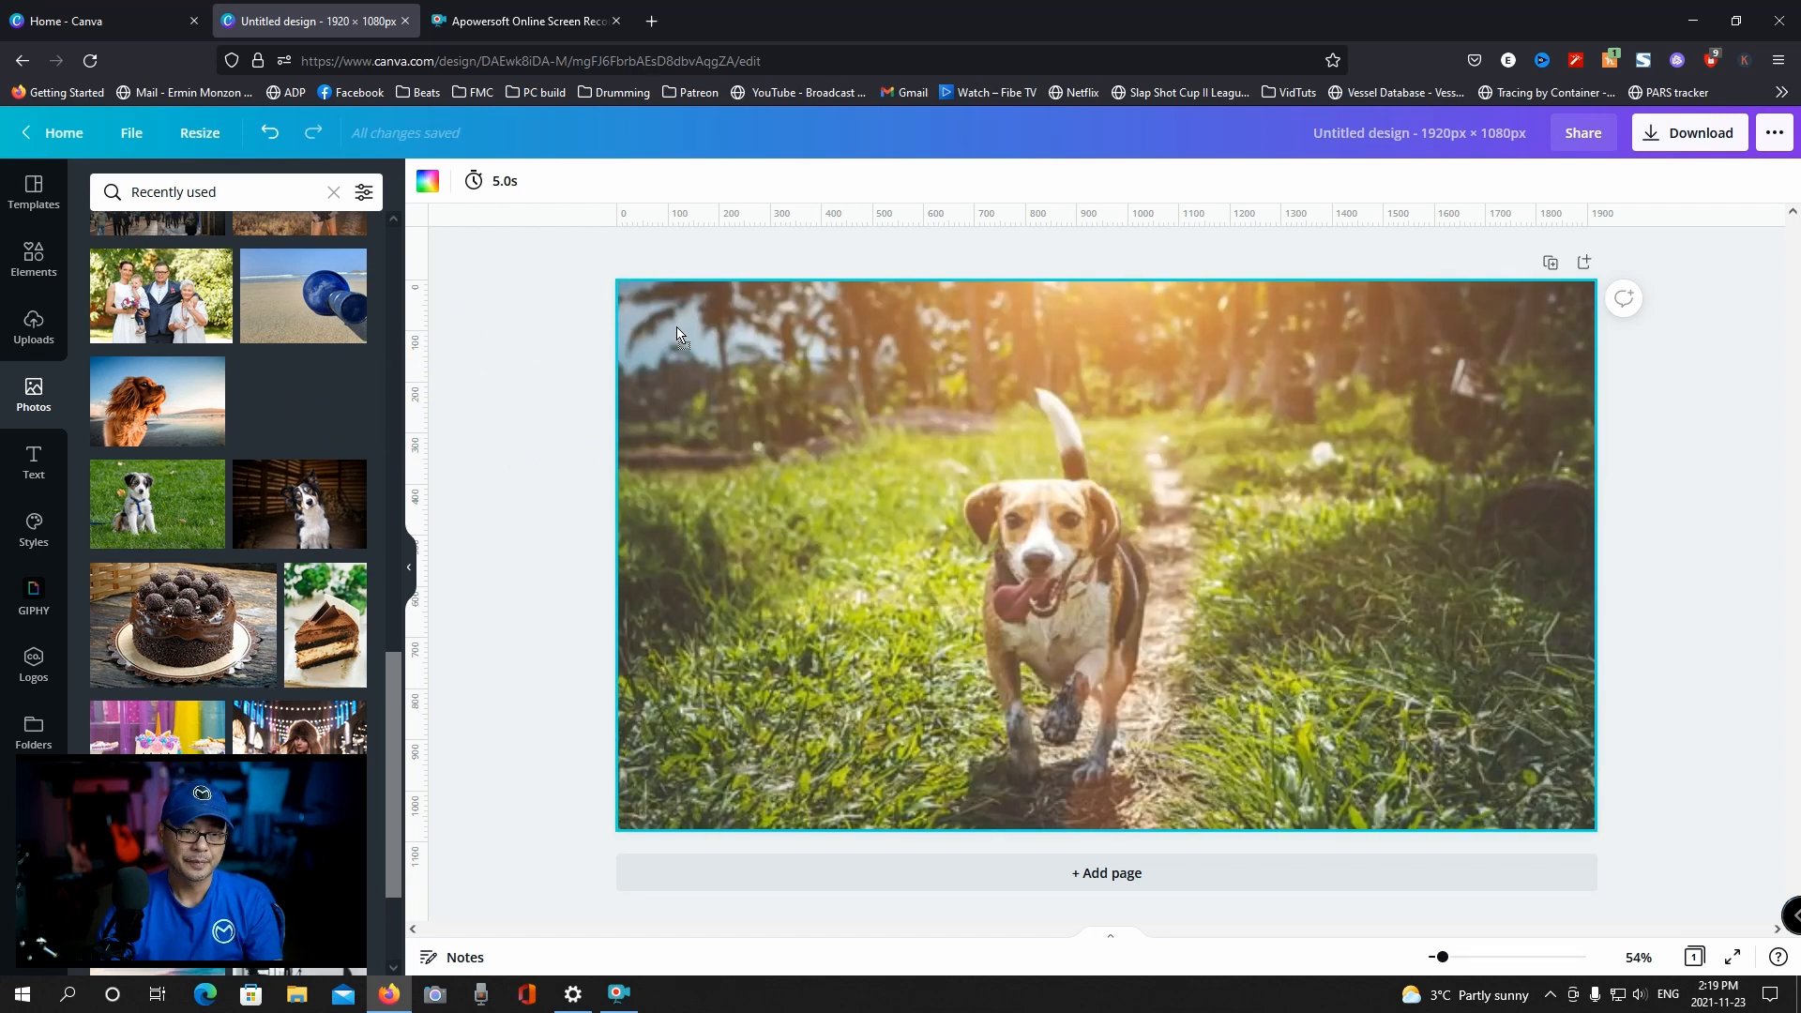
{"action": "left_click", "coordinate": [679, 439]}
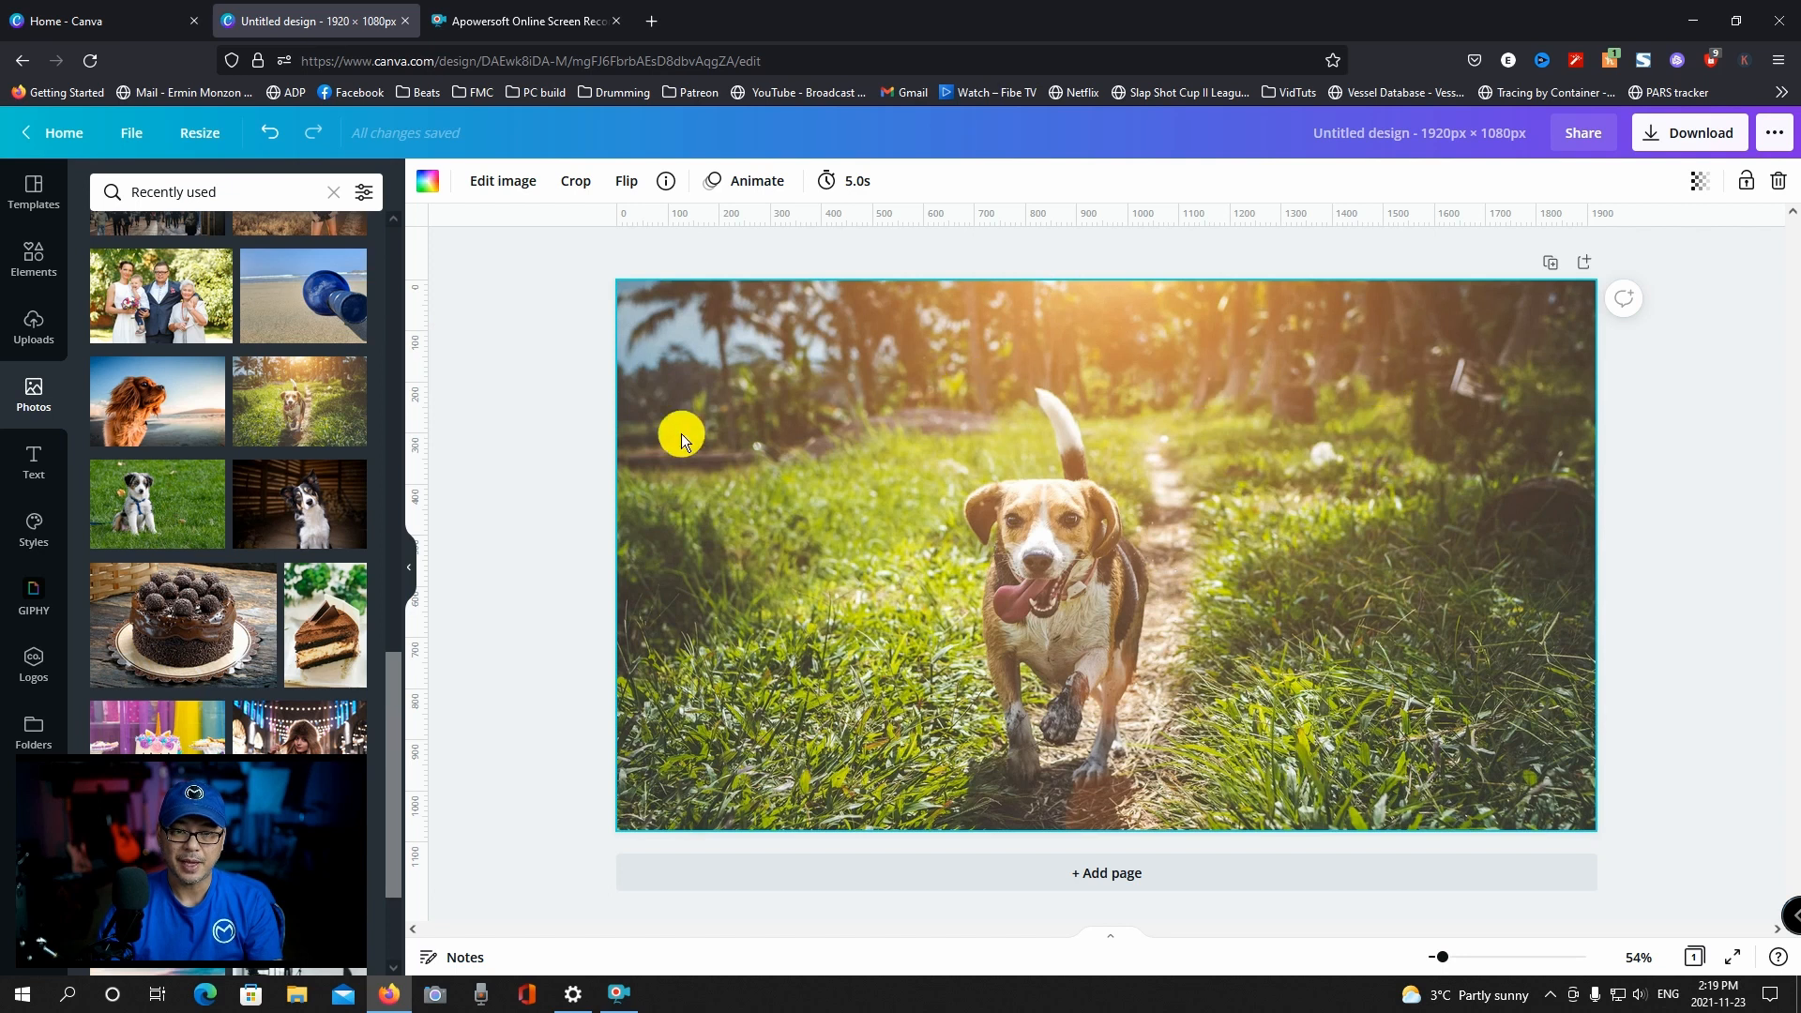
{"action": "mouse_move", "coordinate": [1035, 390]}
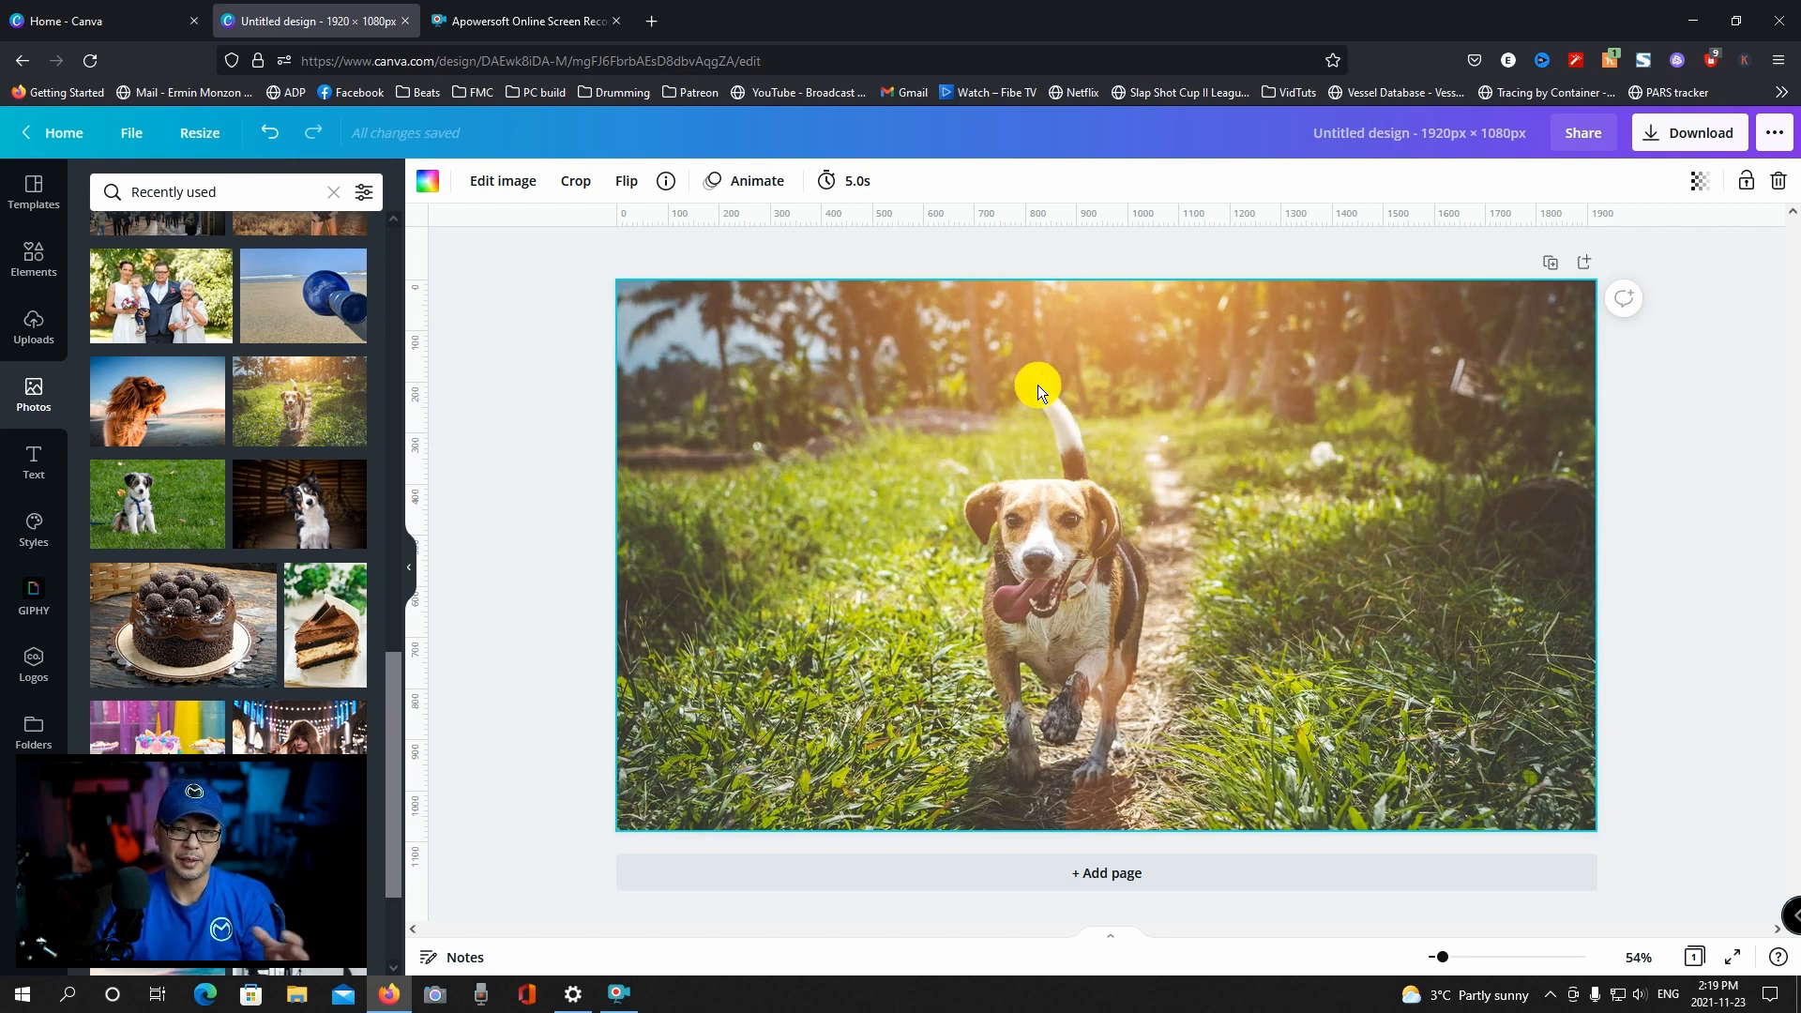
{"action": "mouse_move", "coordinate": [805, 452]}
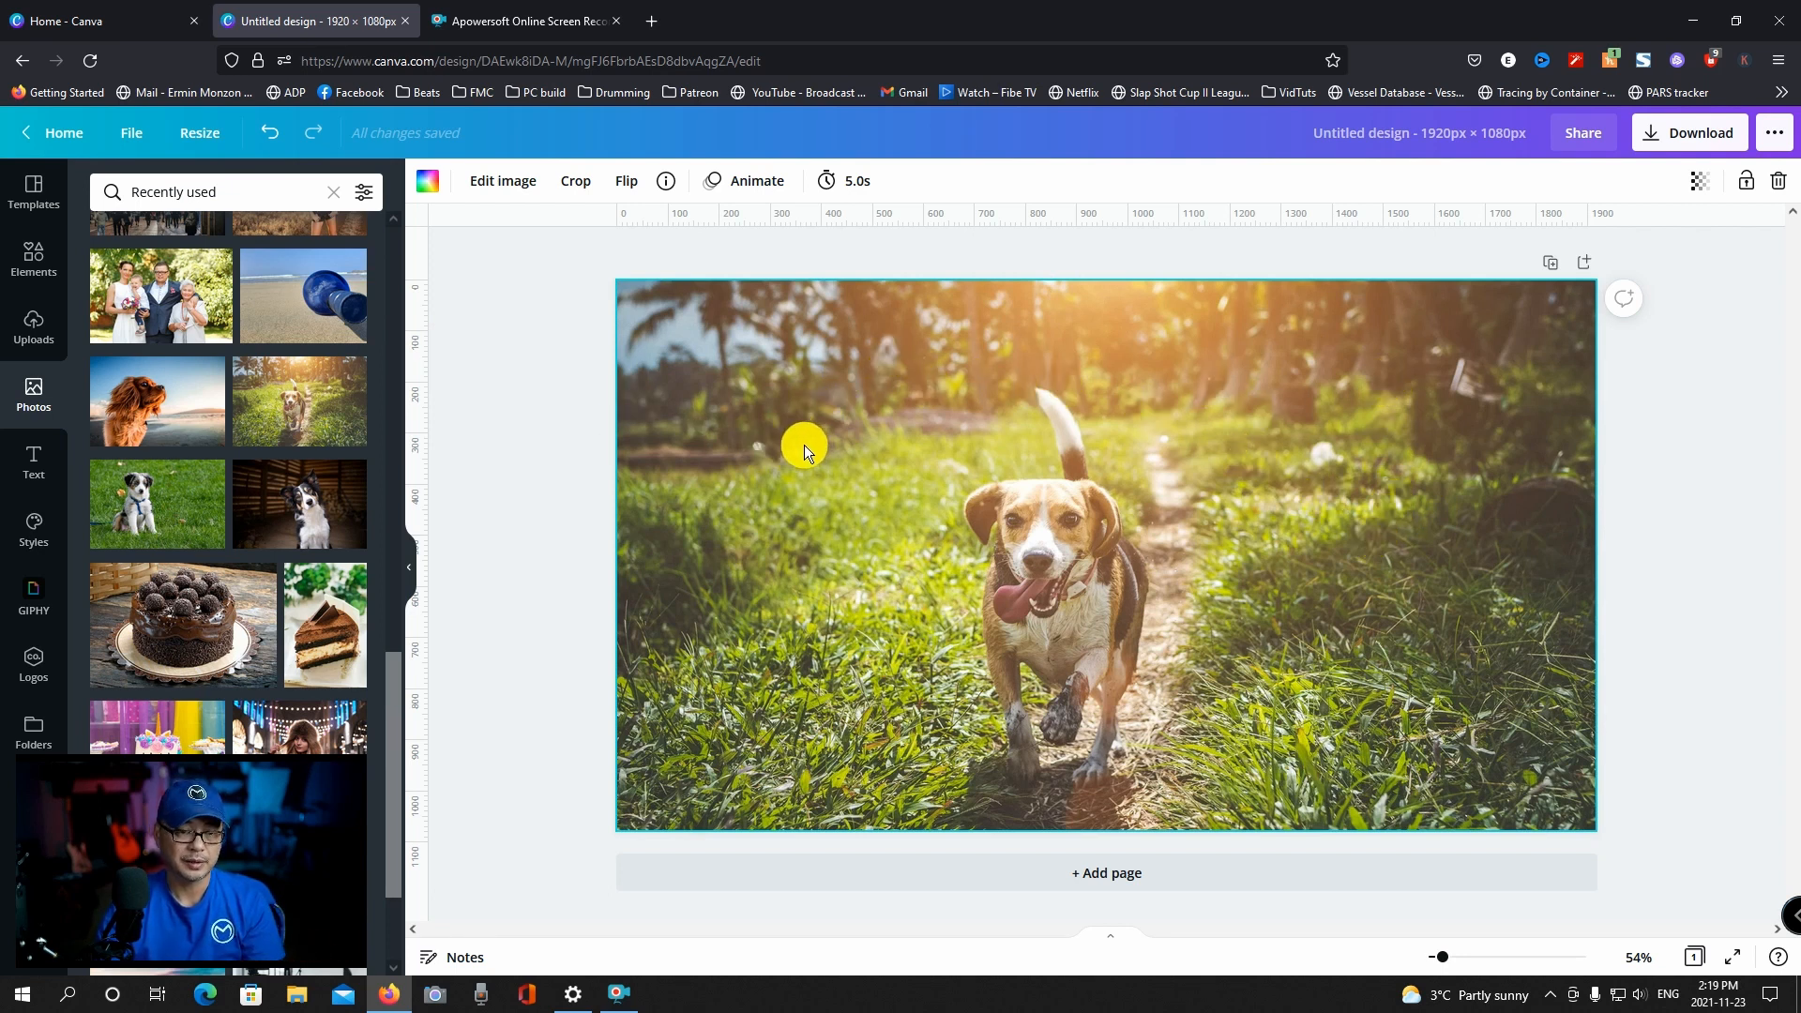
{"action": "left_click", "coordinate": [502, 180]}
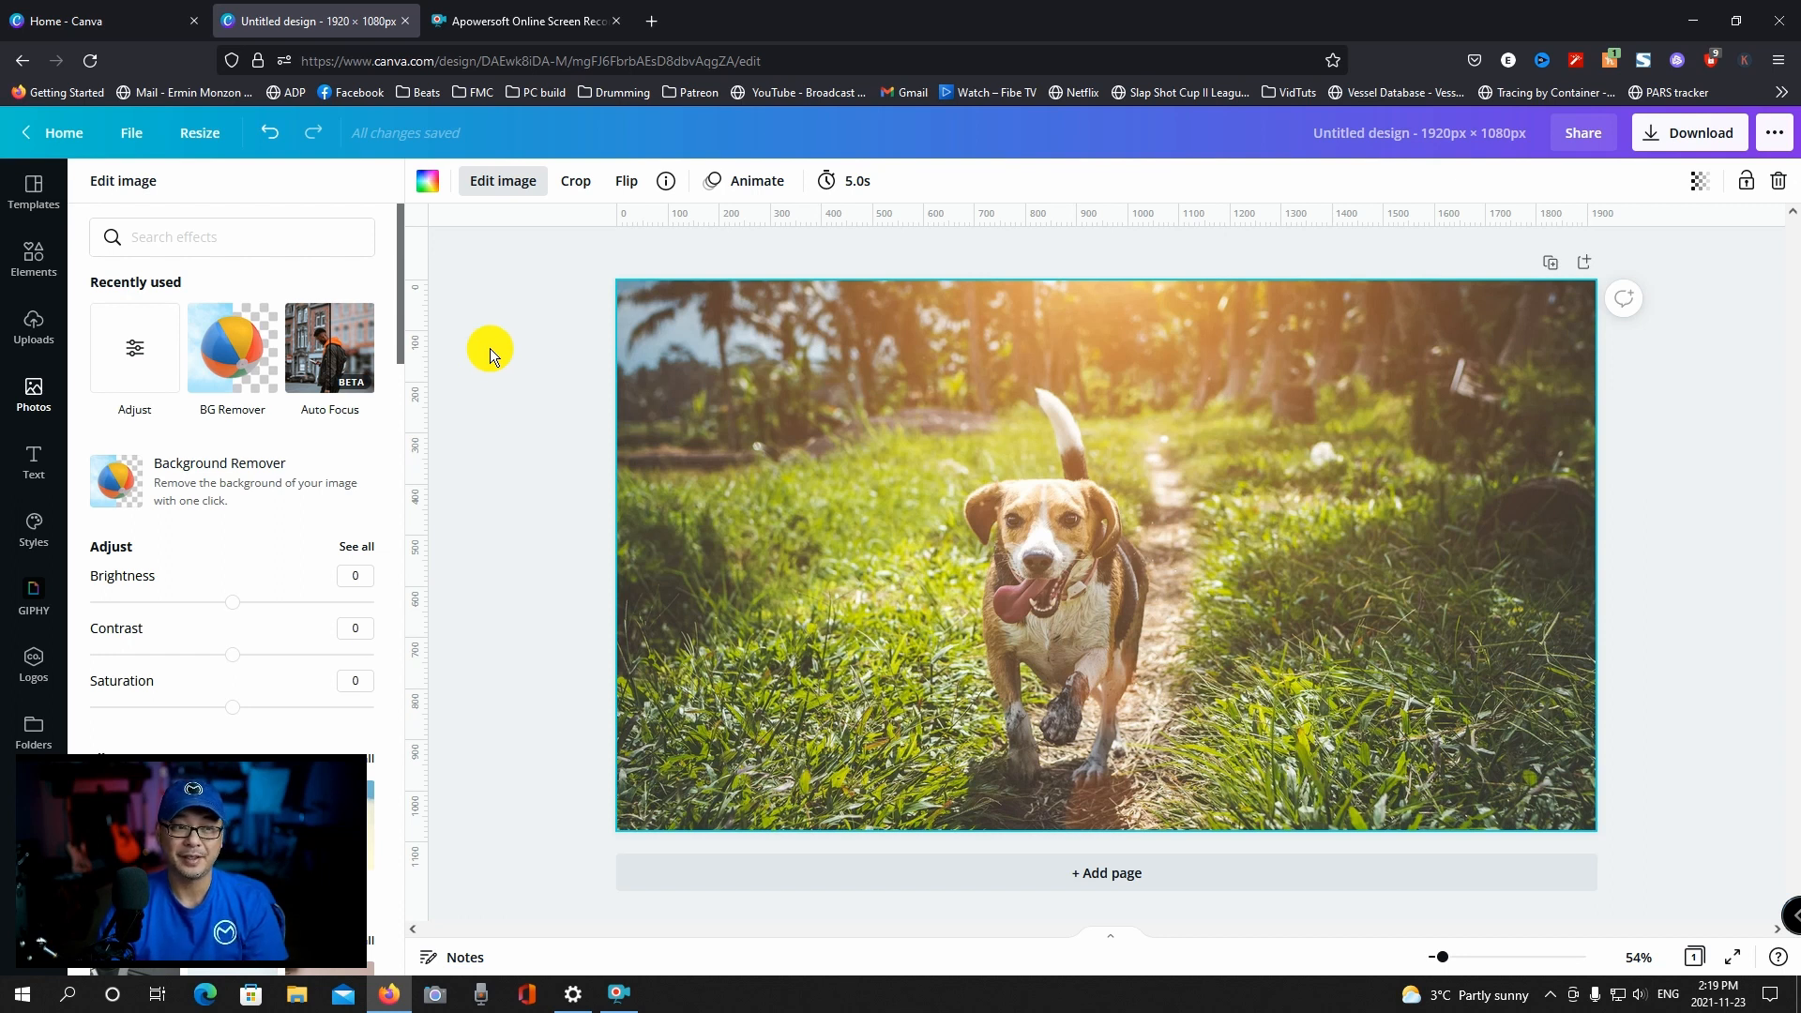
{"action": "mouse_move", "coordinate": [490, 362]}
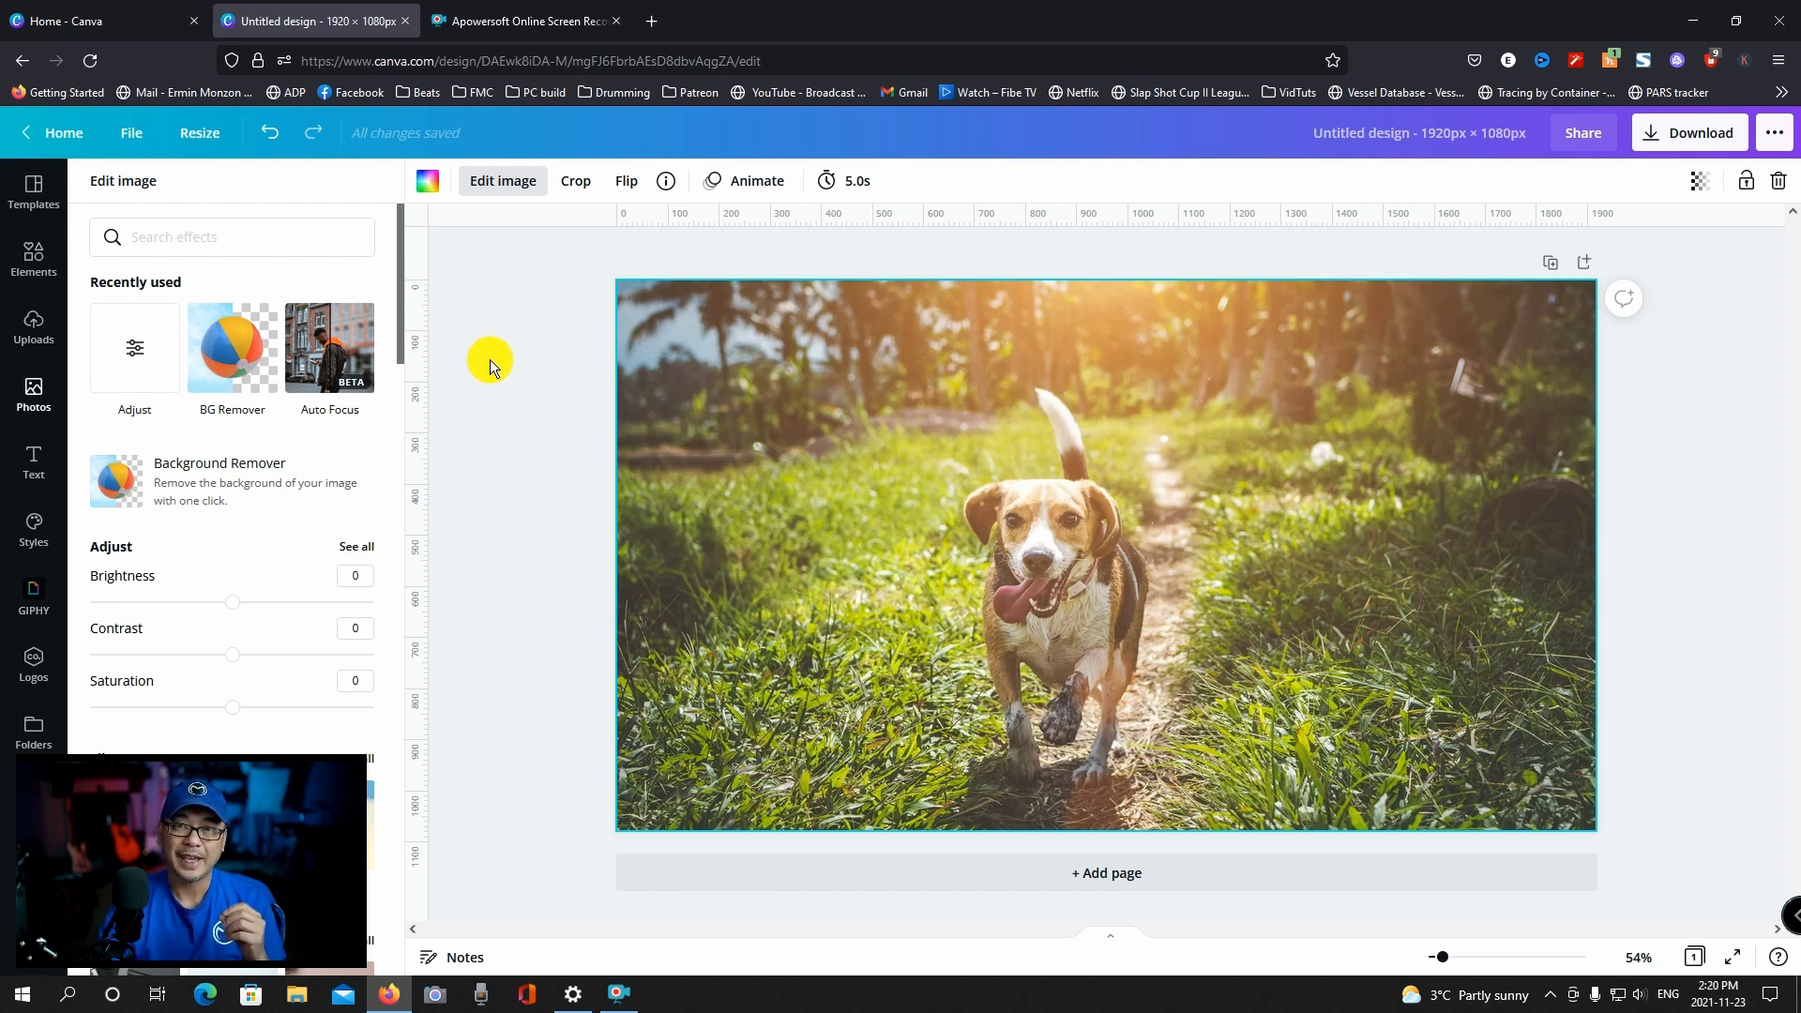
{"action": "mouse_move", "coordinate": [531, 345]}
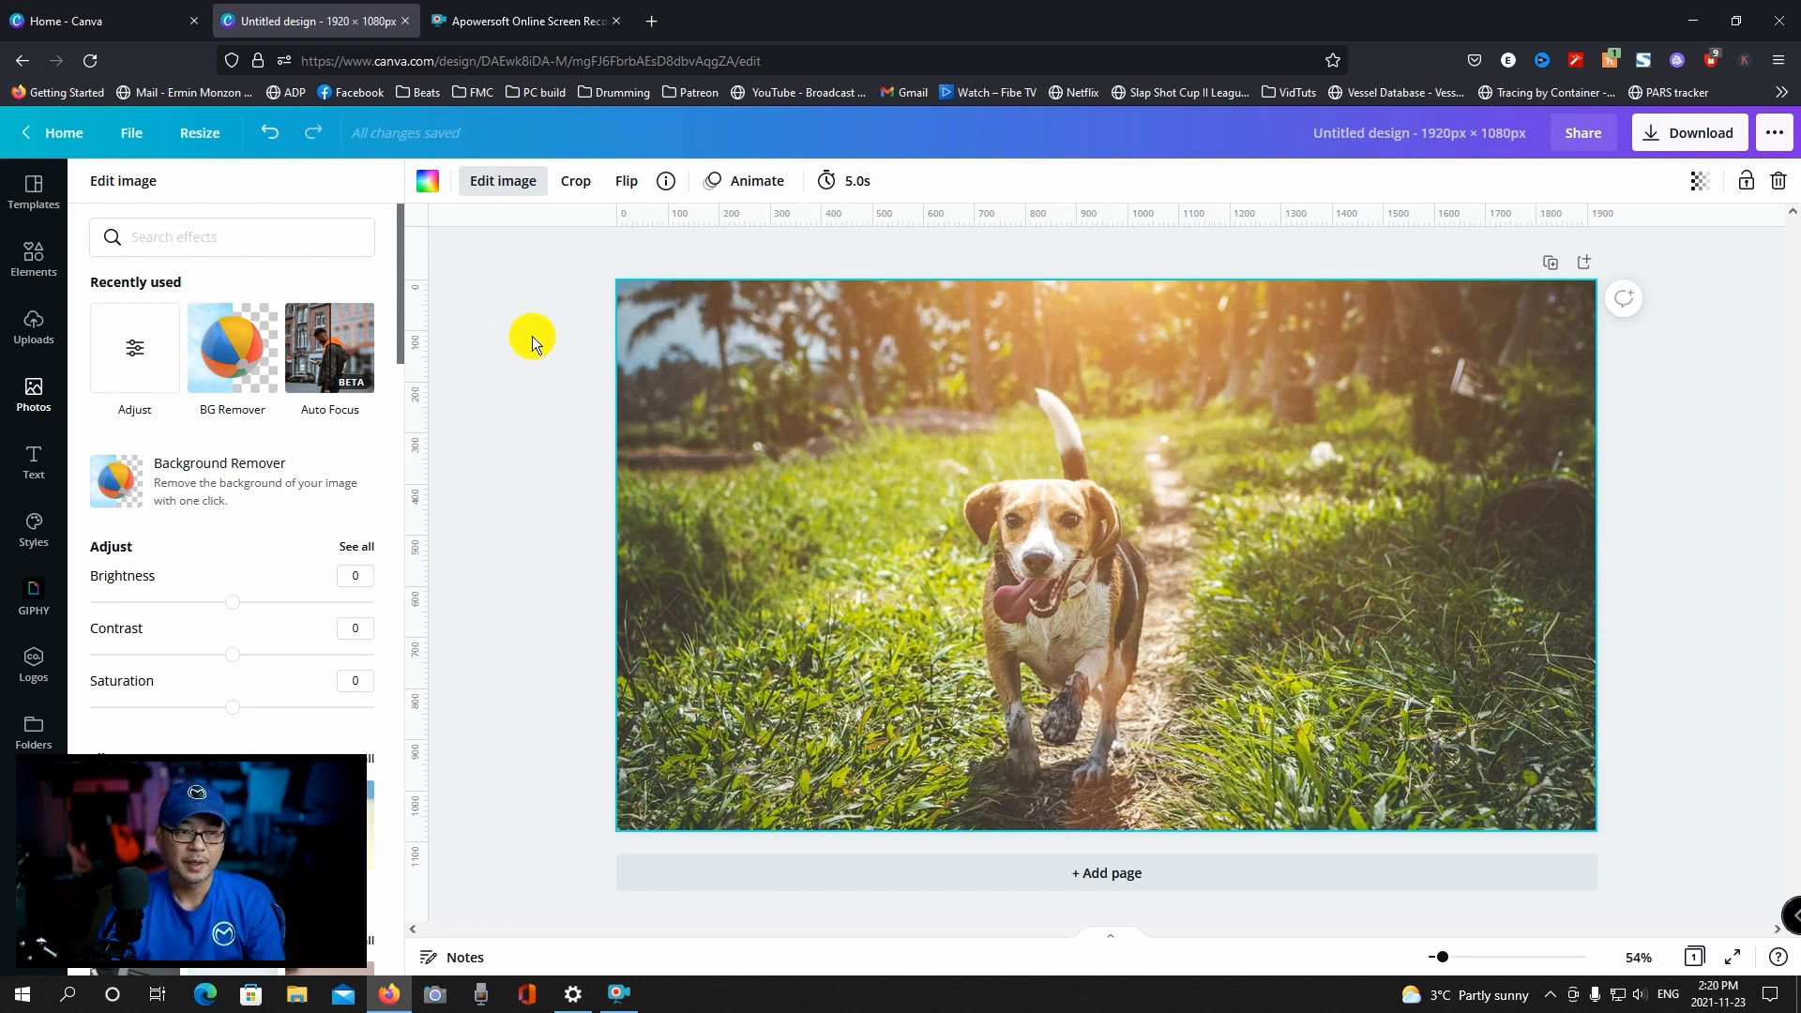
{"action": "mouse_move", "coordinate": [328, 347]}
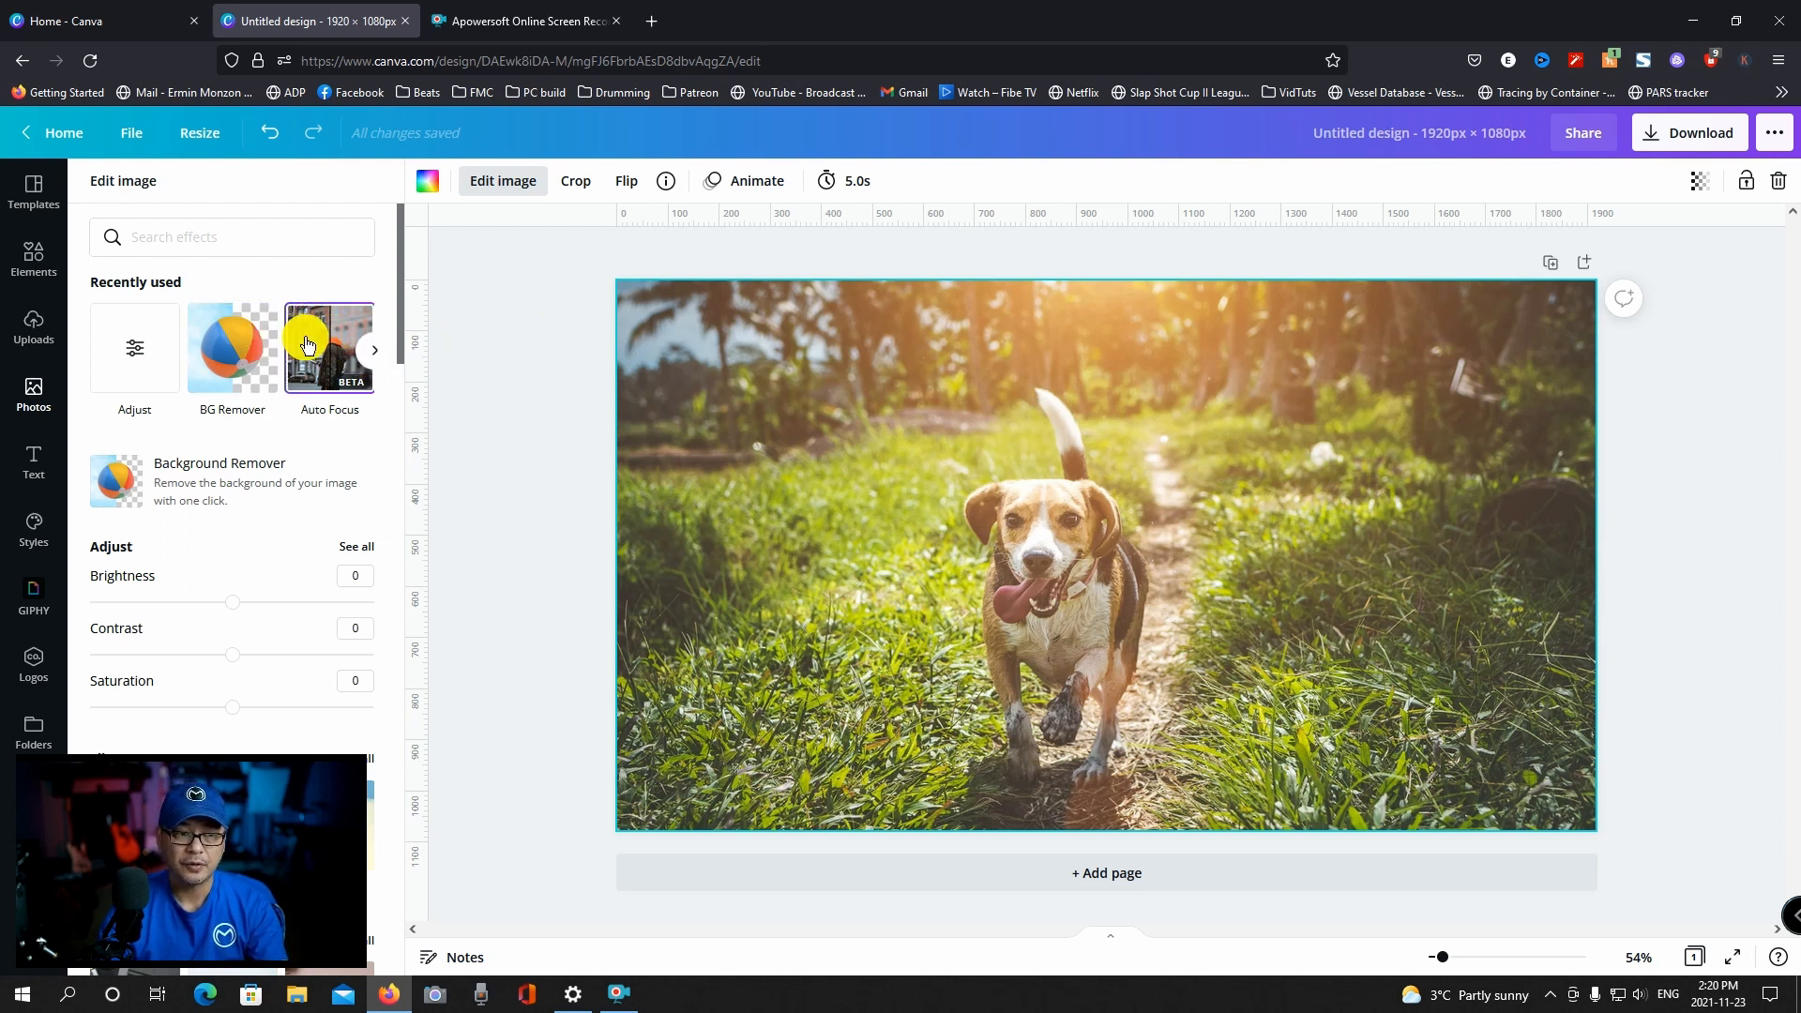
Step: Apply the Auto Focus (Beta) background blur from the Tools section to the dog photo
{"action": "scroll", "scroll_direction": "down", "scroll_amount": 3}
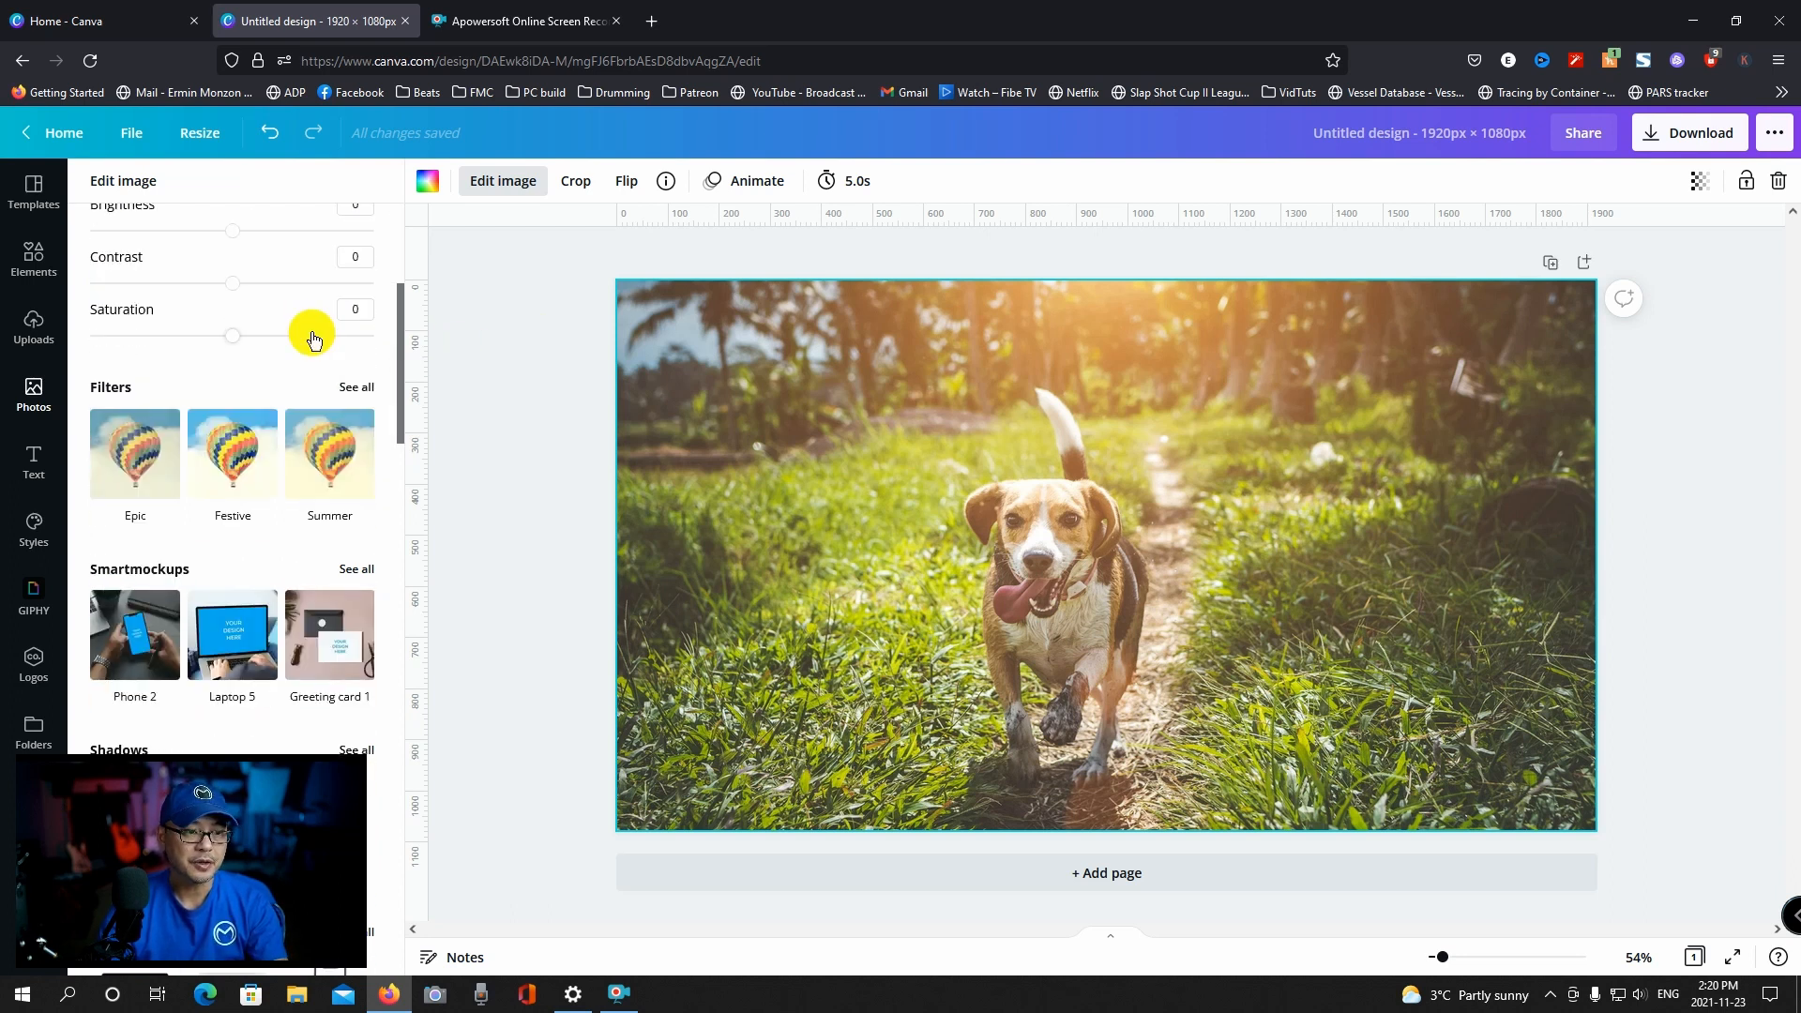
{"action": "scroll", "scroll_direction": "down", "scroll_amount": 3}
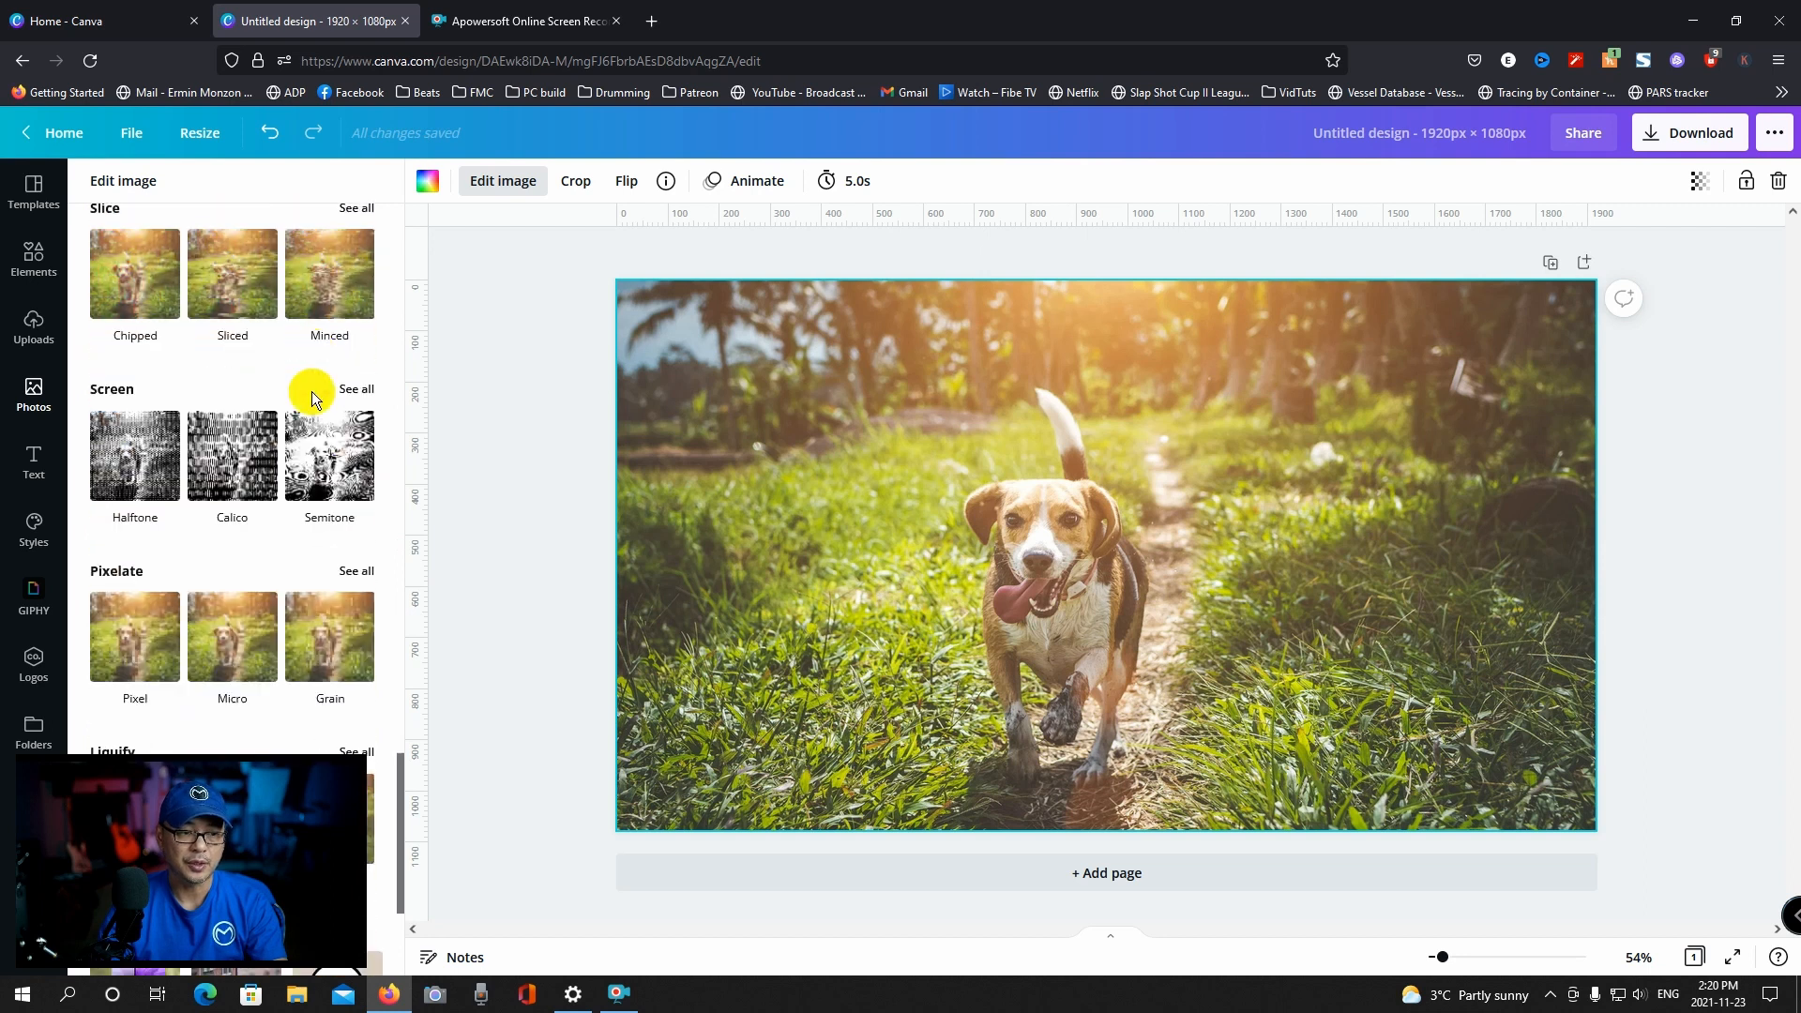
{"action": "scroll", "scroll_direction": "down", "scroll_amount": 3}
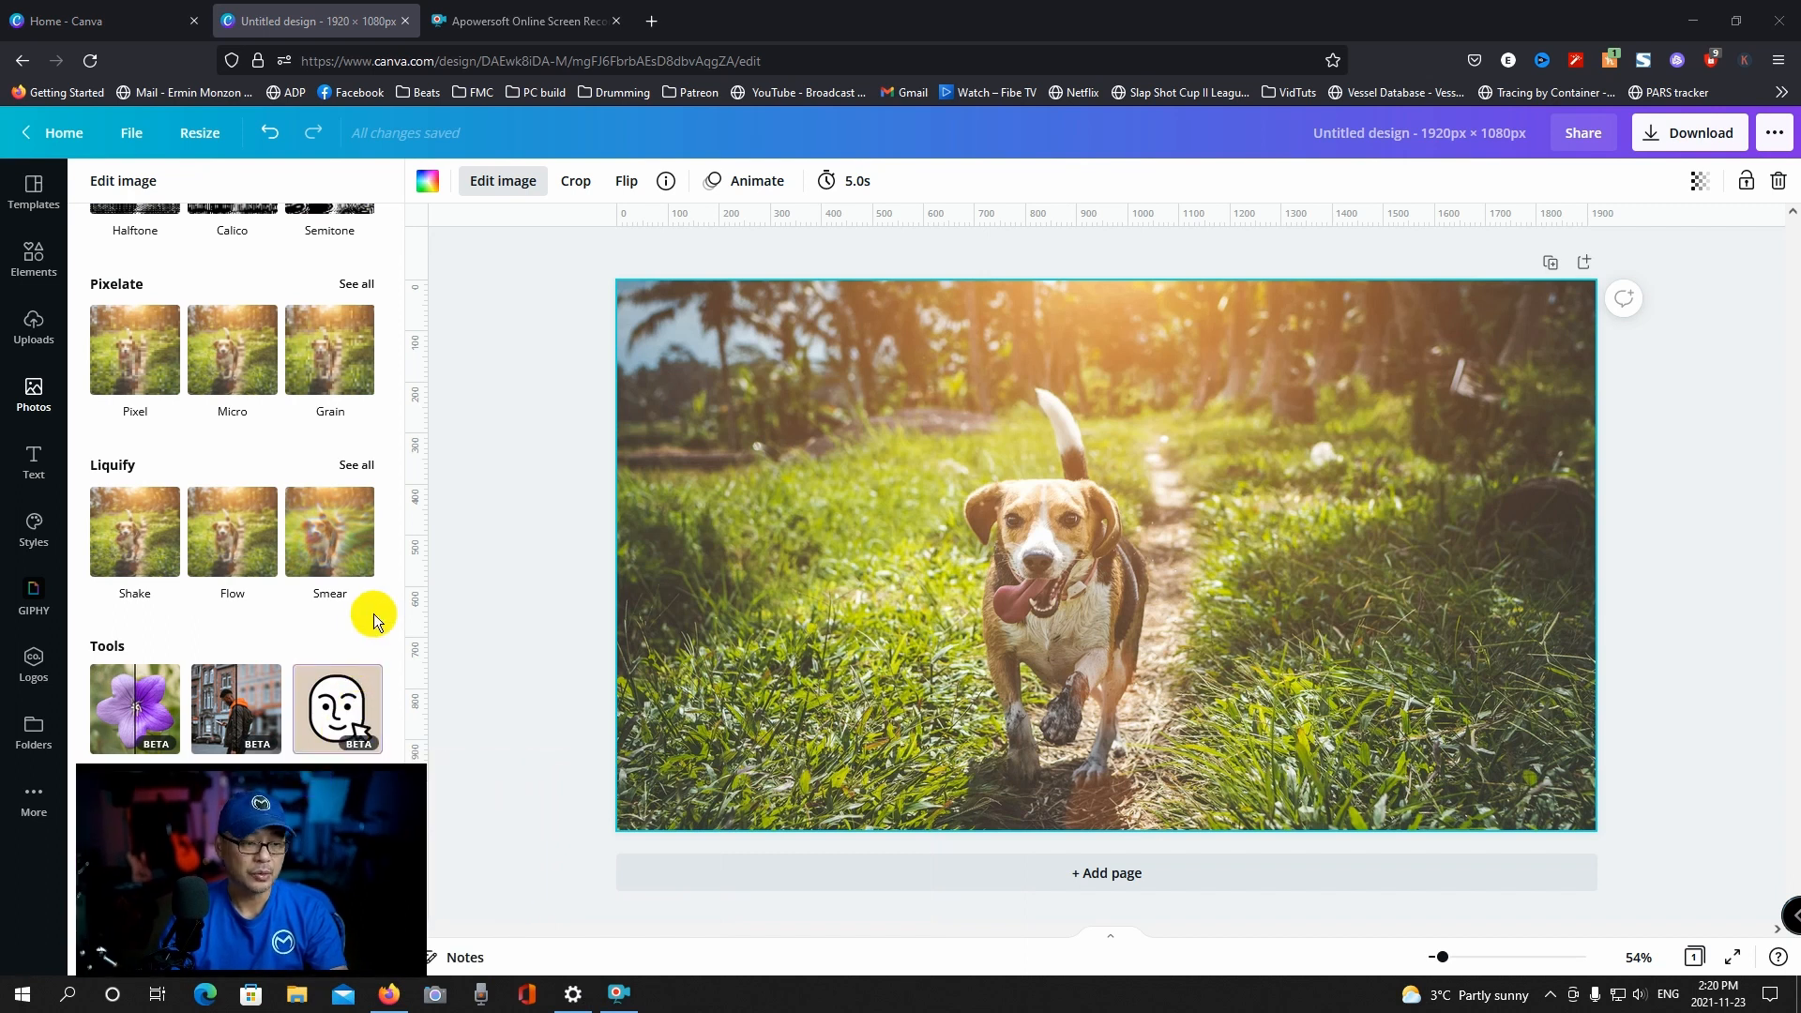
{"action": "left_click", "coordinate": [336, 708]}
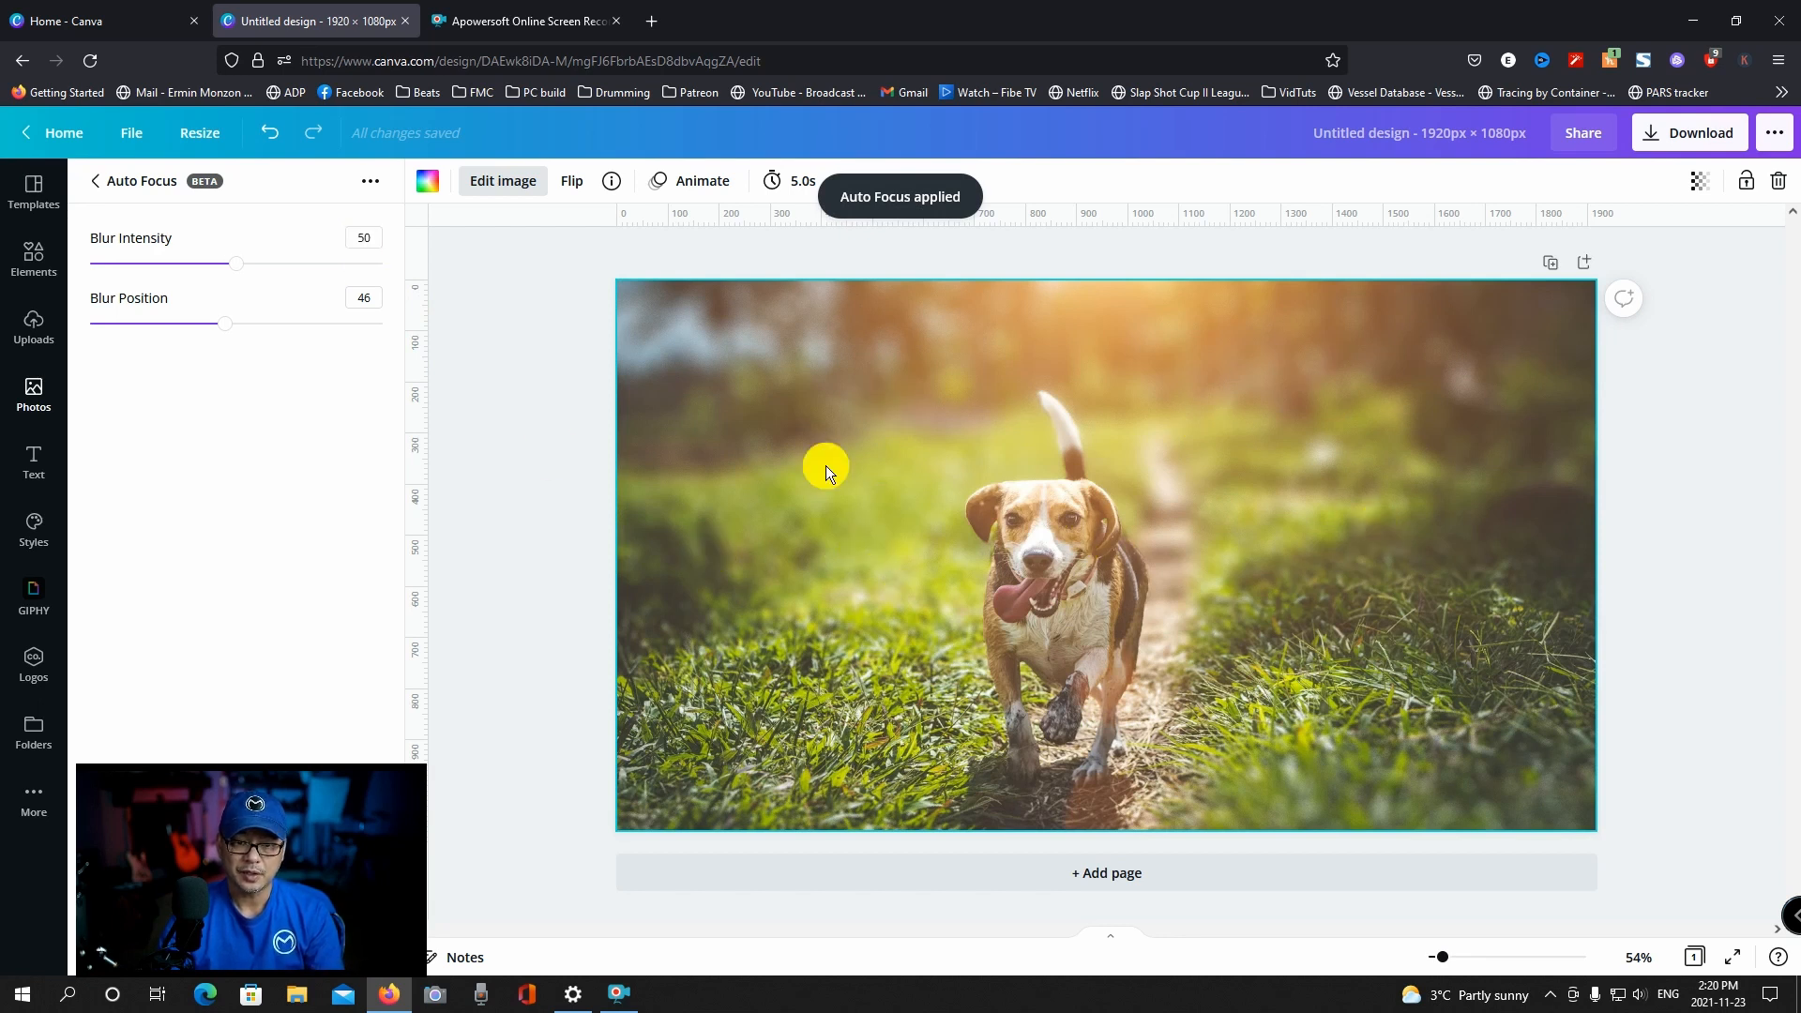
{"action": "mouse_move", "coordinate": [1486, 741]}
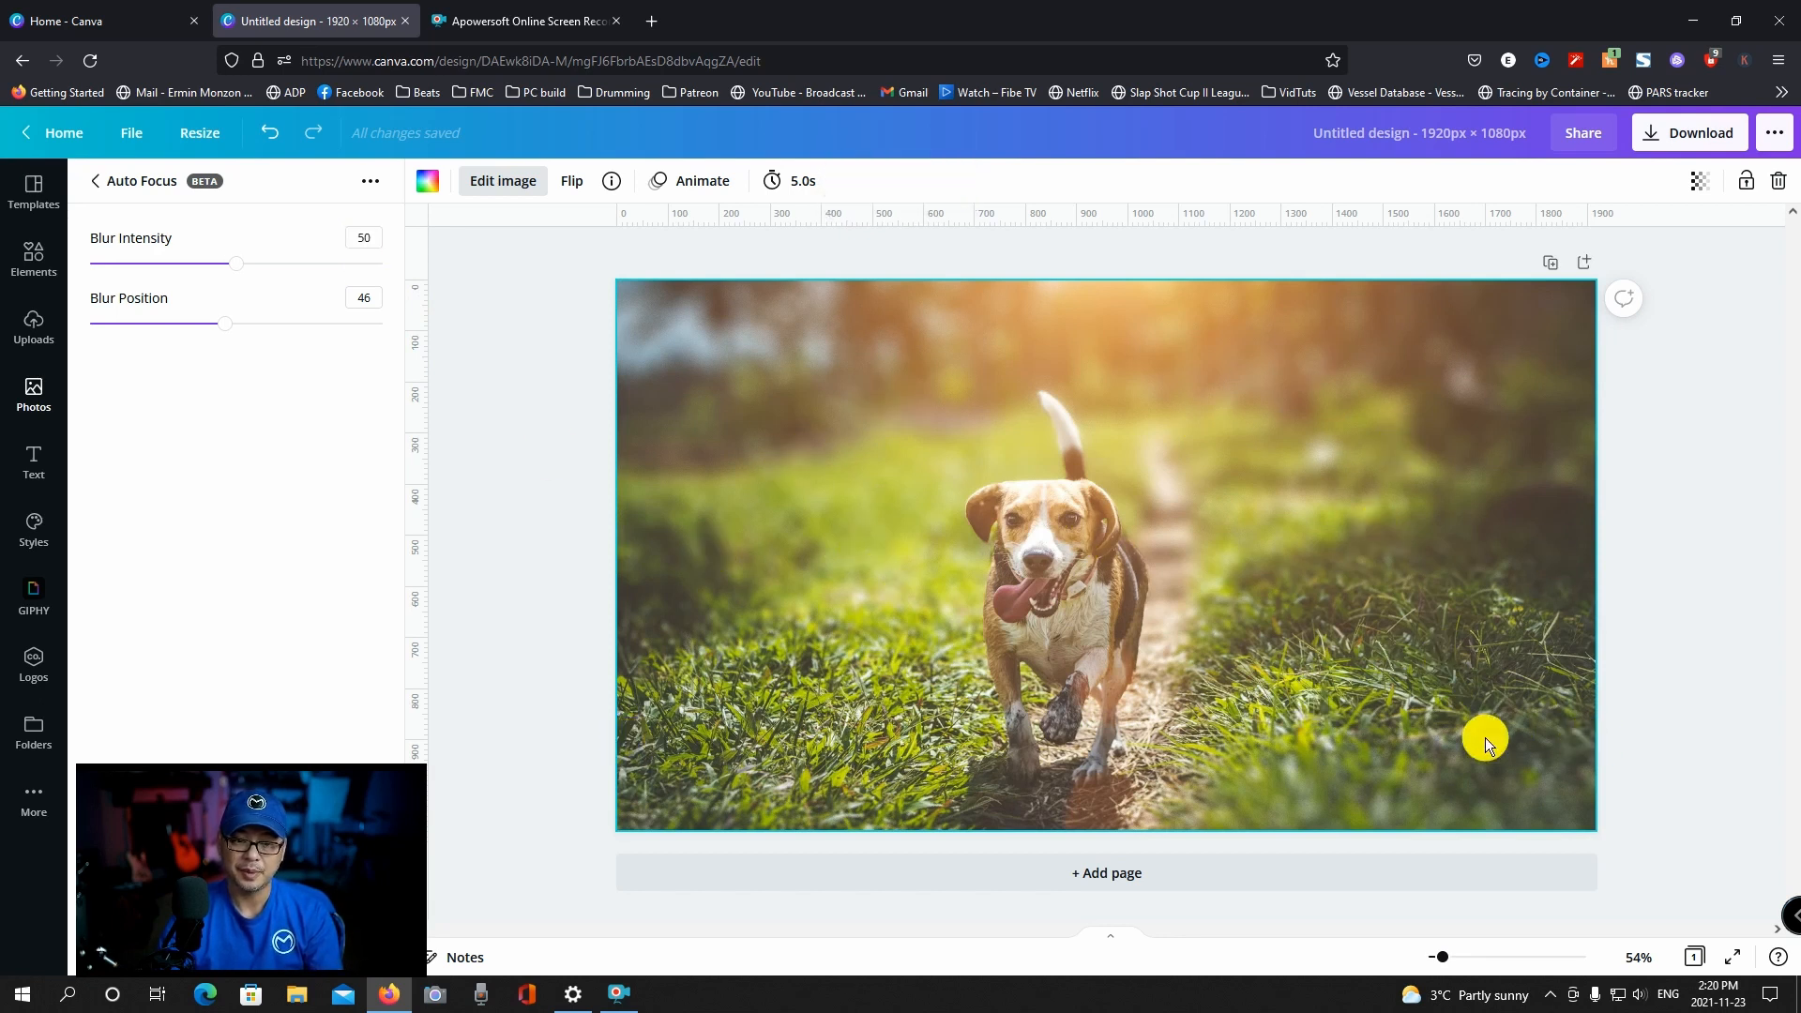
{"action": "mouse_move", "coordinate": [1475, 756]}
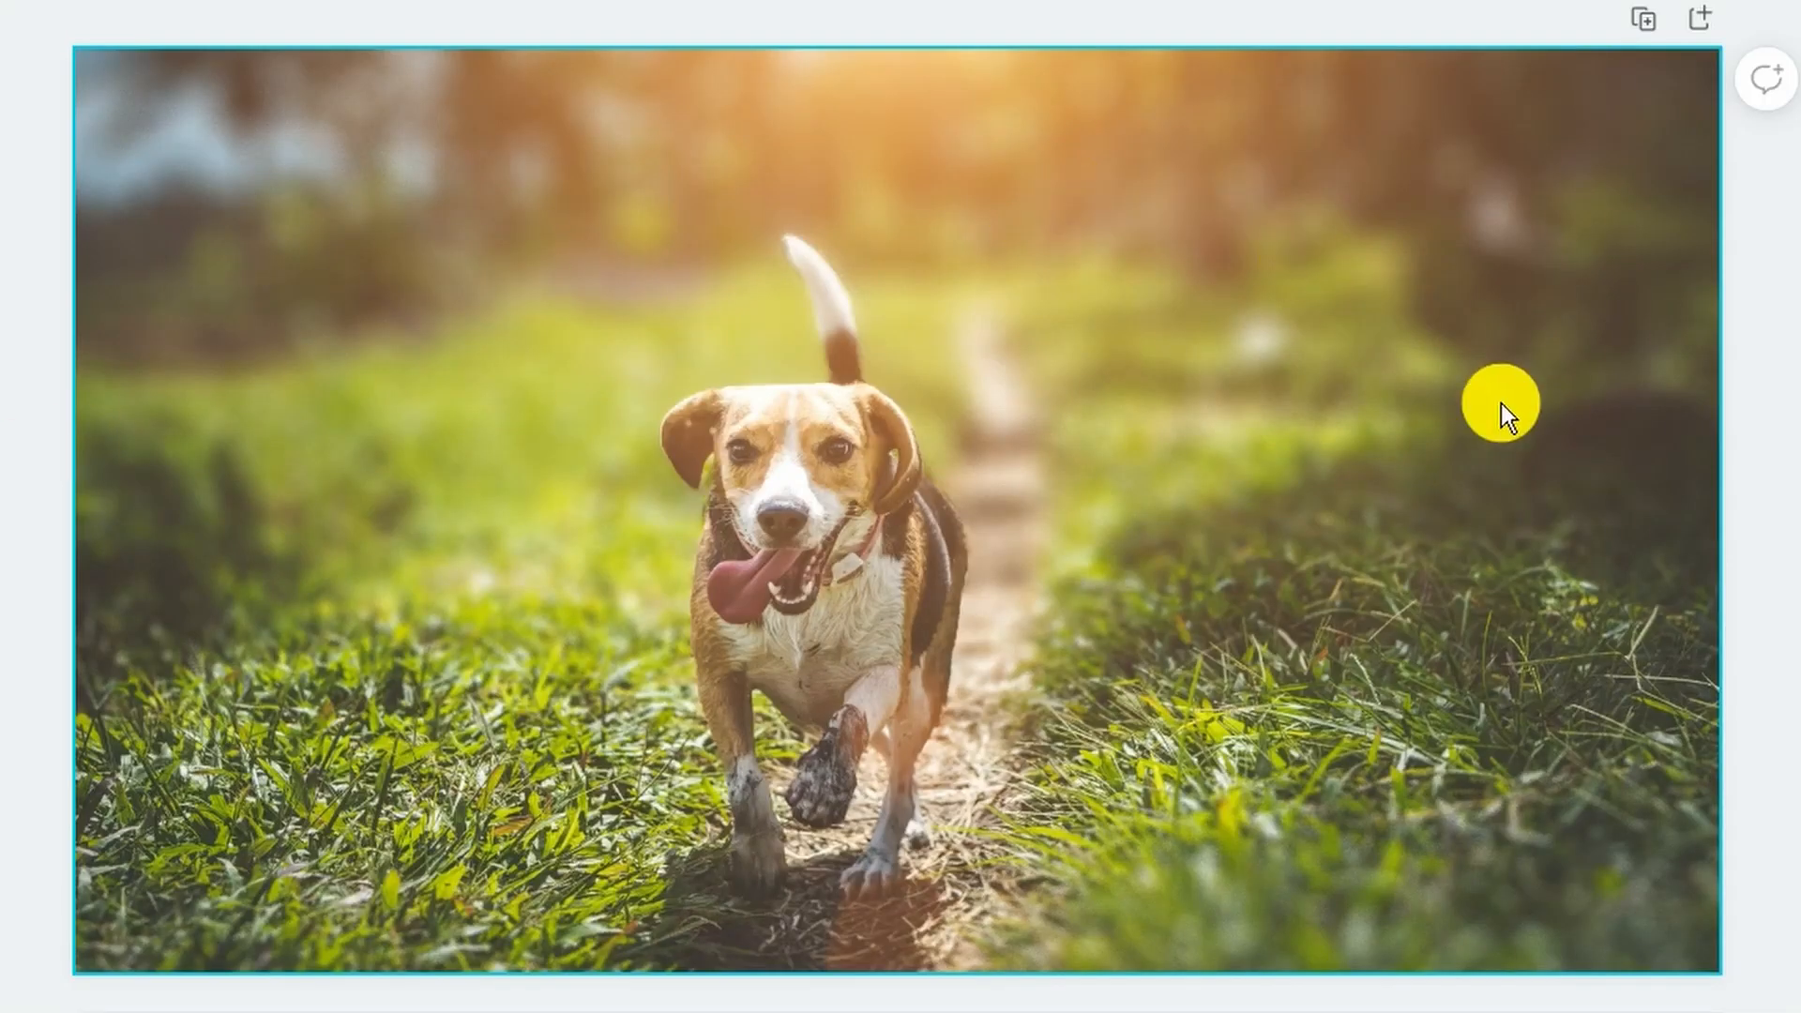
{"action": "mouse_move", "coordinate": [1145, 587]}
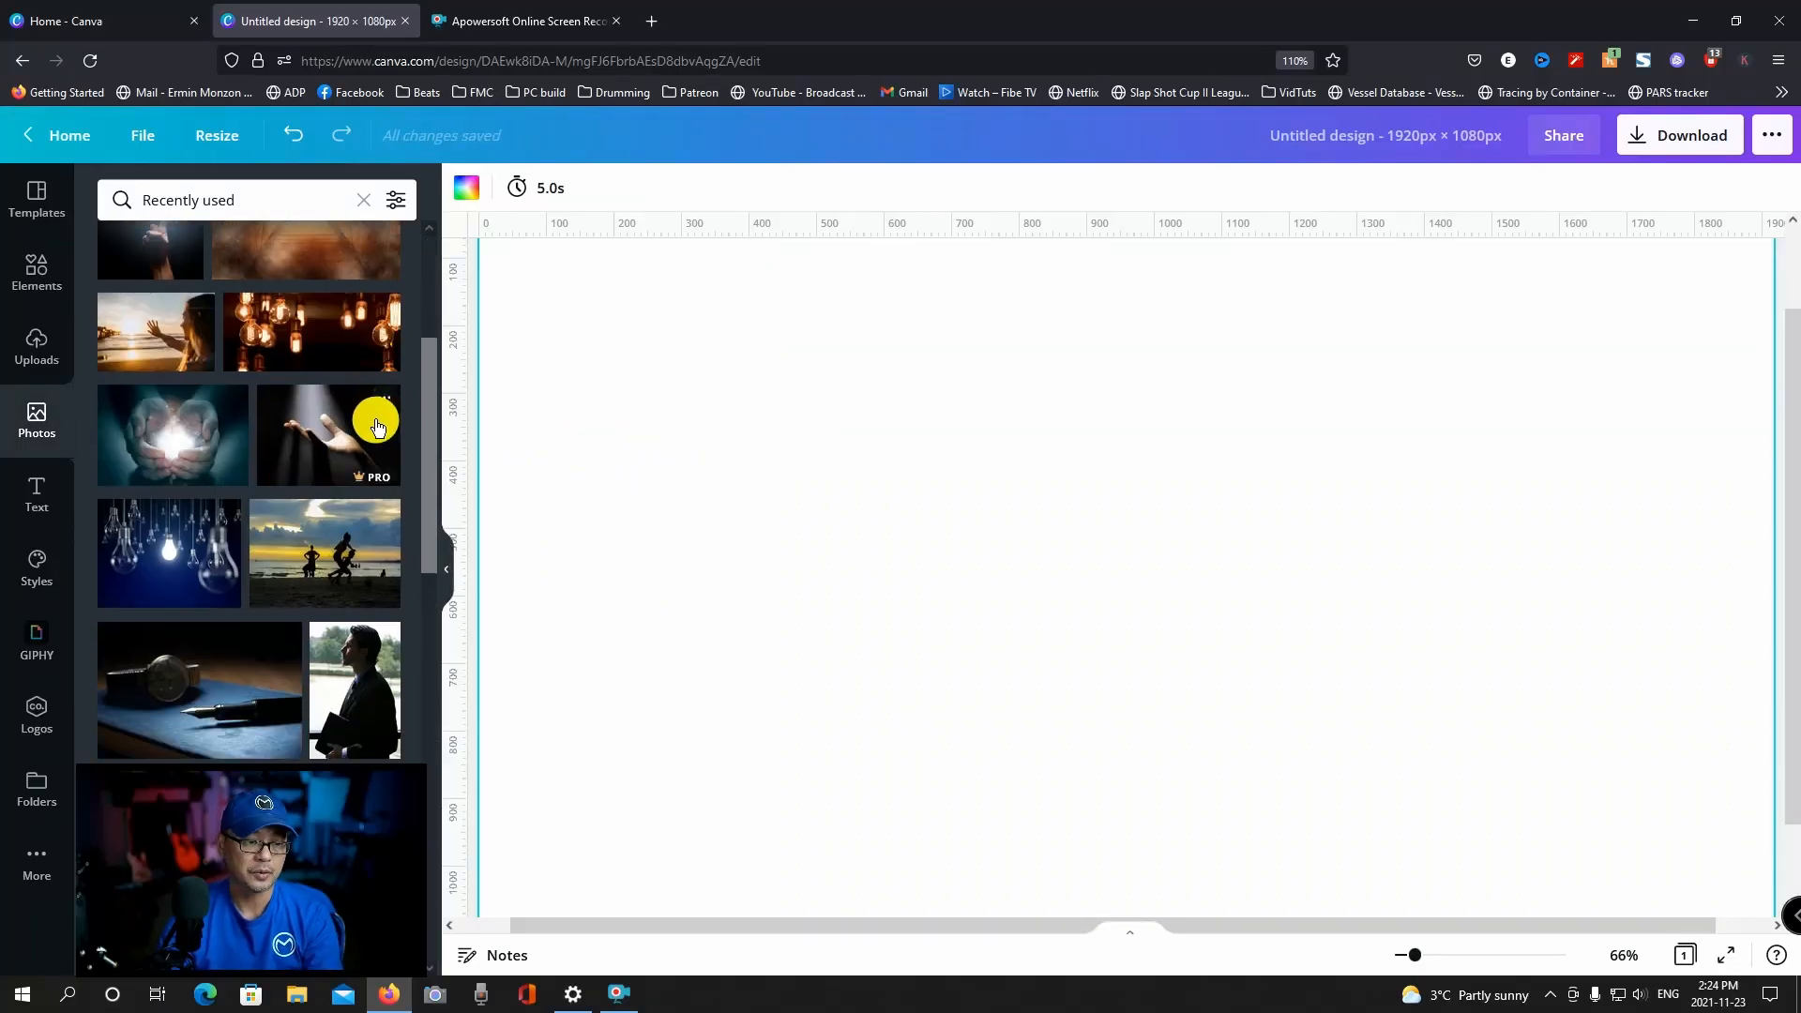
Step: Add the family group photo from Recently used photos to the new blank page
{"action": "scroll", "scroll_direction": "down", "scroll_amount": 3}
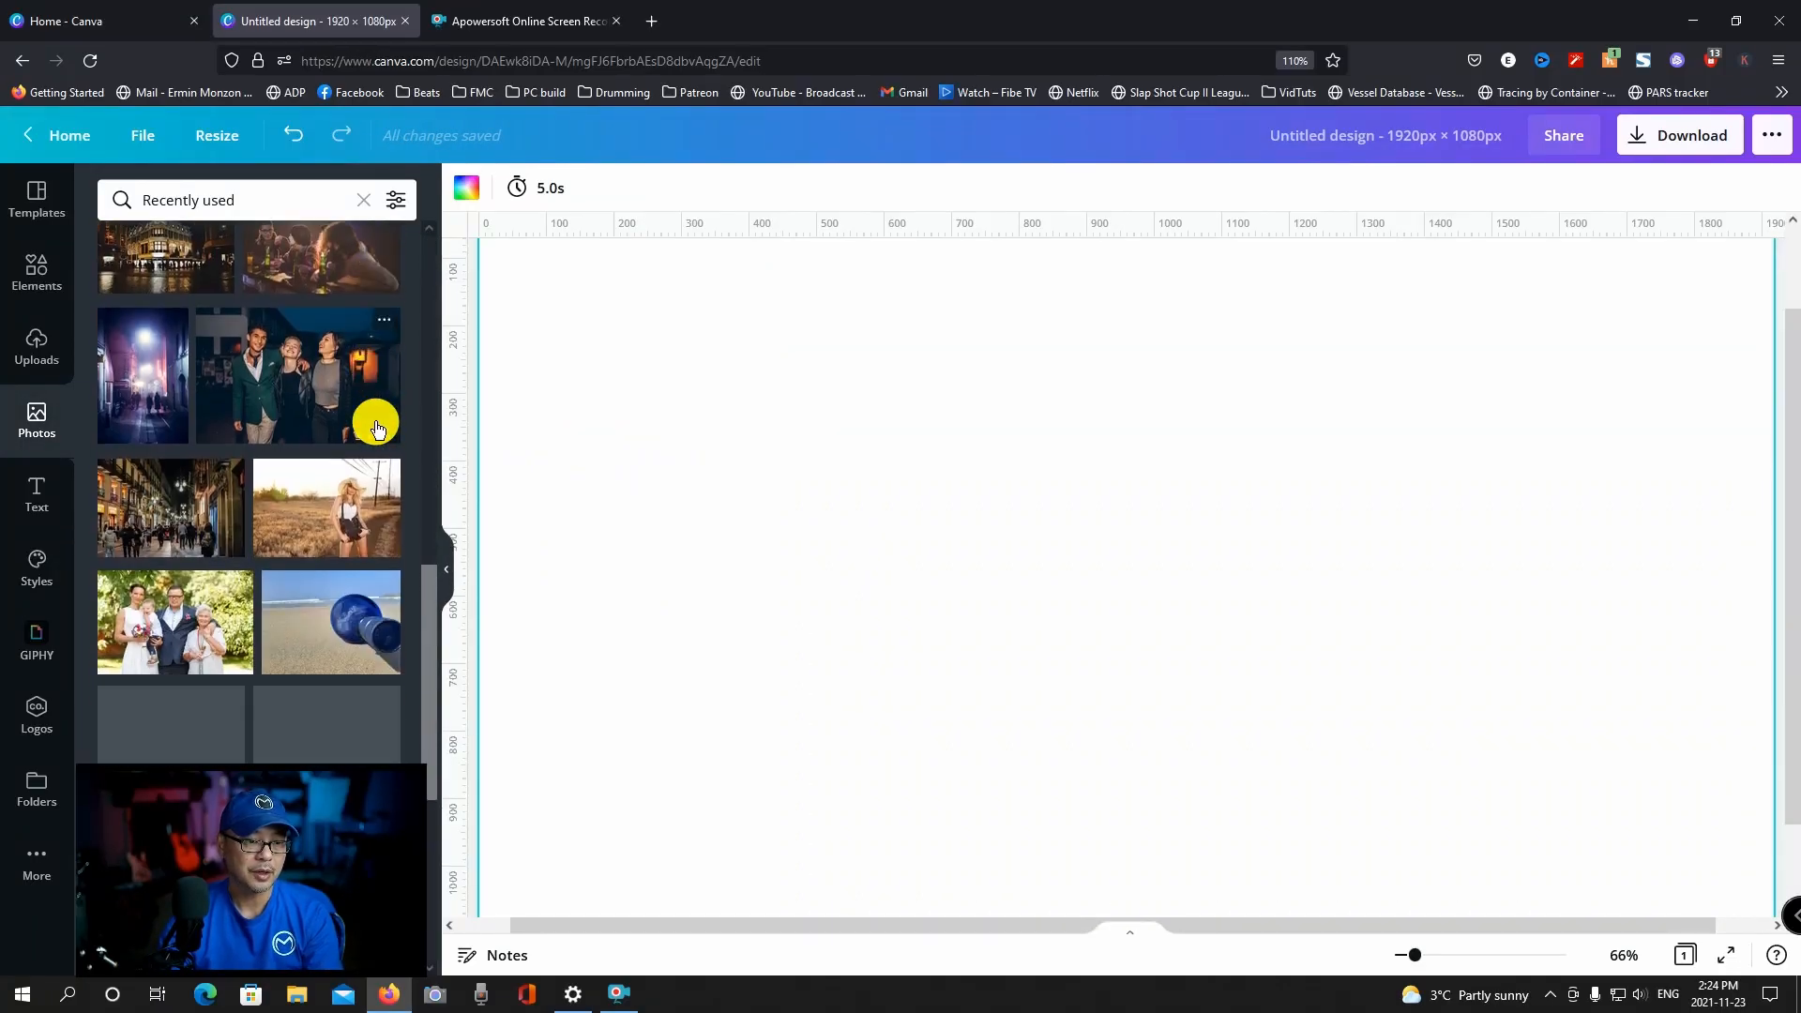
{"action": "scroll", "scroll_direction": "down", "scroll_amount": 3}
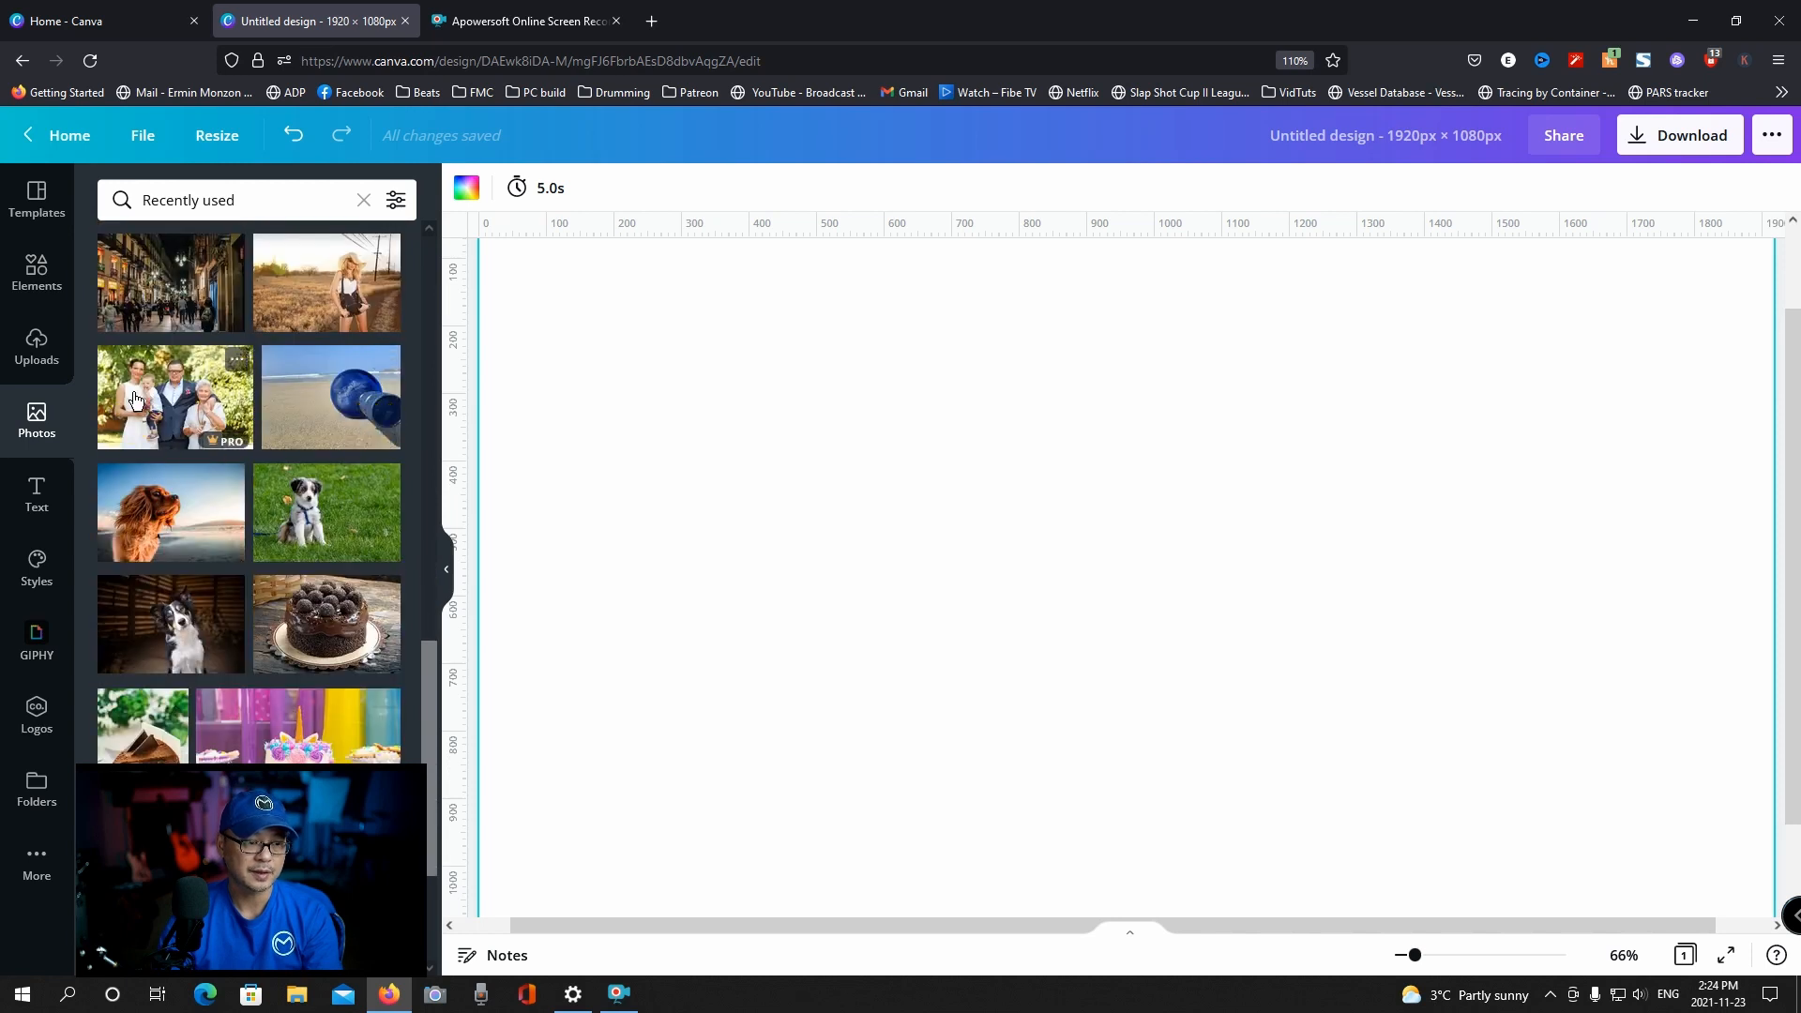
{"action": "left_click", "coordinate": [173, 396]}
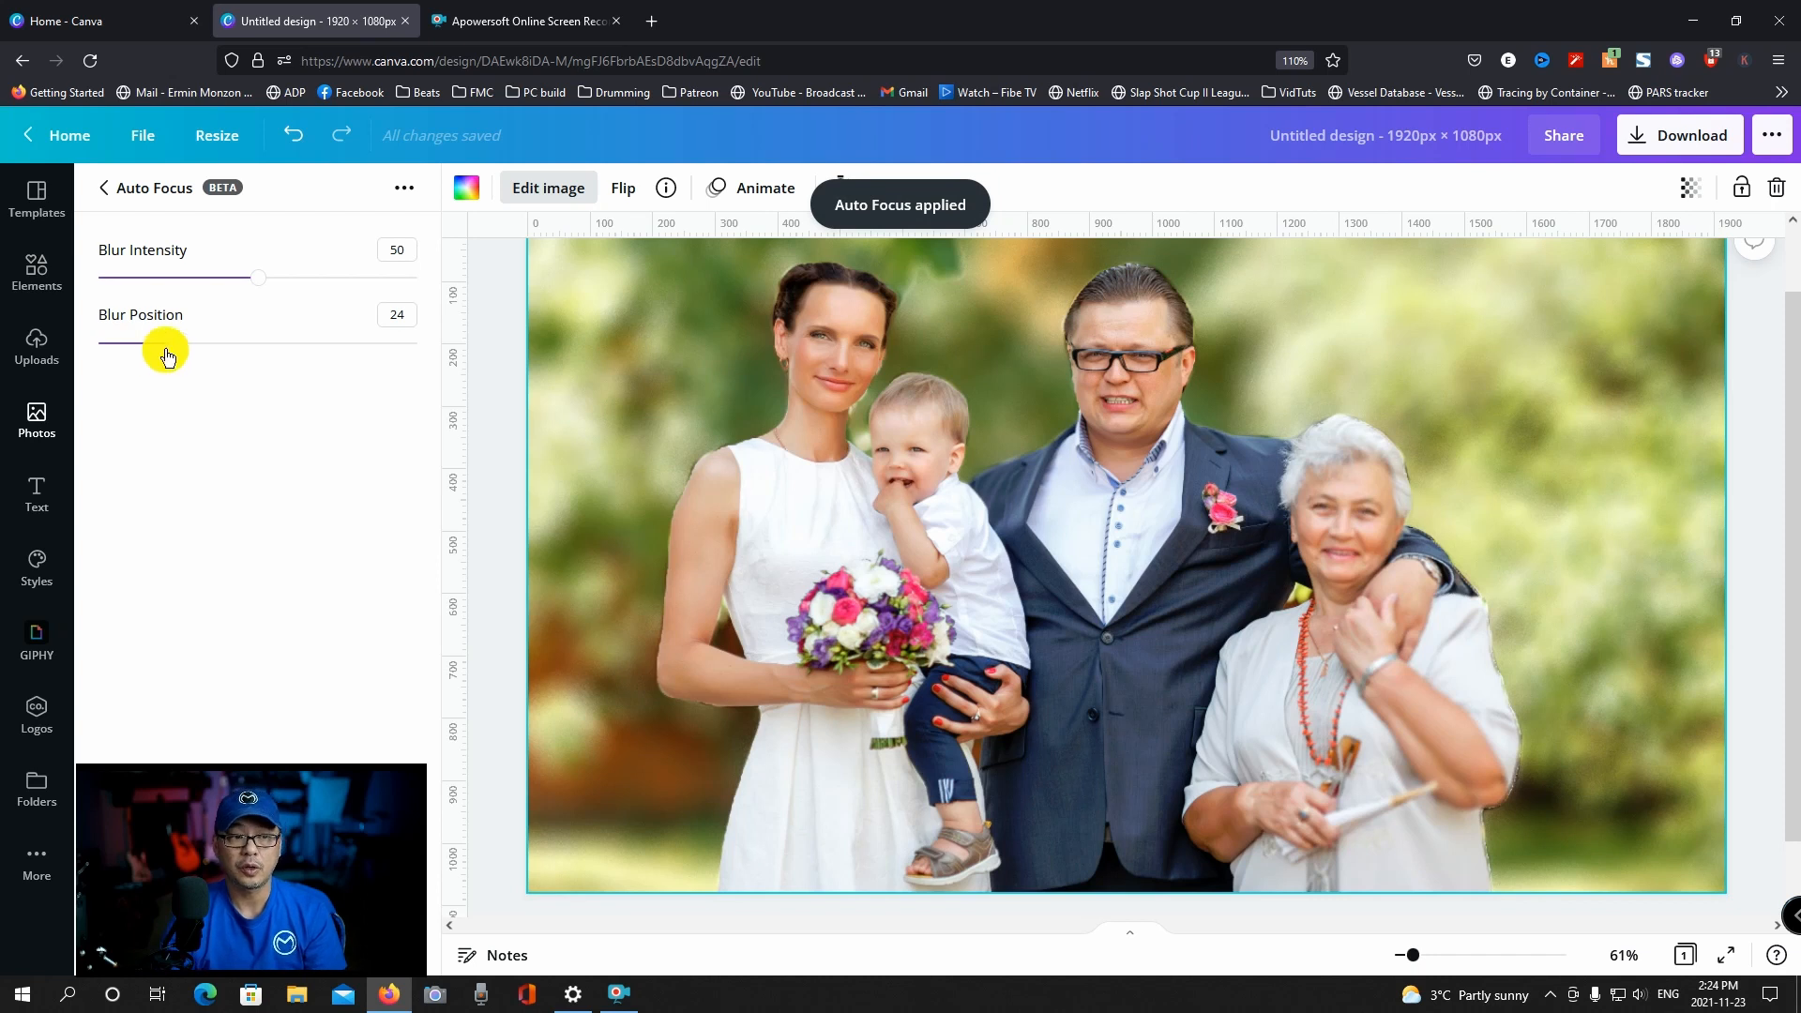
Step: Lower the family photo's Auto Focus blur to about intensity 19 and adjust its position to 11
{"action": "left_click_drag", "start_coordinate": [257, 277], "coordinate": [180, 277]}
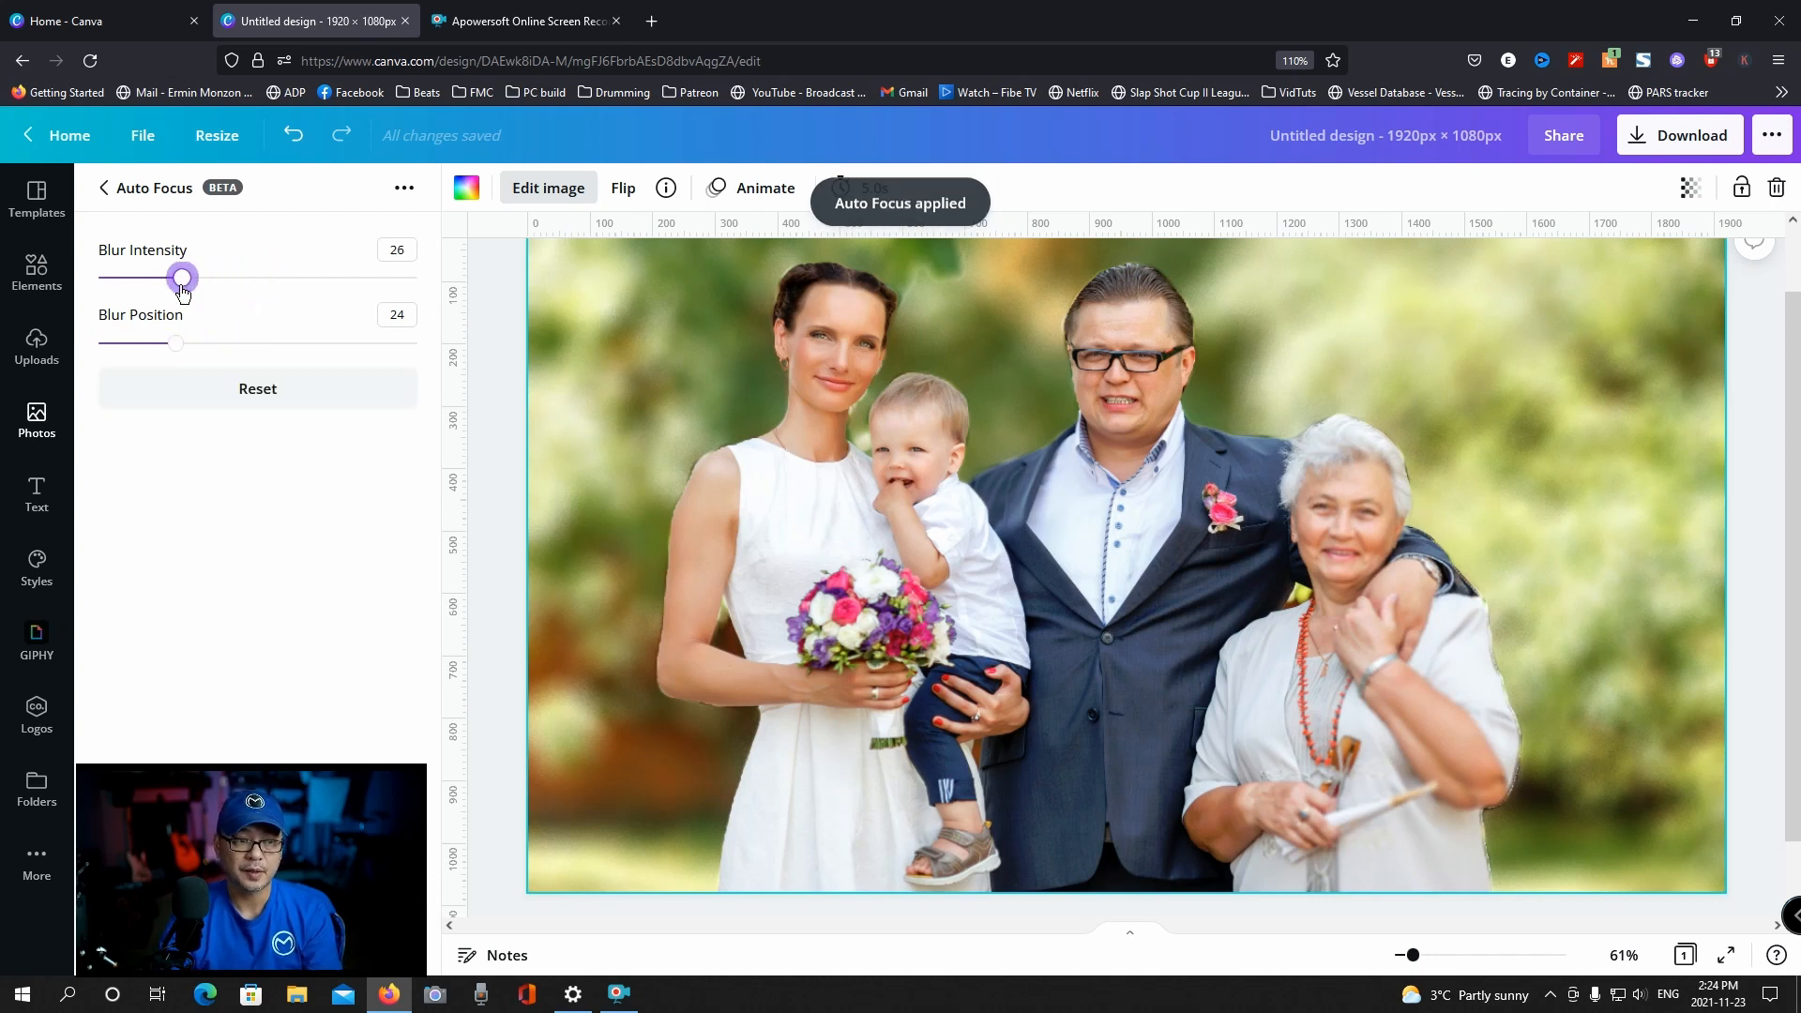
{"action": "left_click_drag", "start_coordinate": [180, 278], "coordinate": [175, 278]}
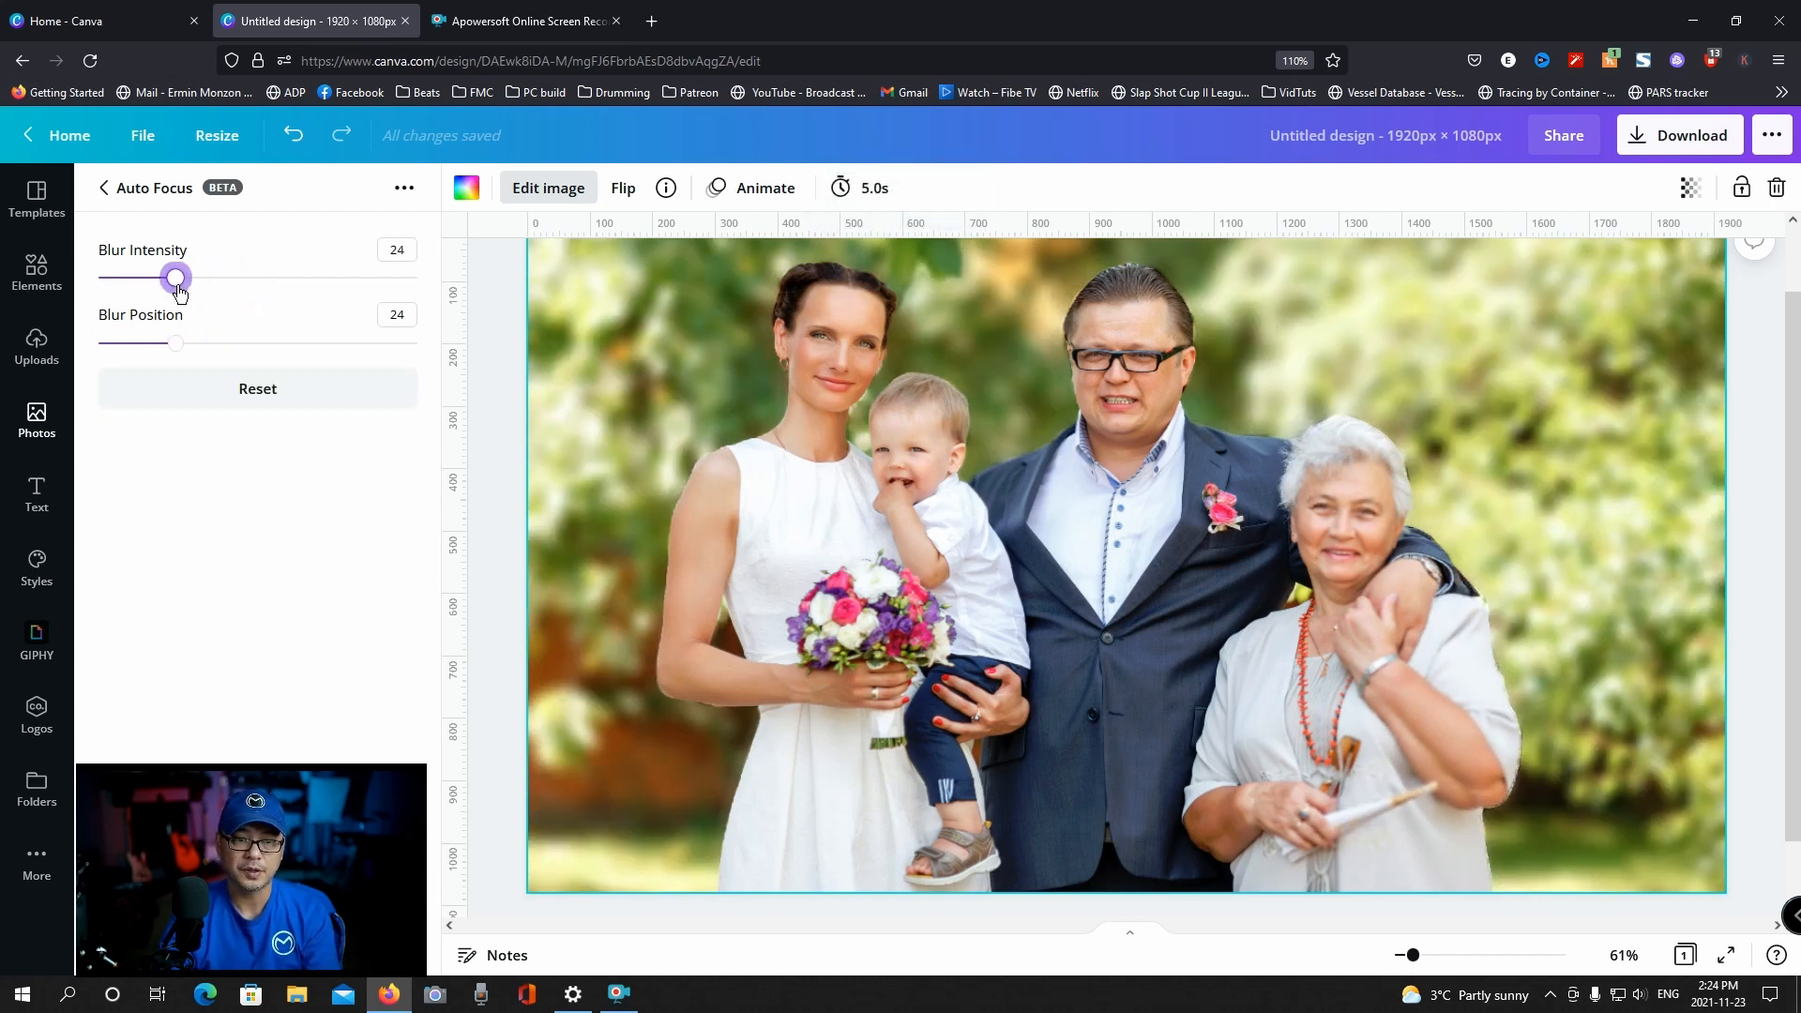
{"action": "left_click_drag", "start_coordinate": [177, 278], "coordinate": [165, 277]}
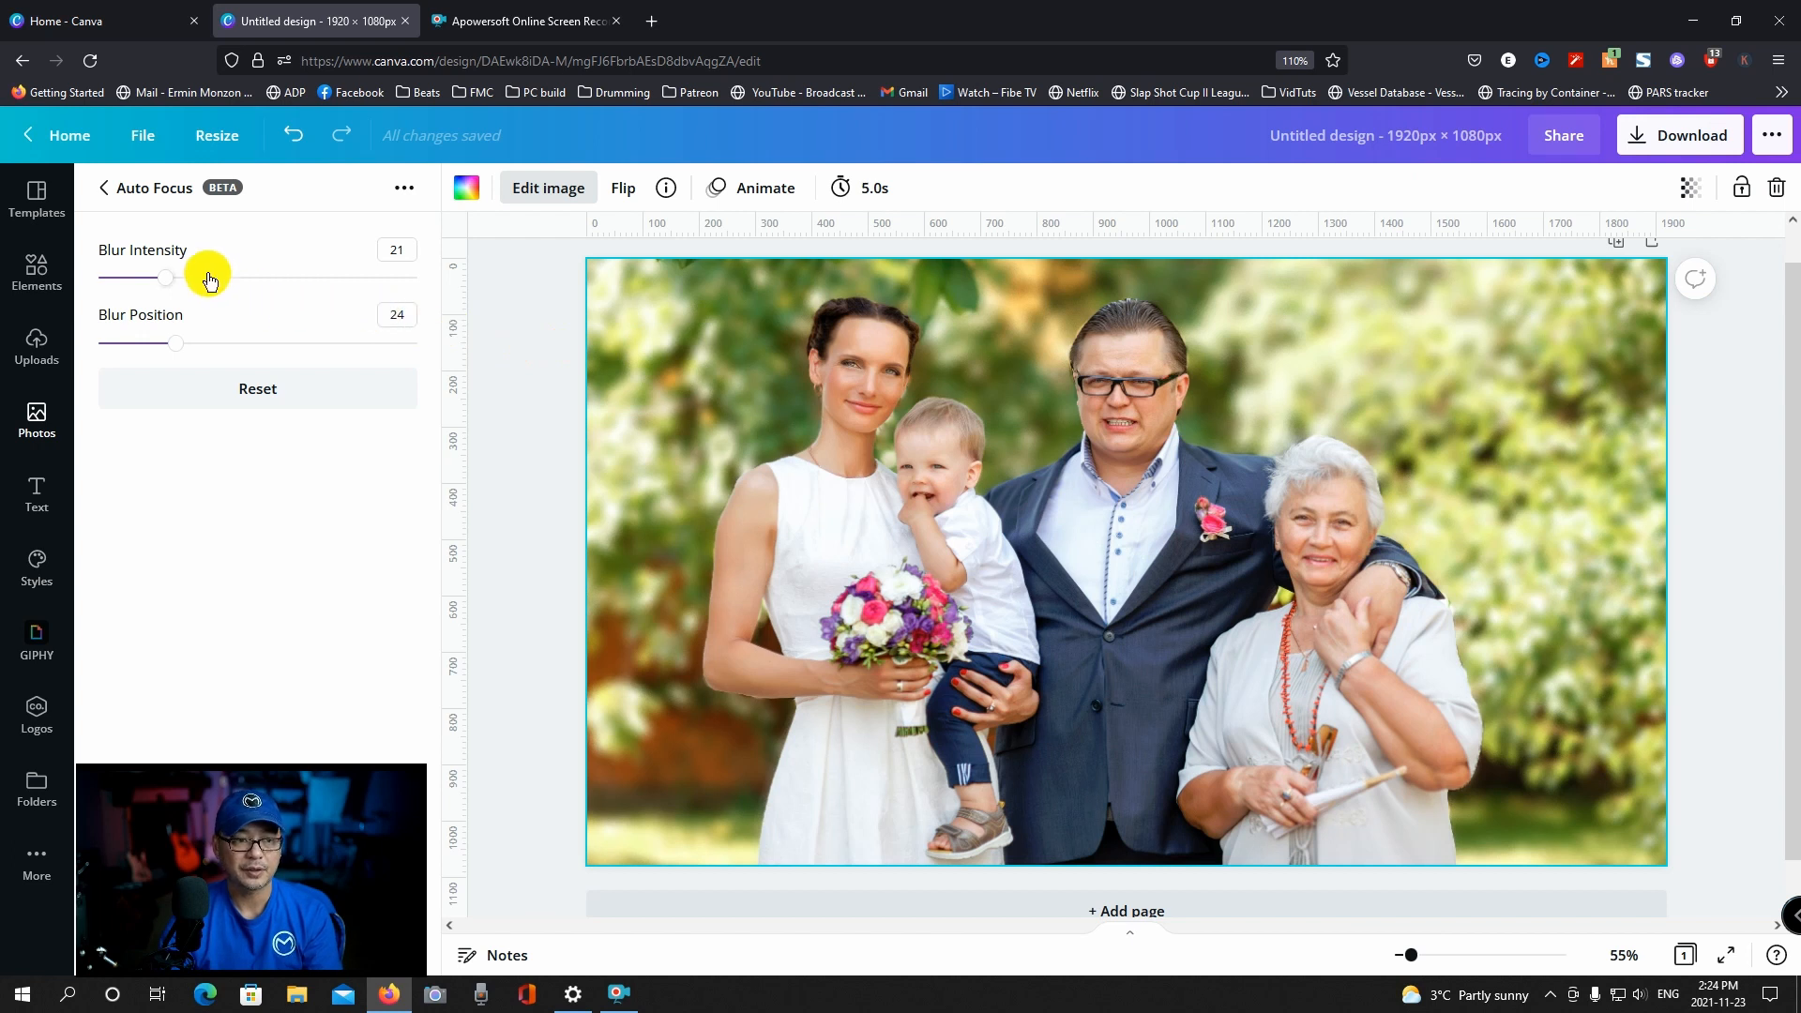
{"action": "mouse_move", "coordinate": [1088, 341]}
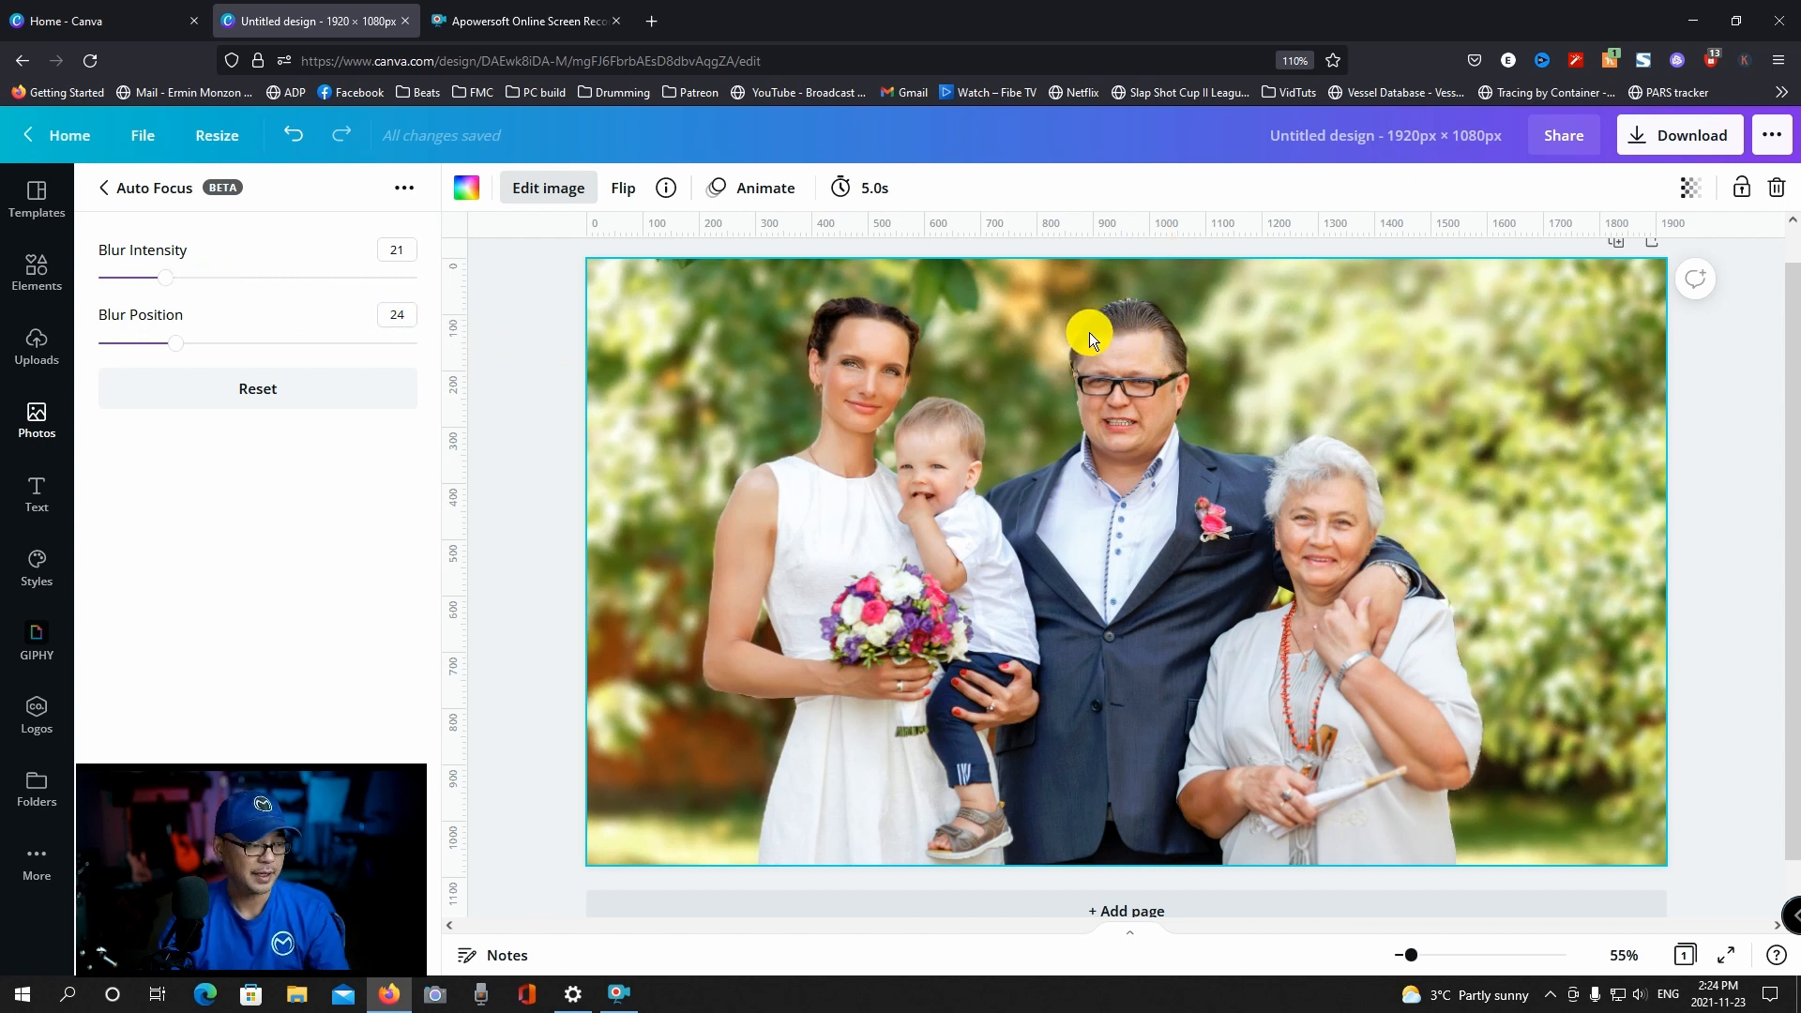
{"action": "mouse_move", "coordinate": [175, 356]}
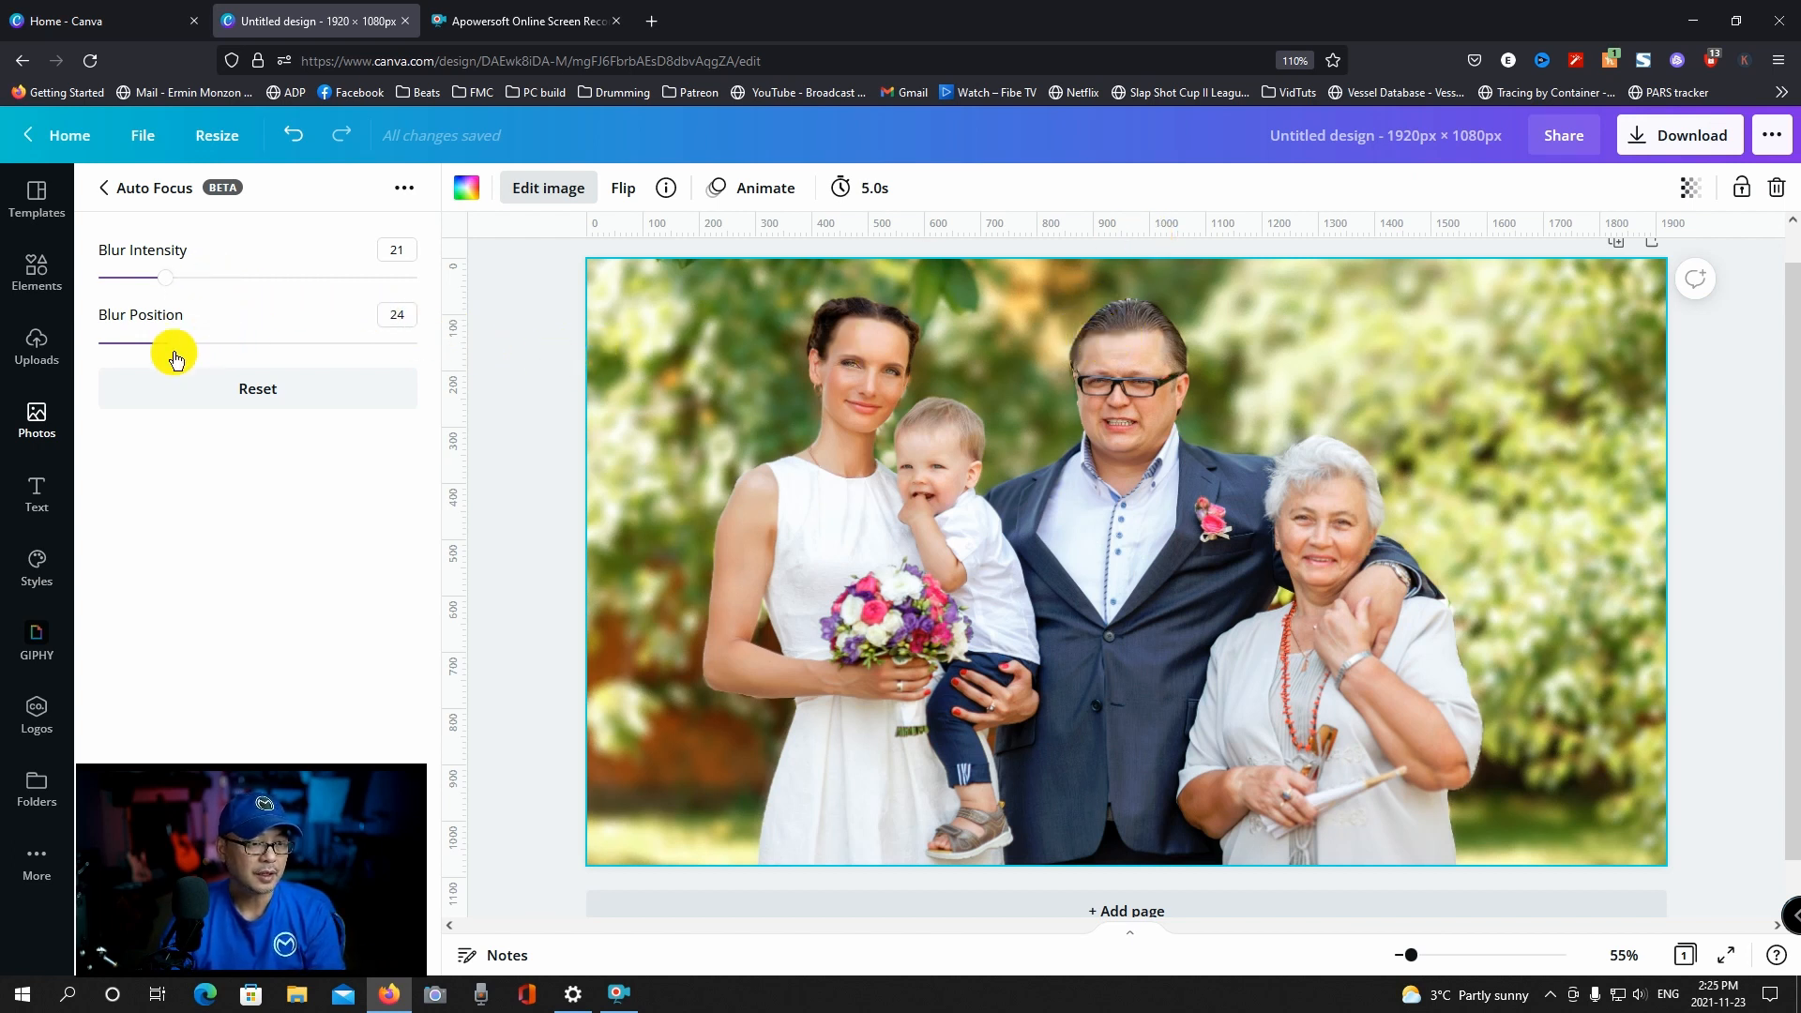
{"action": "left_click_drag", "start_coordinate": [165, 278], "coordinate": [158, 277]}
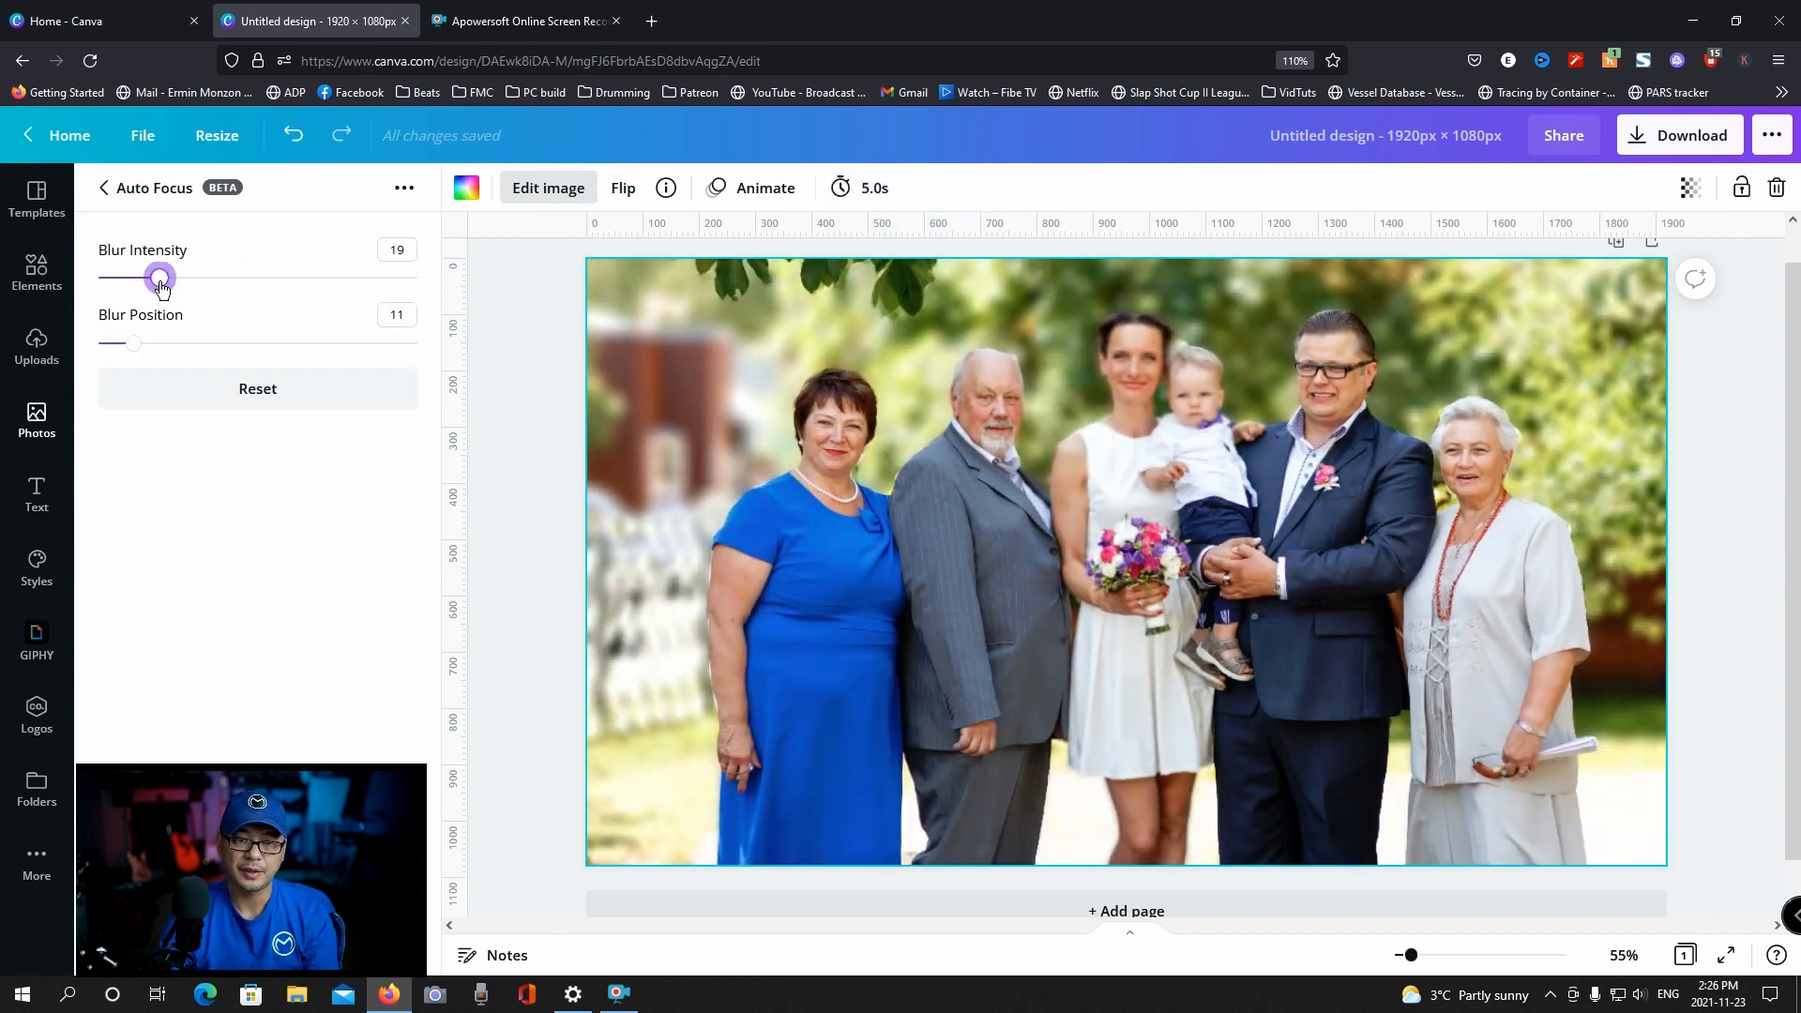
Step: Fine-tune the six-person group photo's blur to intensity 16 and raise the position to 18
{"action": "left_click_drag", "start_coordinate": [161, 277], "coordinate": [156, 278]}
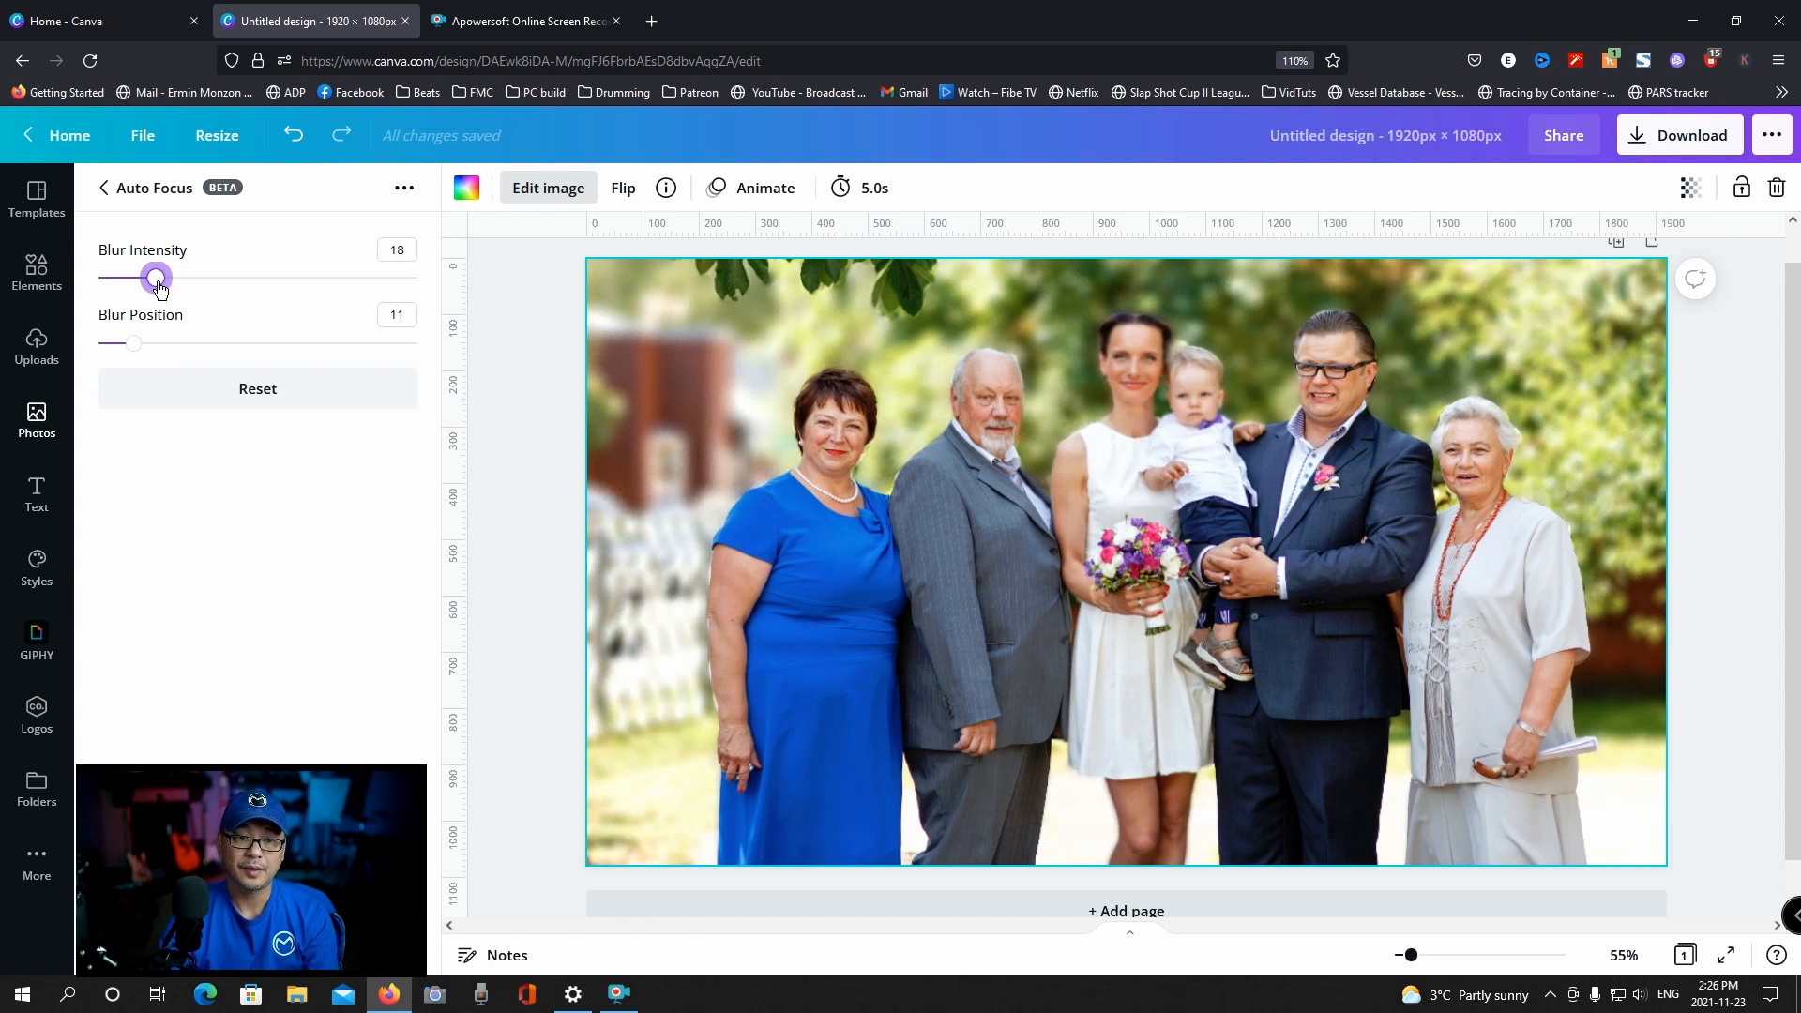
{"action": "left_click_drag", "start_coordinate": [158, 278], "coordinate": [147, 278]}
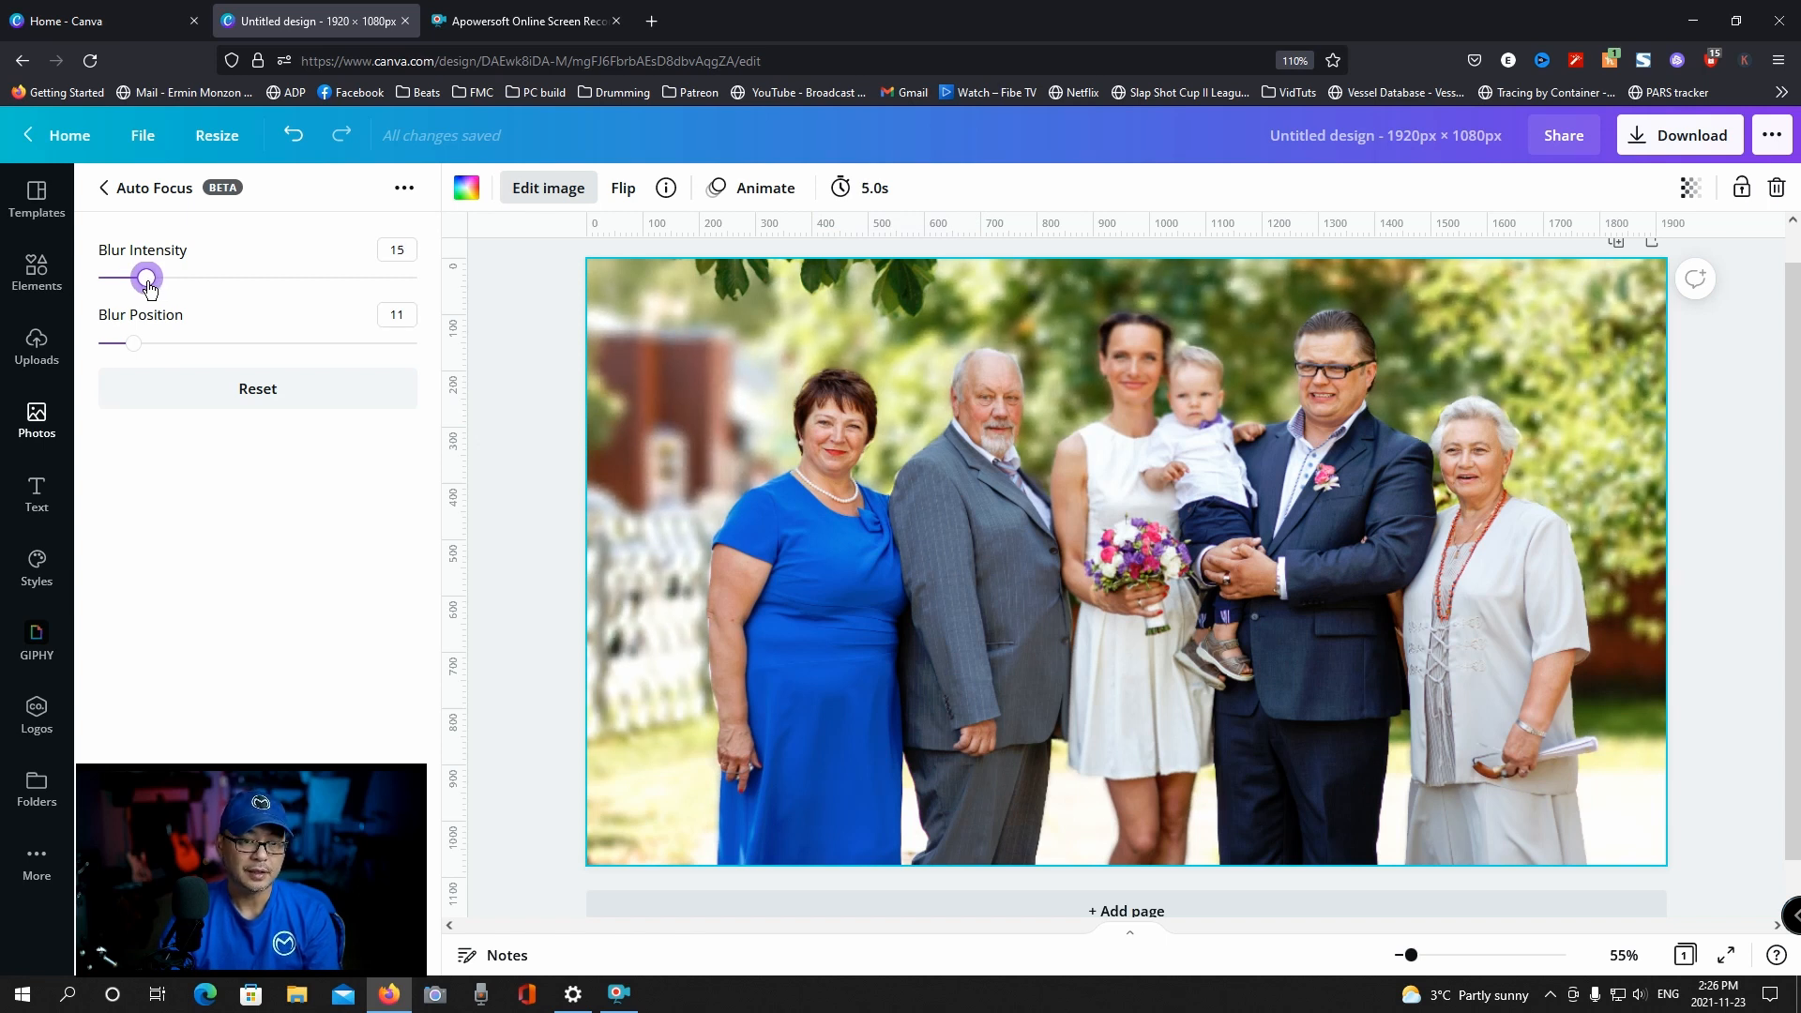
{"action": "left_click_drag", "start_coordinate": [147, 278], "coordinate": [155, 278]}
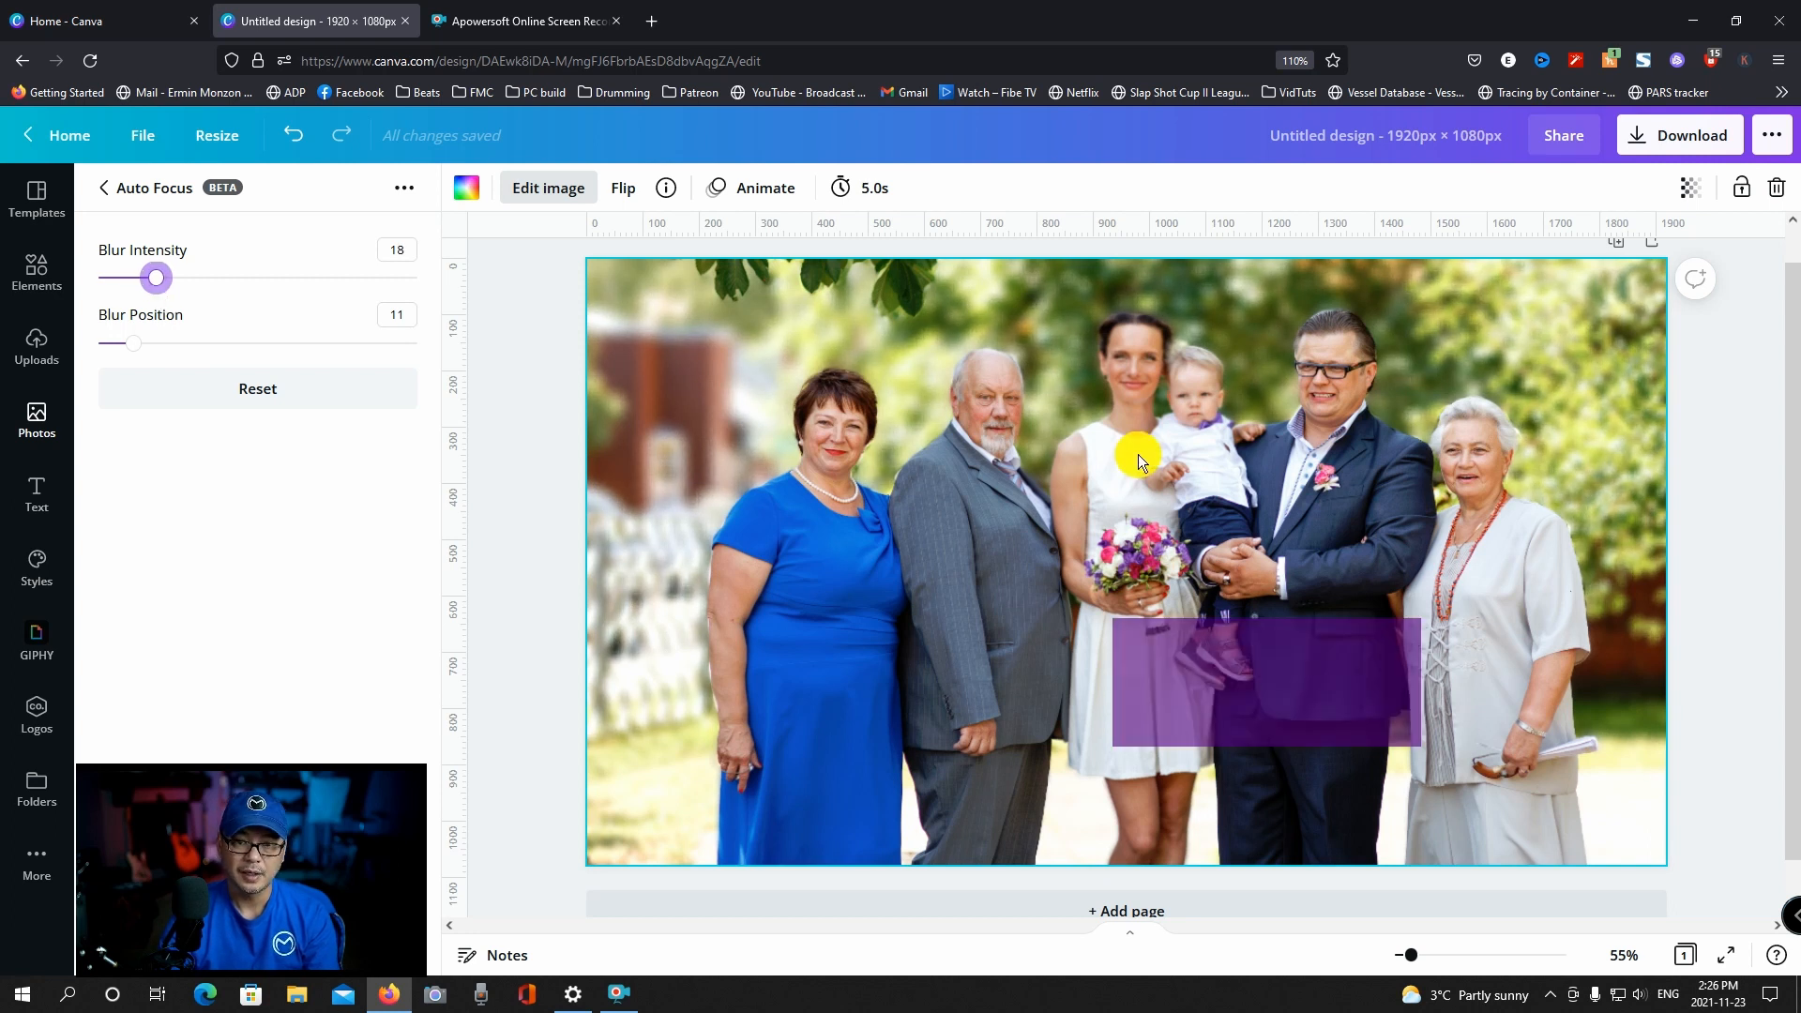
{"action": "left_click_drag", "start_coordinate": [156, 277], "coordinate": [147, 277]}
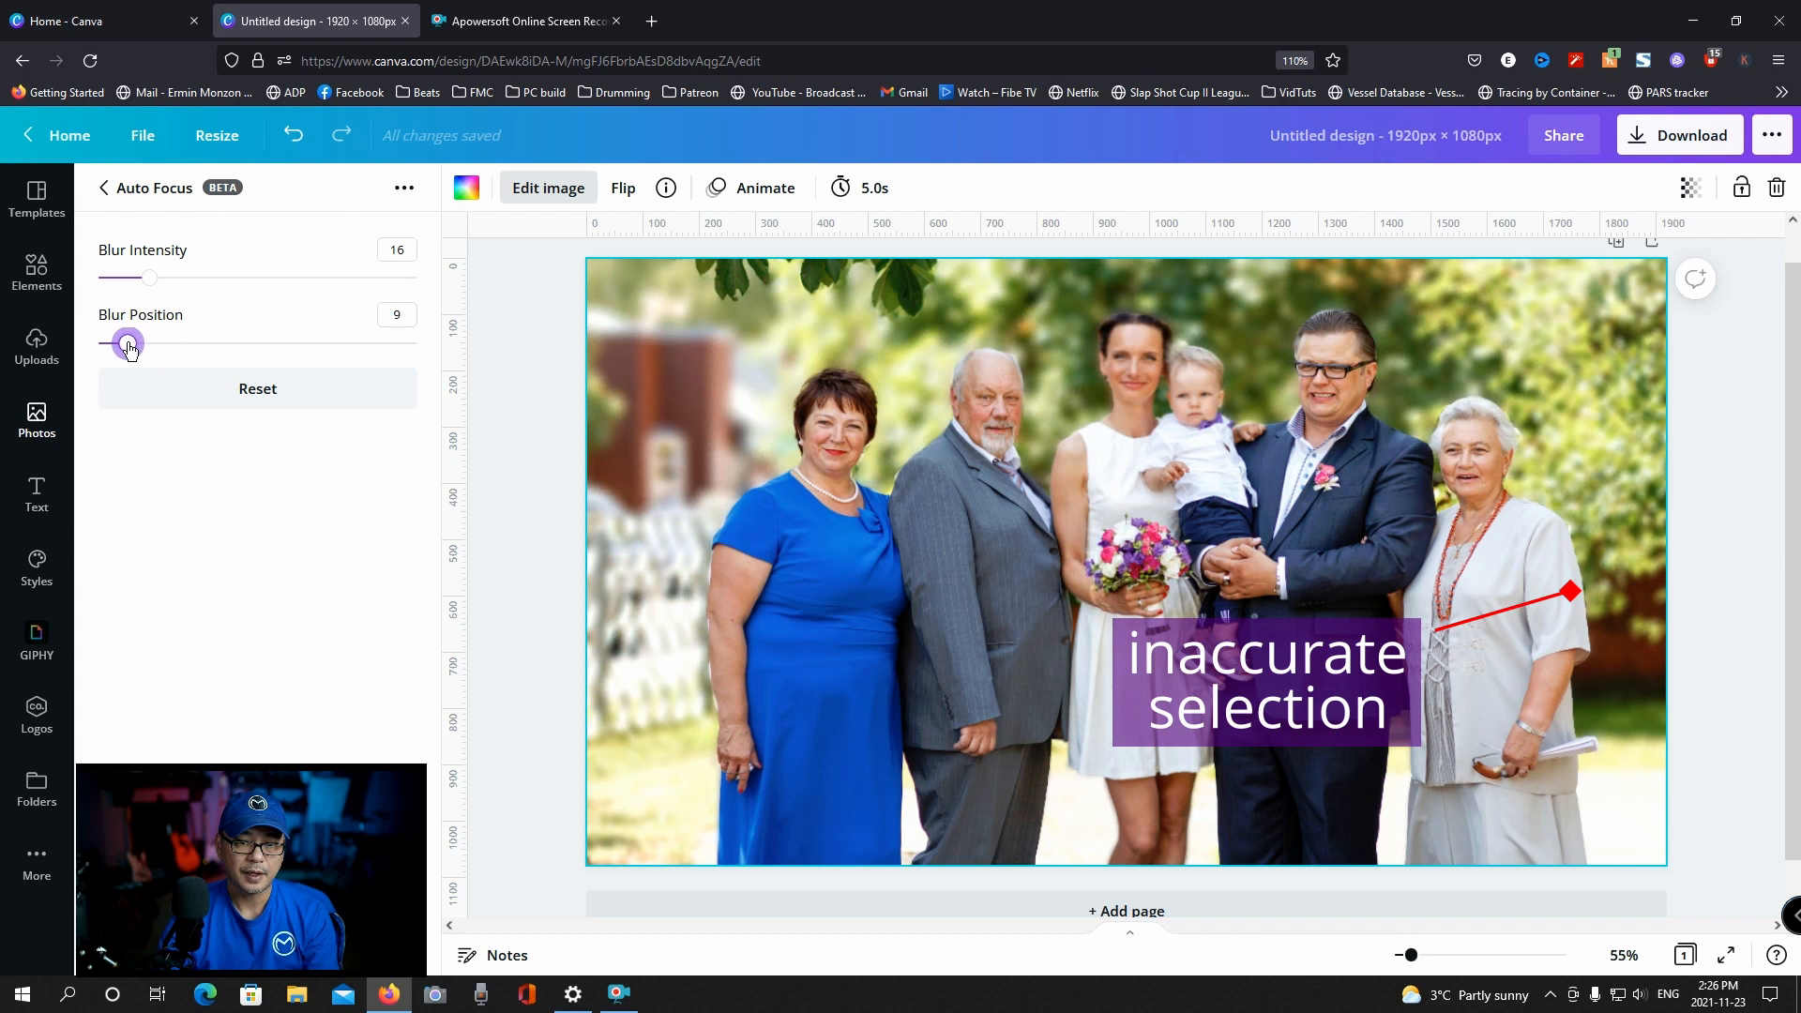
{"action": "left_click_drag", "start_coordinate": [128, 342], "coordinate": [158, 341]}
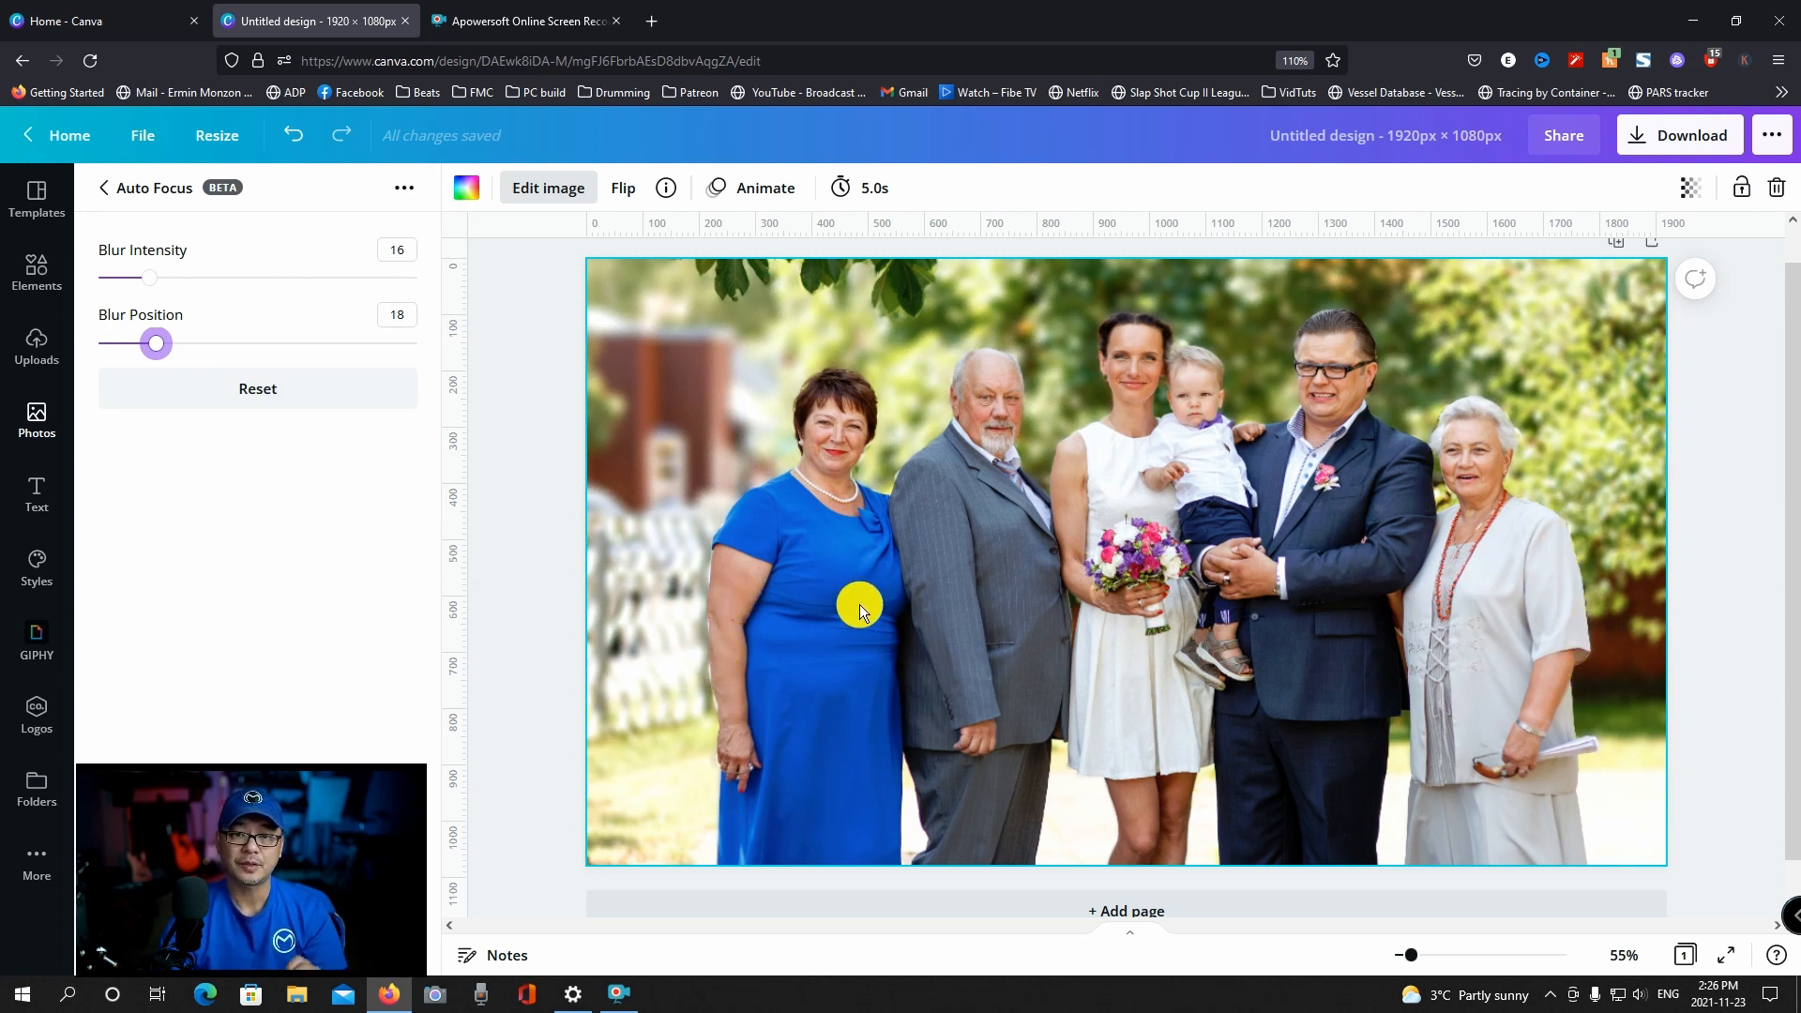
{"action": "mouse_move", "coordinate": [1489, 448]}
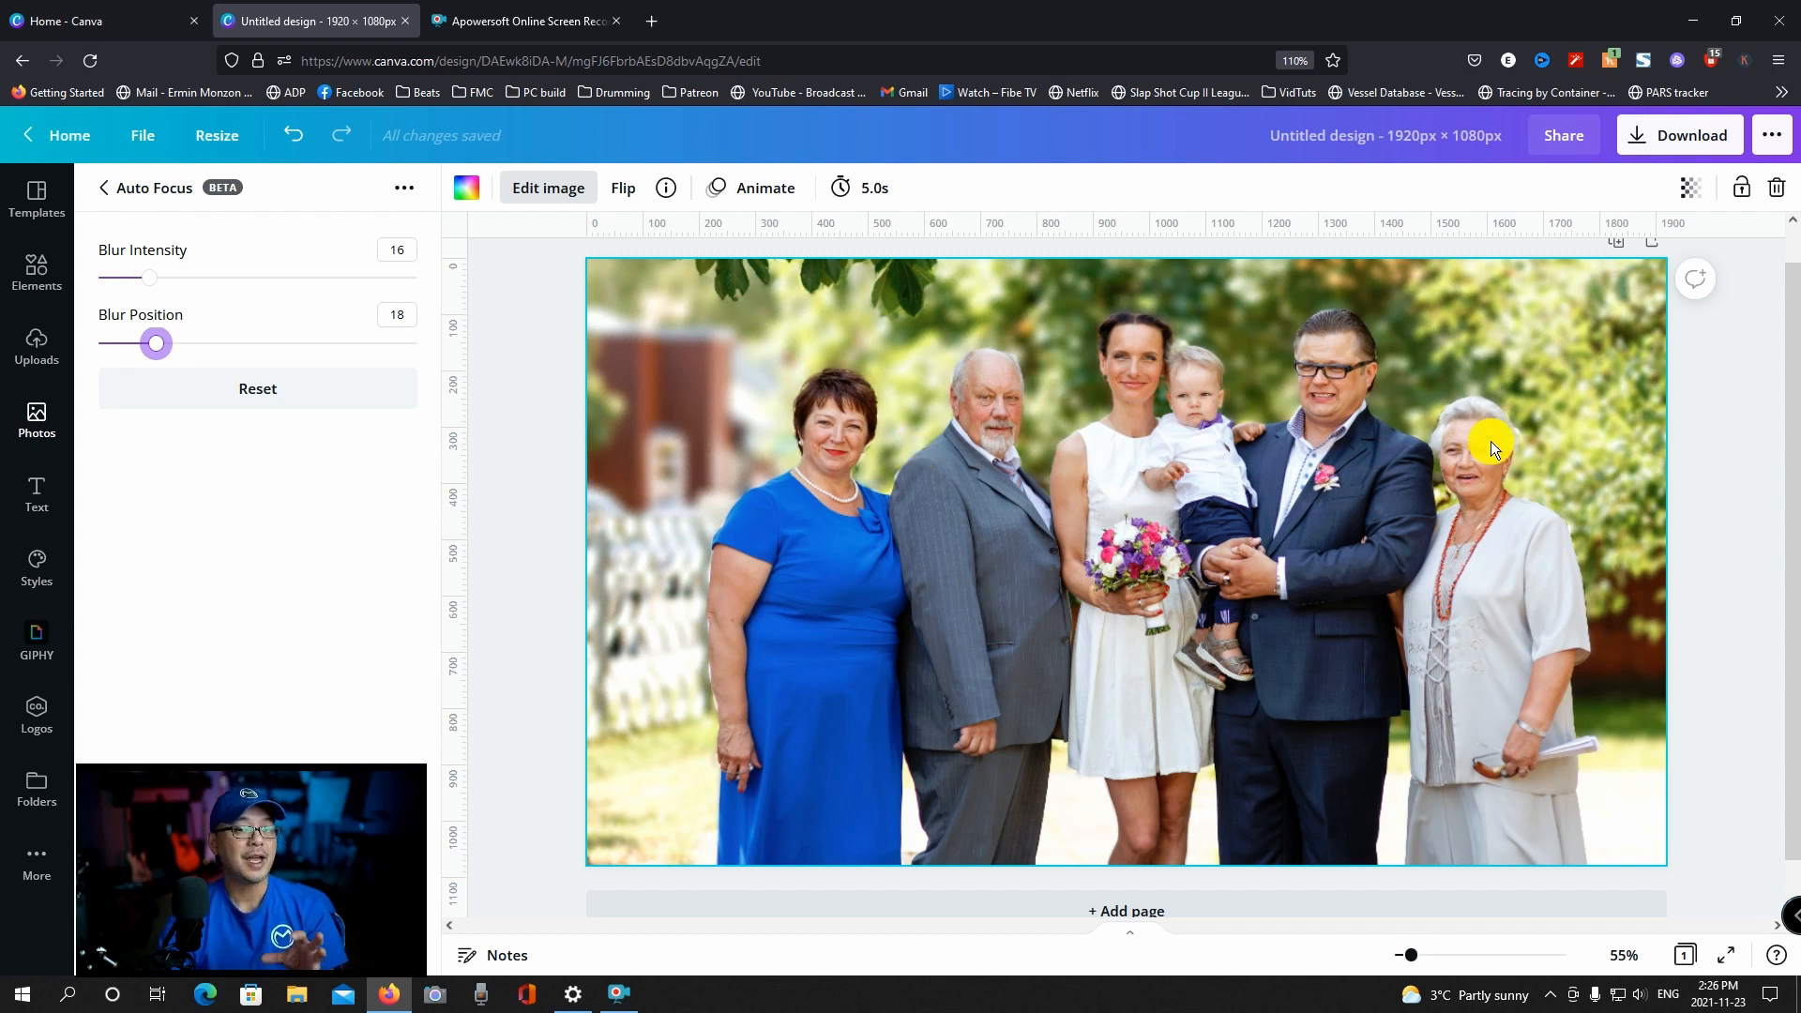
{"action": "mouse_move", "coordinate": [1443, 546]}
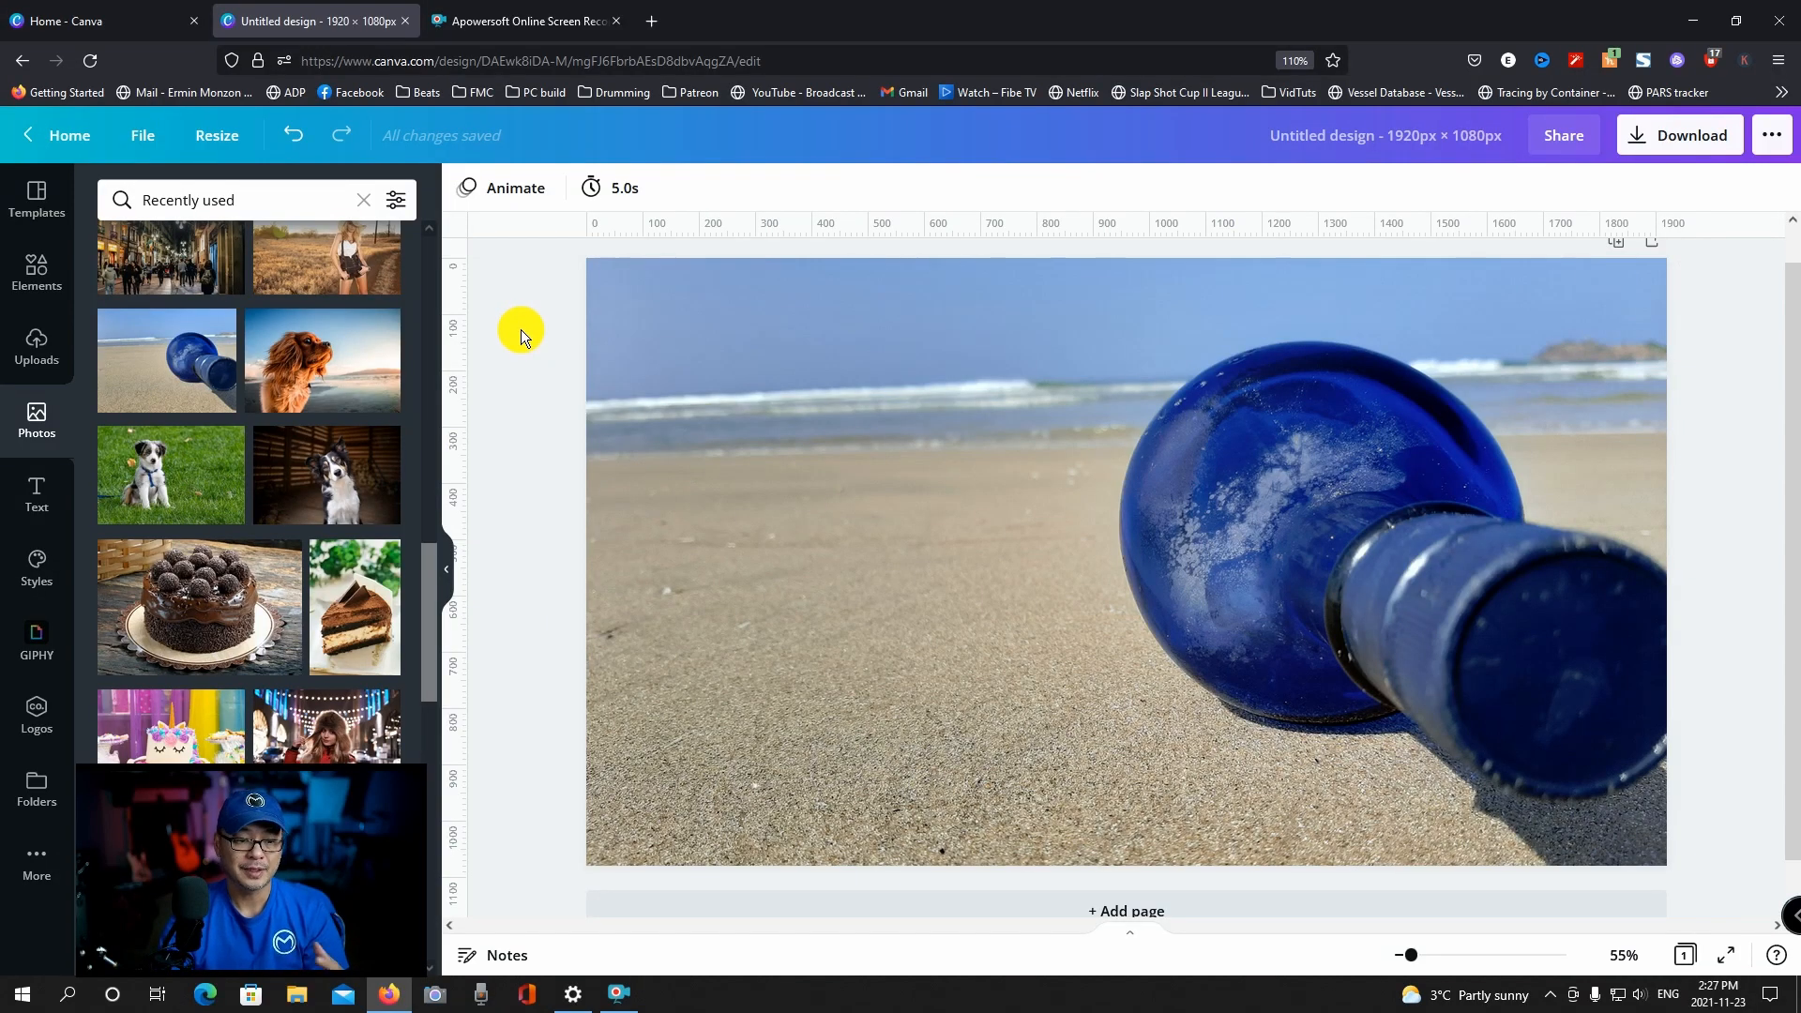
Step: Reduce the blue bottle photo's Auto Focus blur intensity to about 31
{"action": "left_click", "coordinate": [741, 333]}
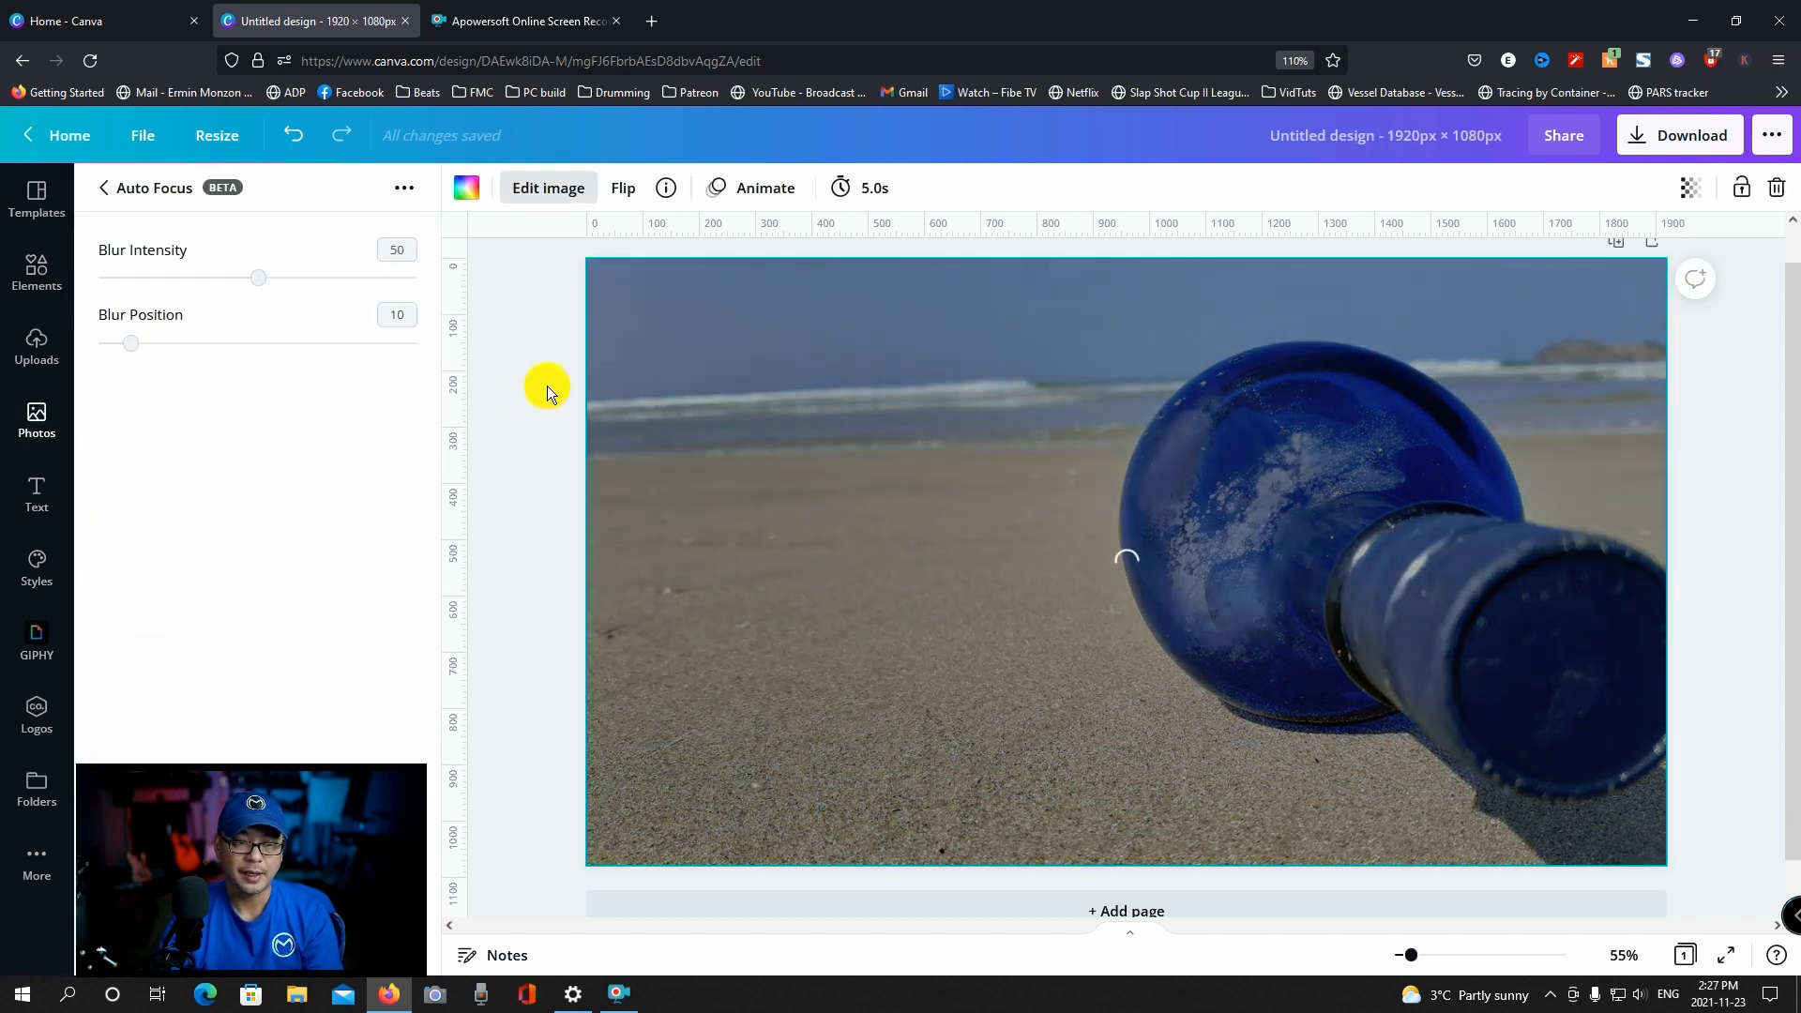
{"action": "mouse_move", "coordinate": [508, 345]}
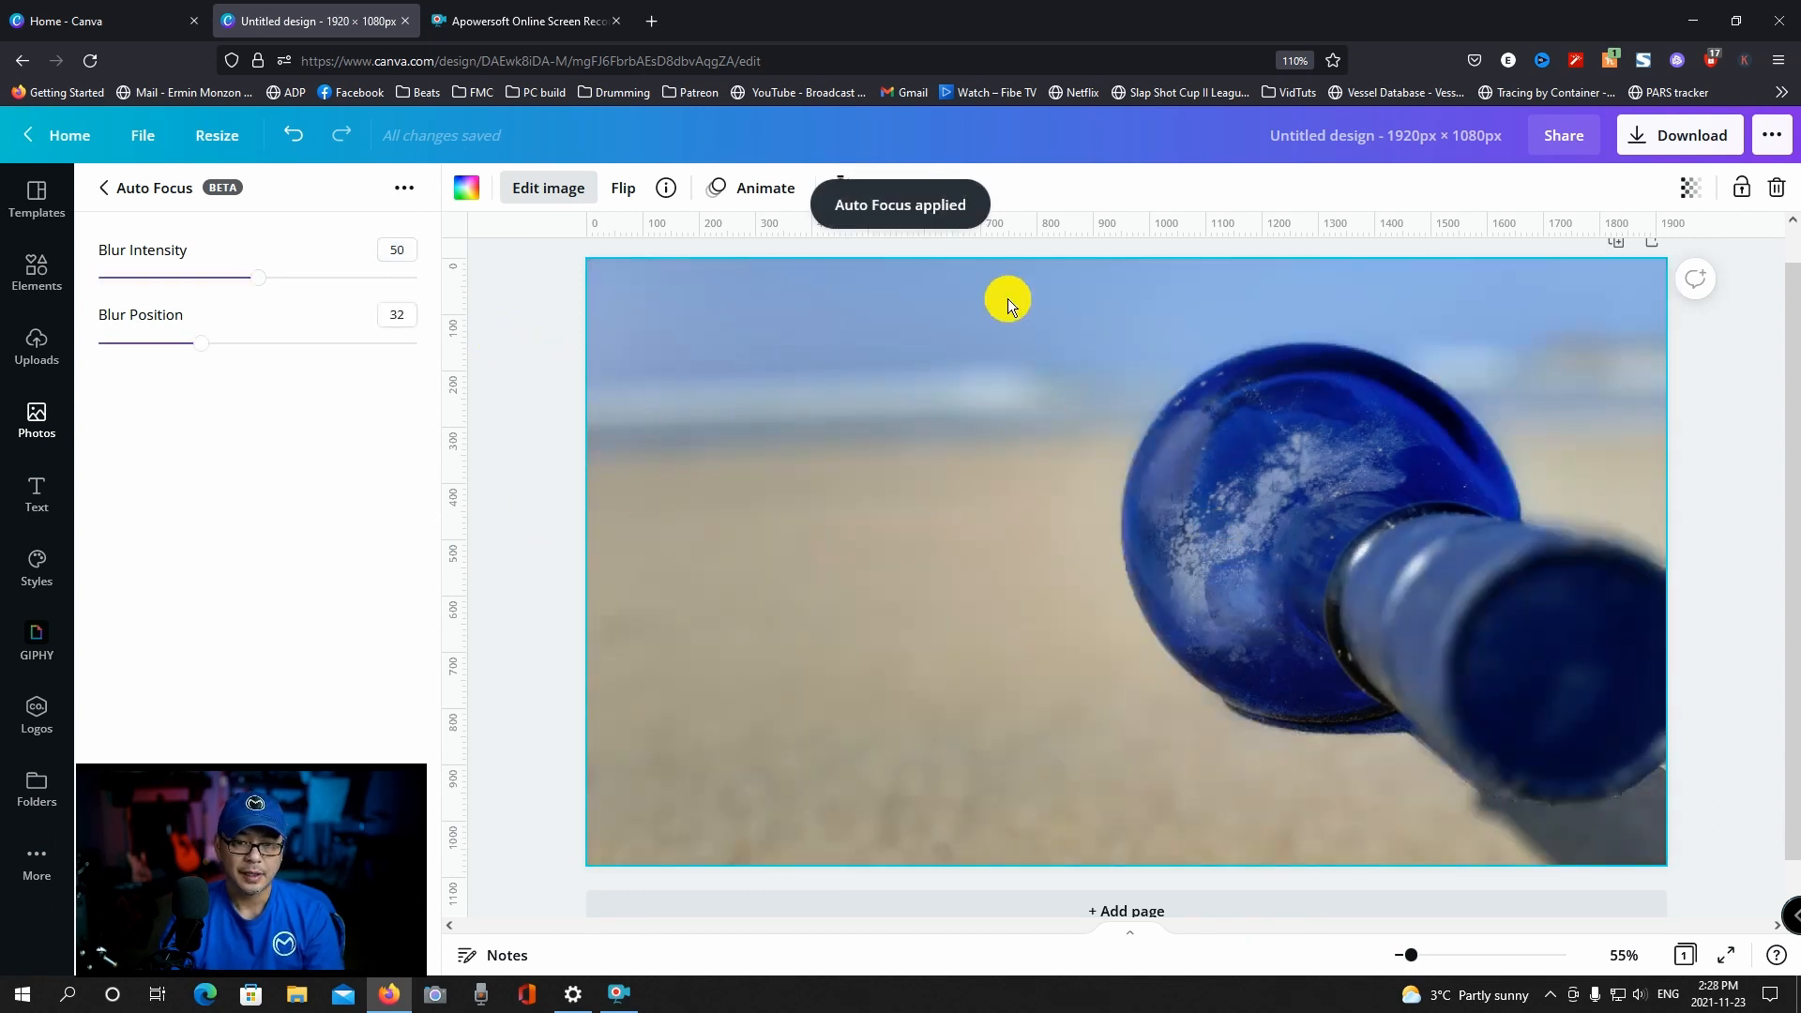
{"action": "left_click_drag", "start_coordinate": [258, 278], "coordinate": [252, 278]}
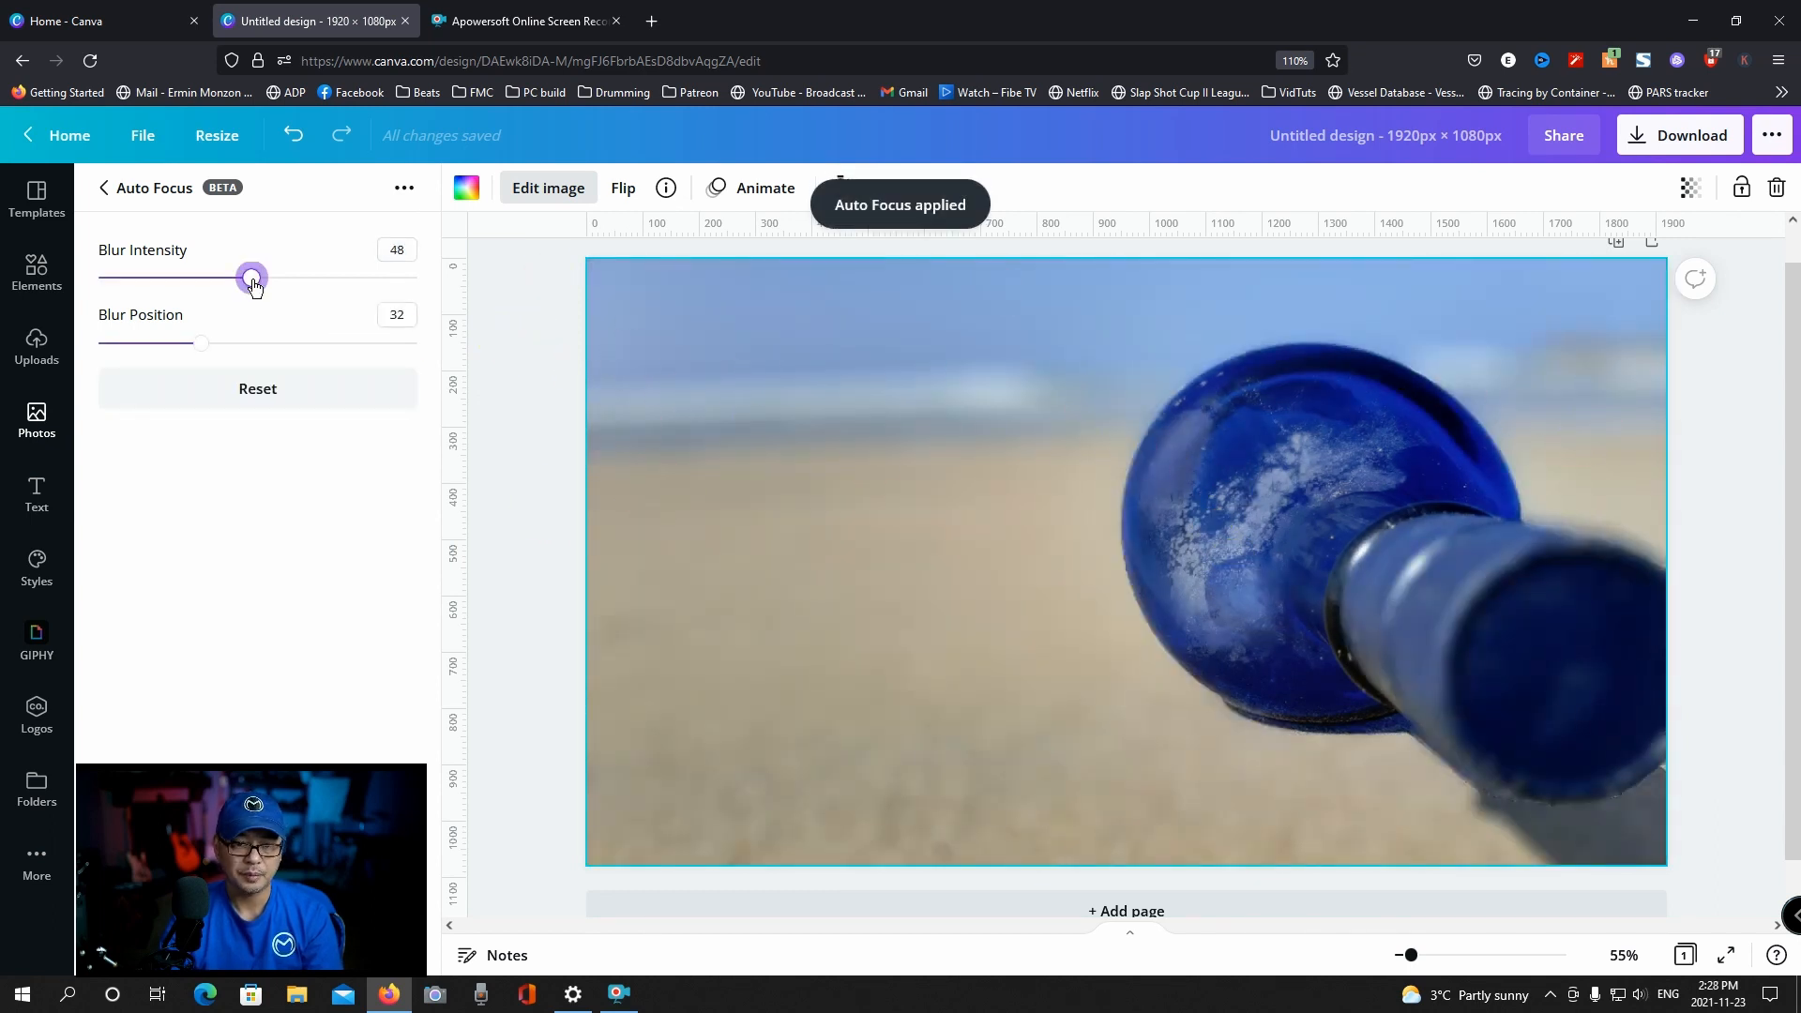
{"action": "left_click_drag", "start_coordinate": [252, 278], "coordinate": [197, 277]}
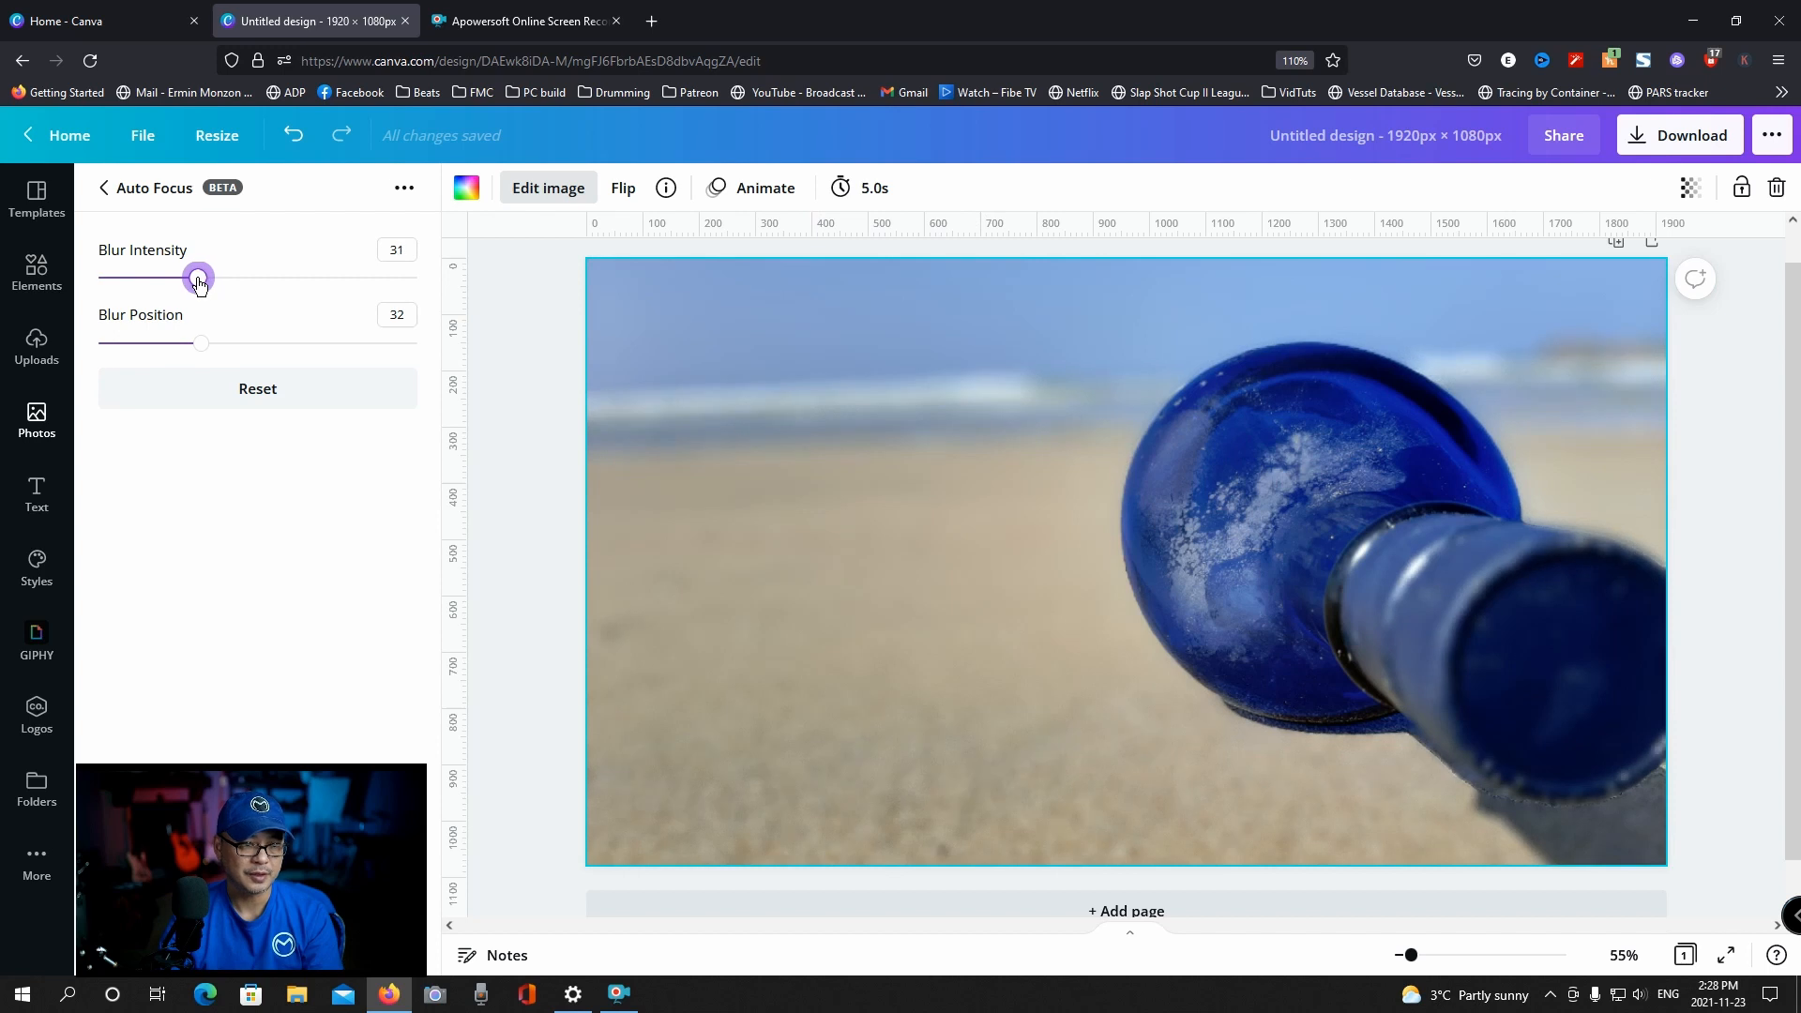
{"action": "left_click_drag", "start_coordinate": [197, 280], "coordinate": [196, 280]}
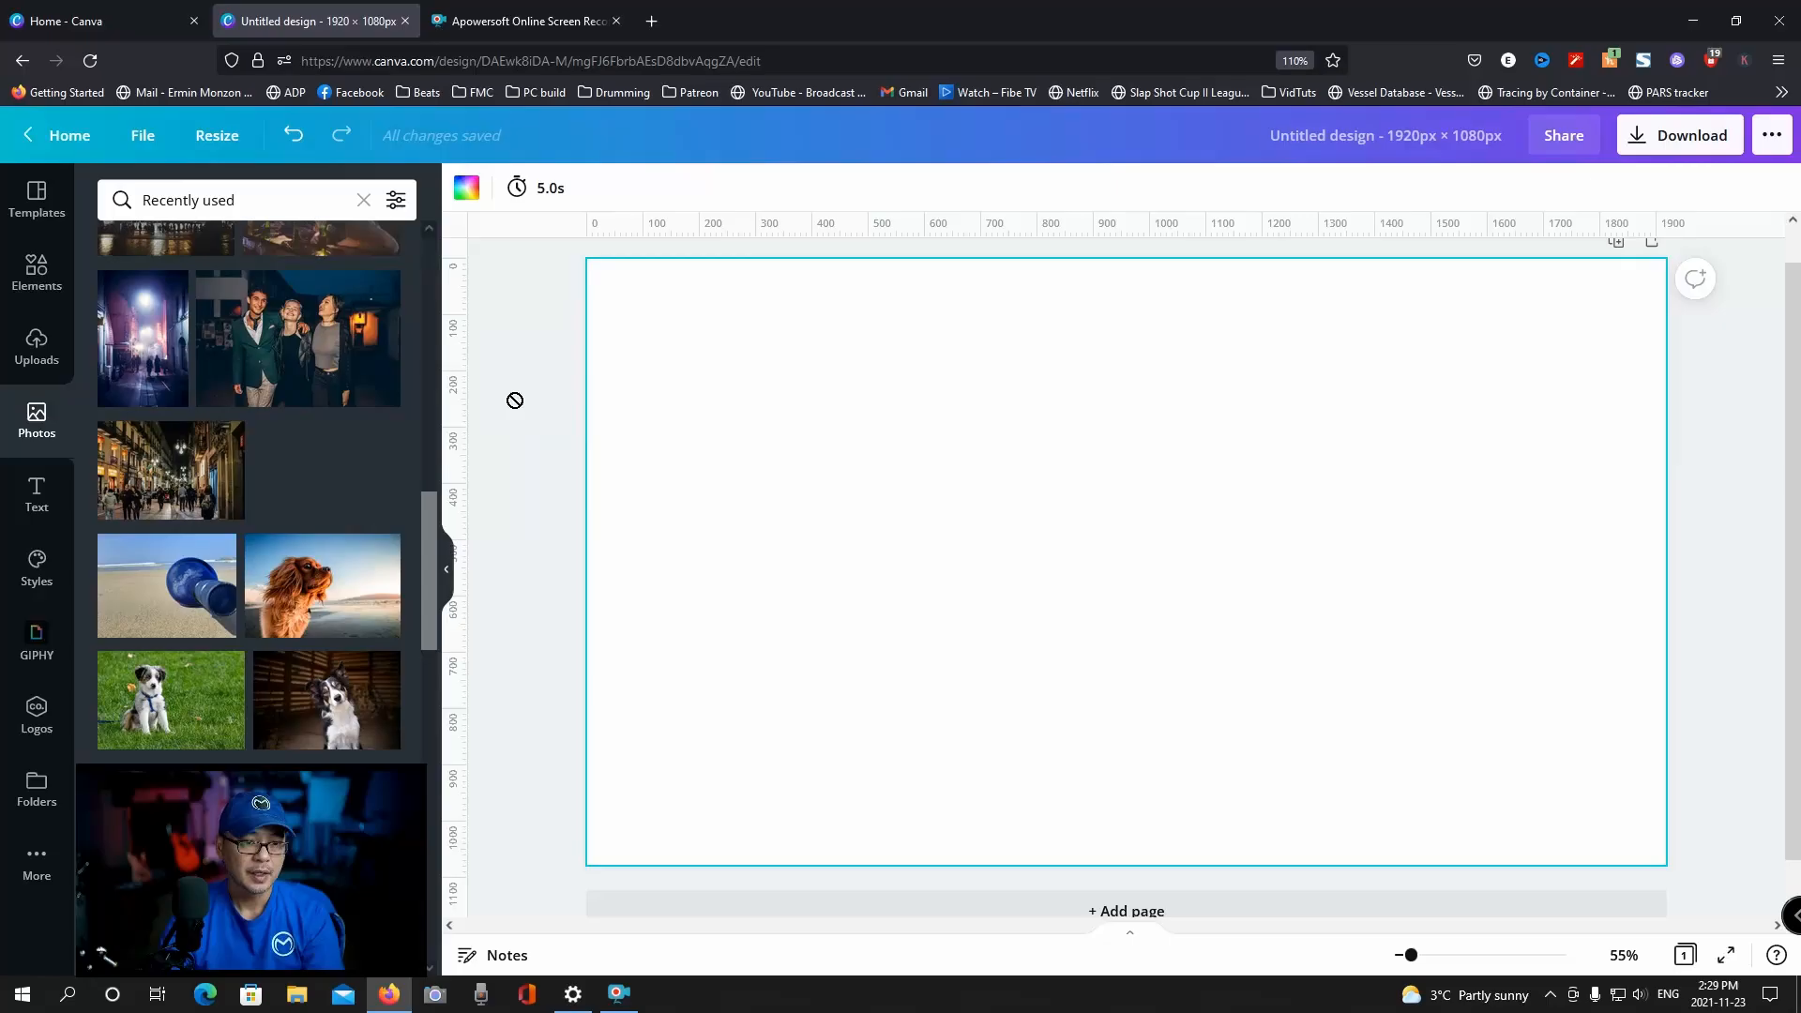
Step: Add the woman-in-field photo and give it Auto Focus blur at intensity 20
{"action": "left_click", "coordinate": [325, 469]}
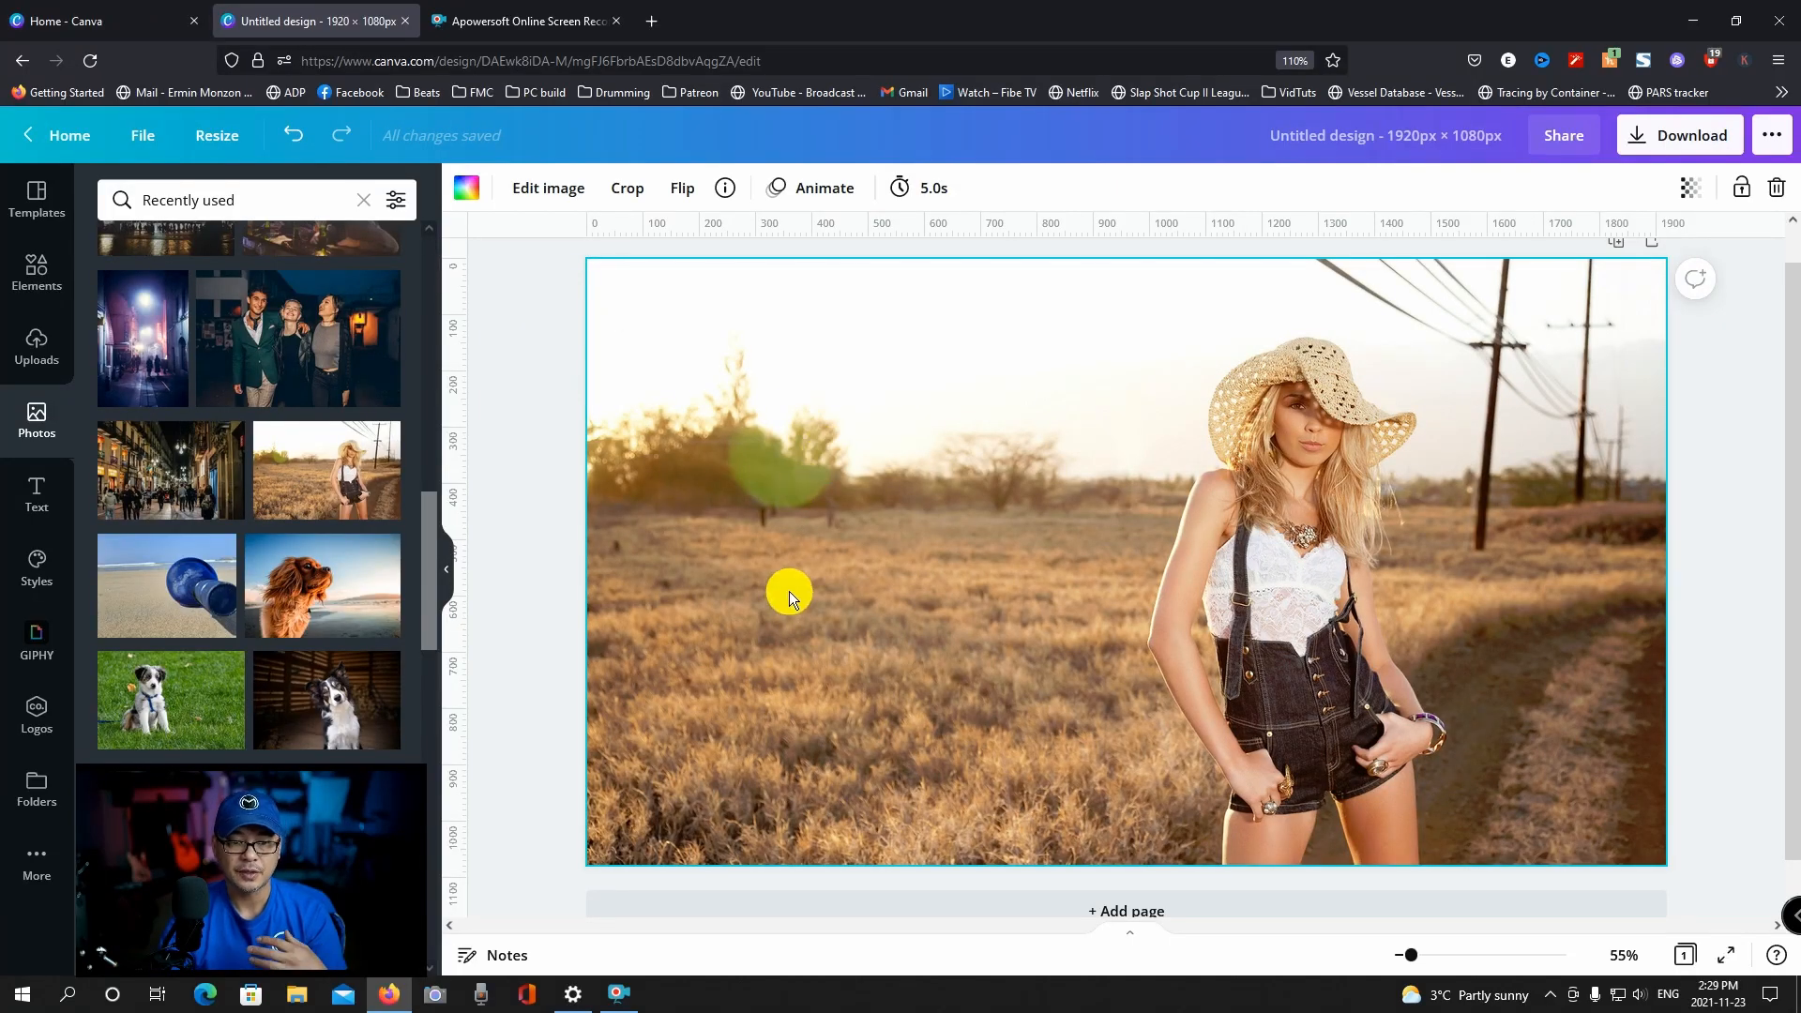
{"action": "mouse_move", "coordinate": [1252, 618]}
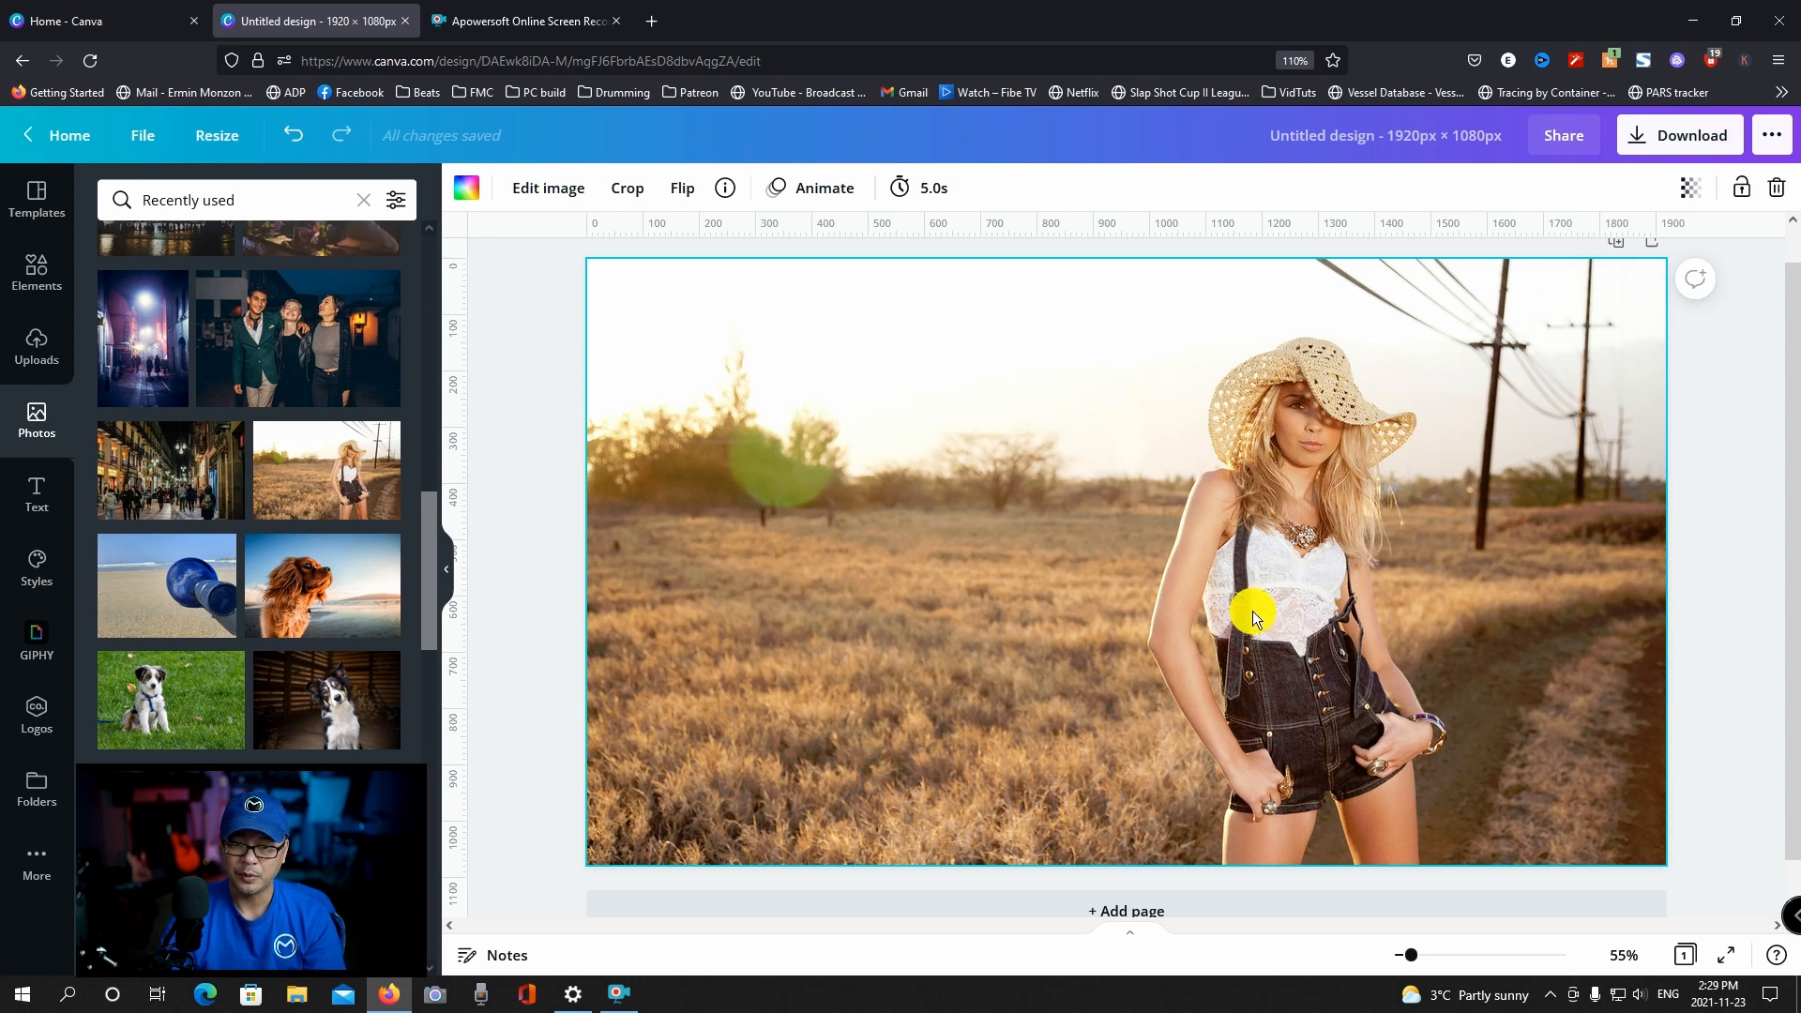
{"action": "mouse_move", "coordinate": [947, 548]}
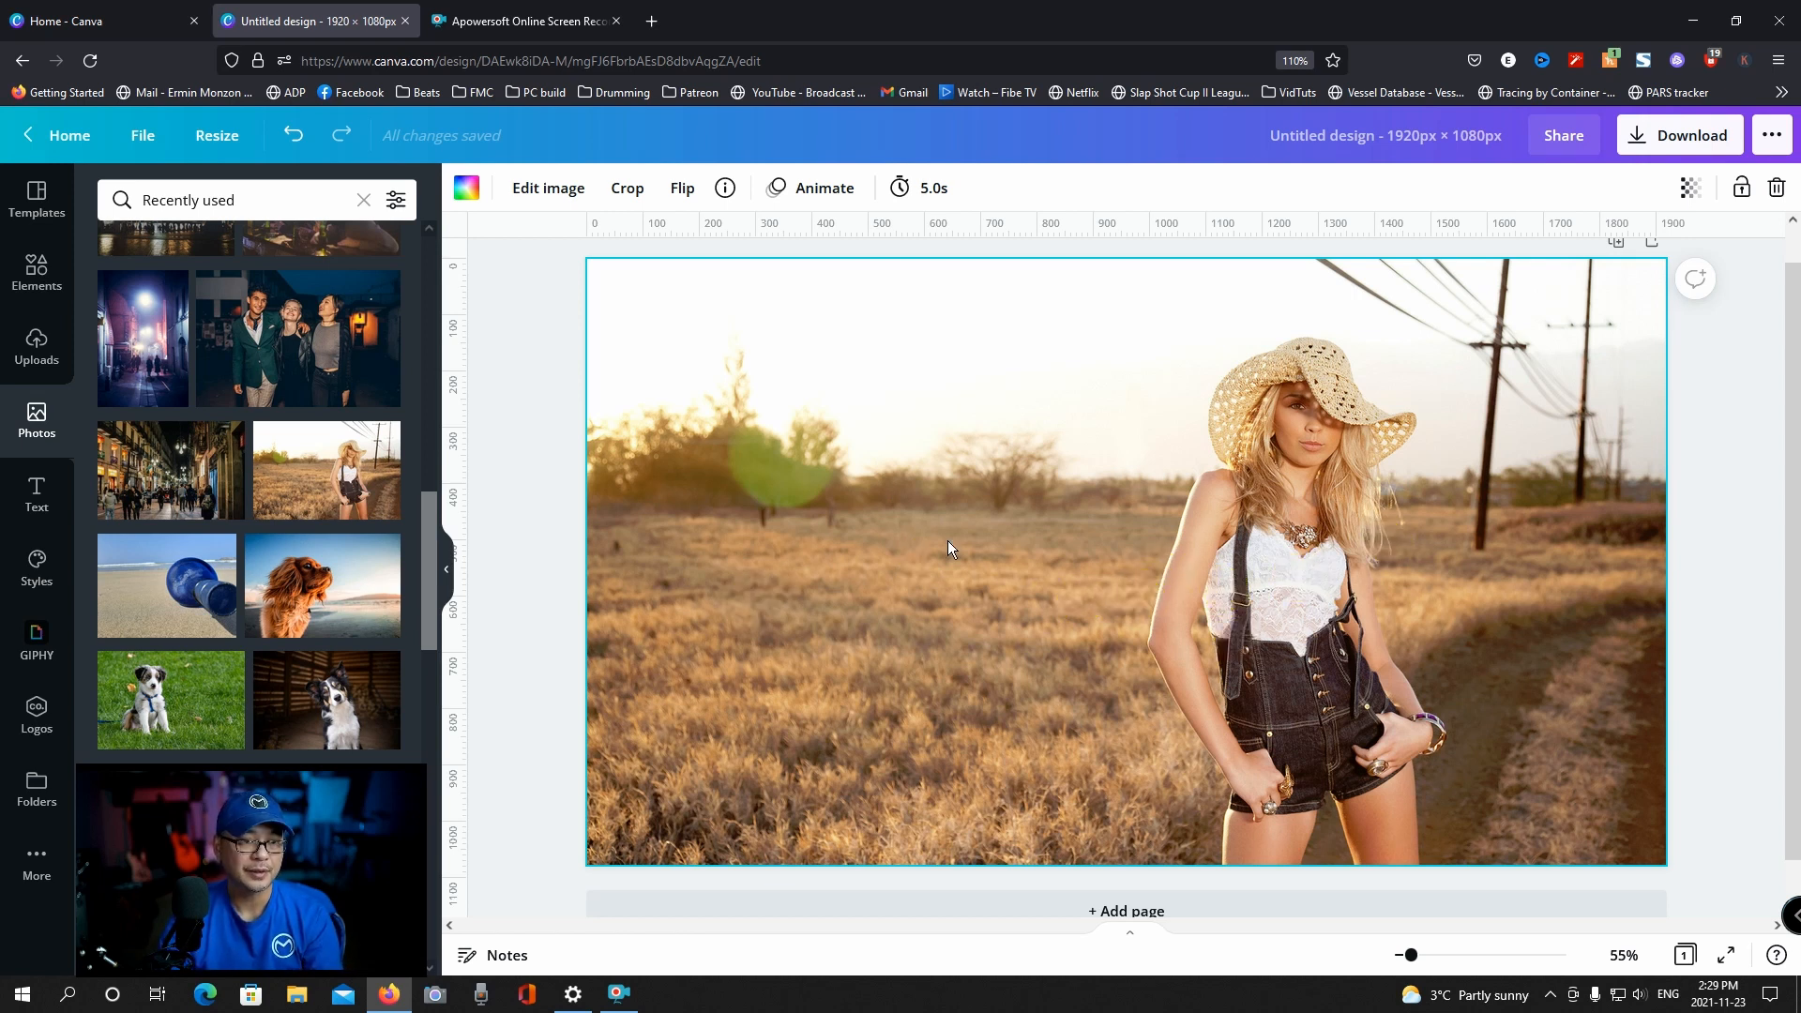
{"action": "left_click", "coordinate": [548, 187]}
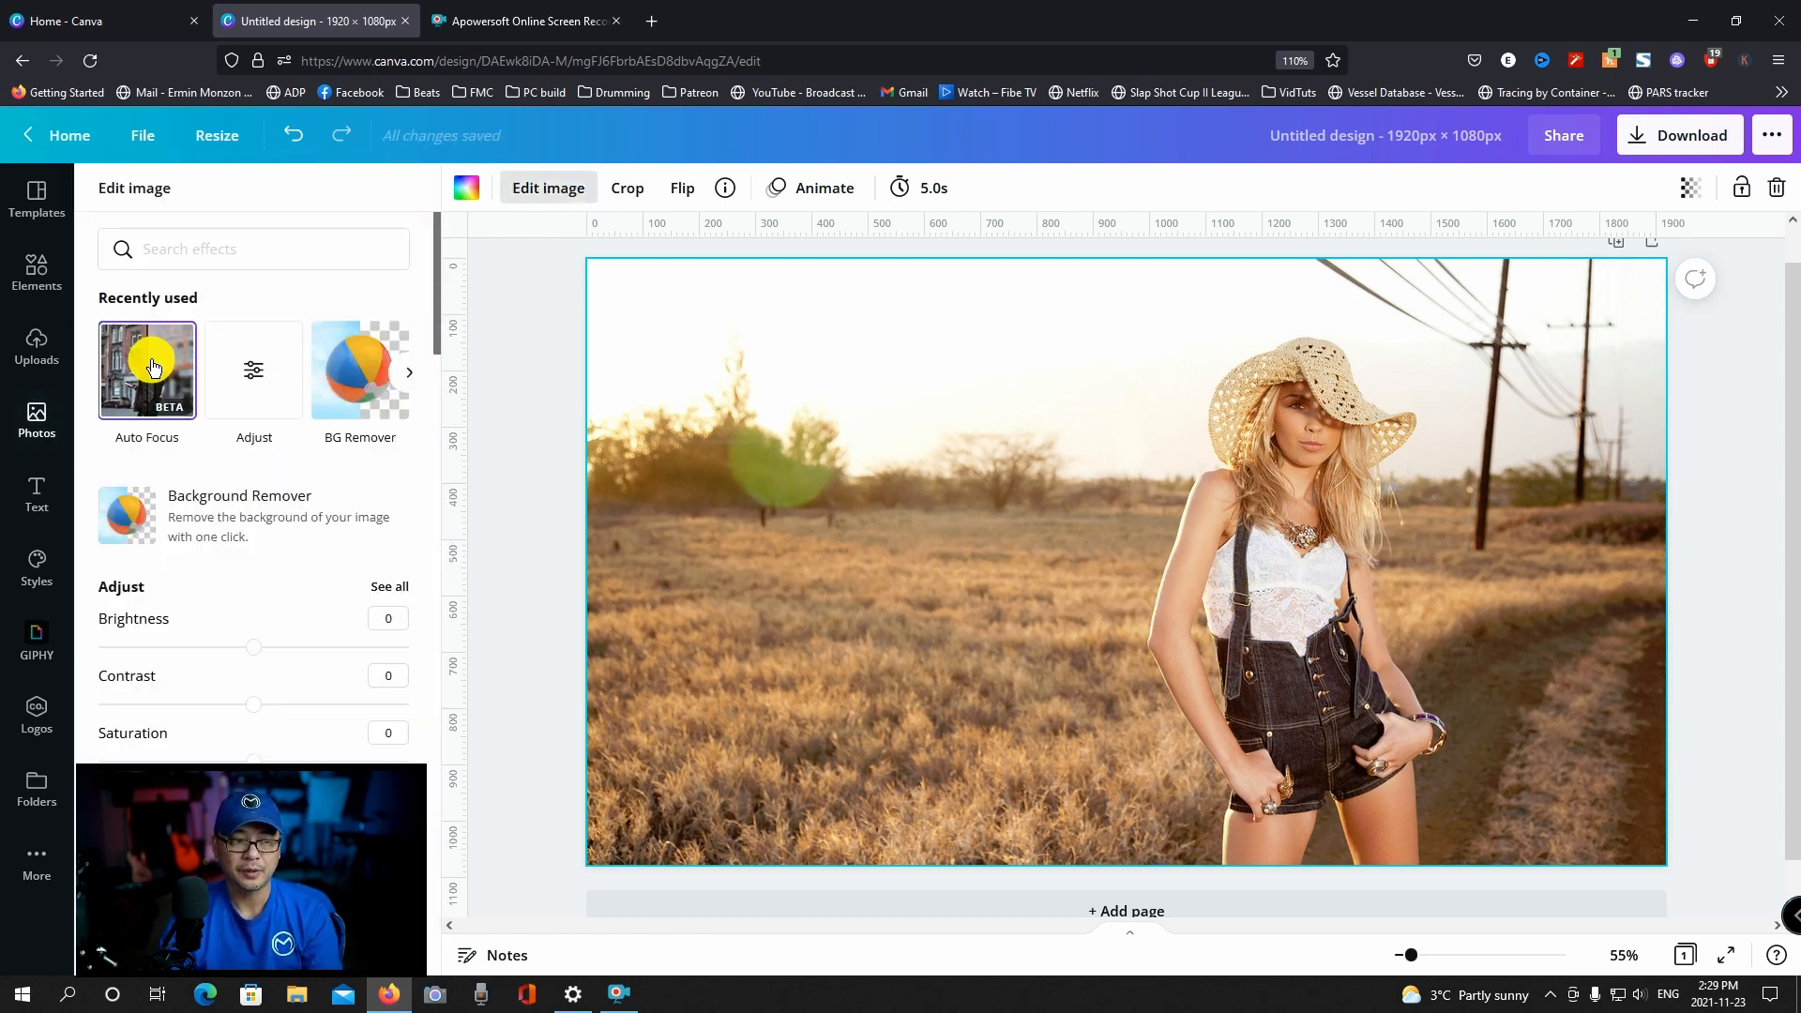
{"action": "left_click", "coordinate": [146, 370]}
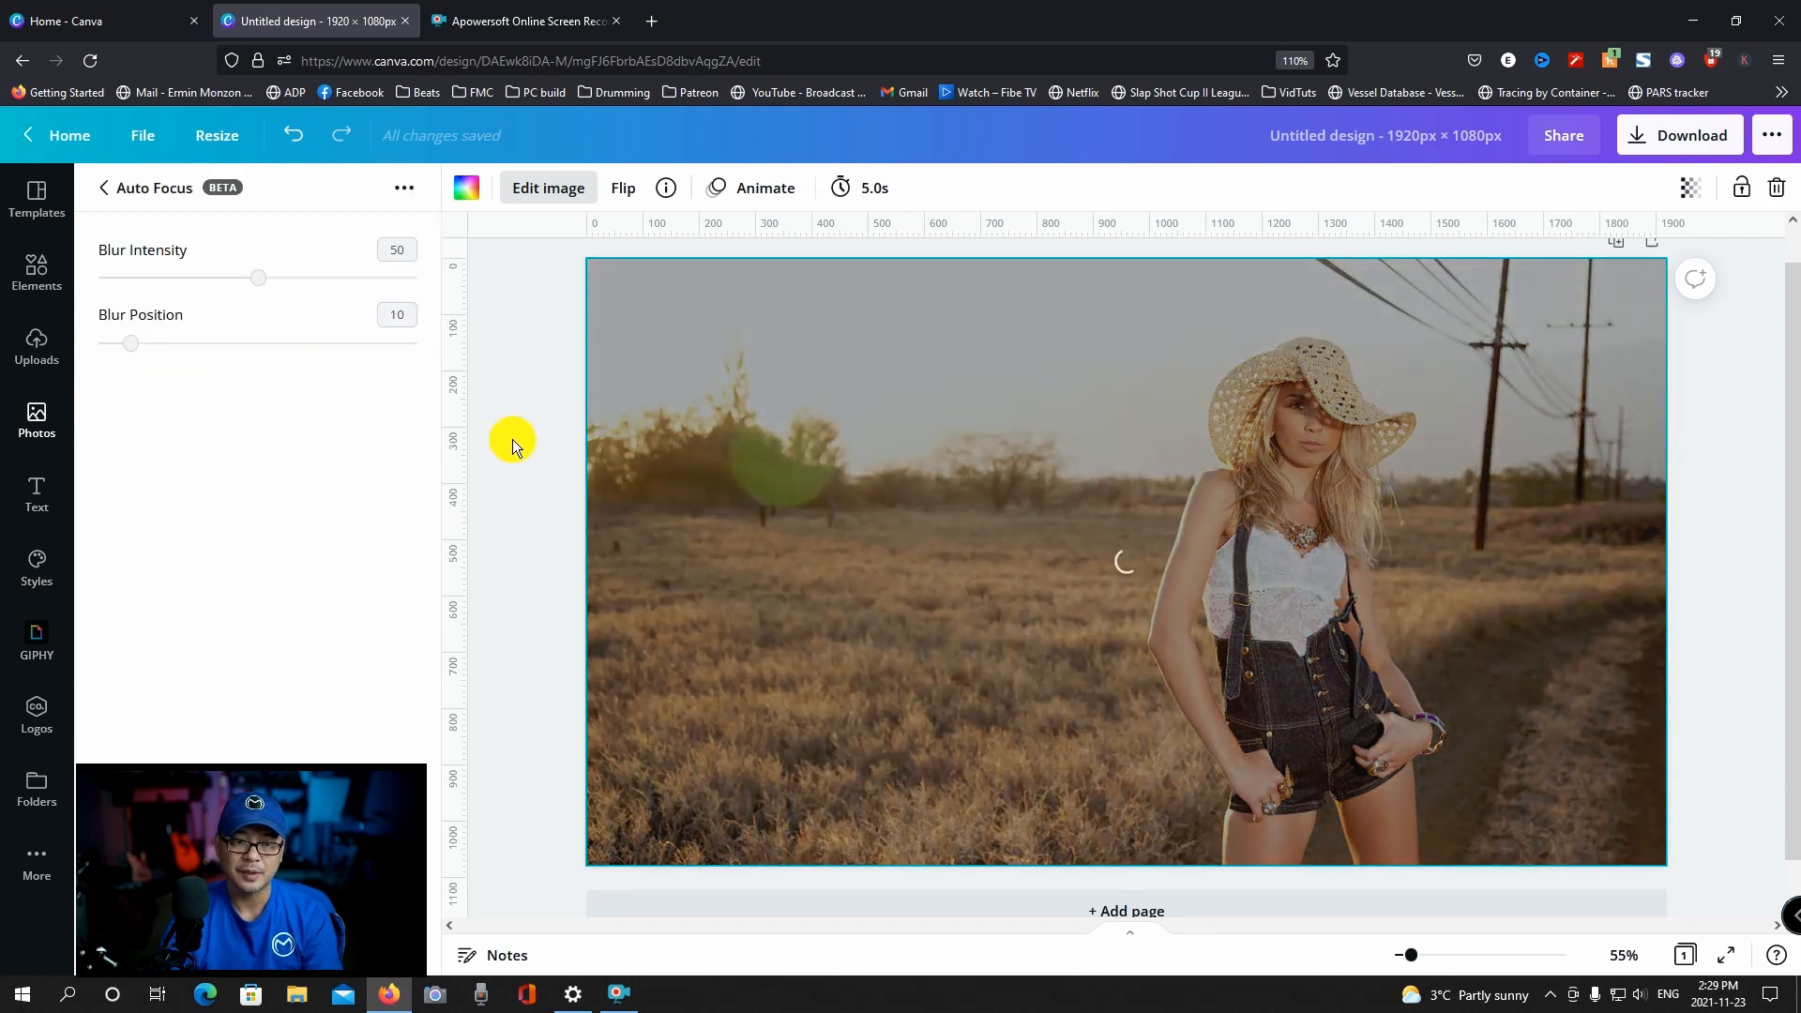
{"action": "left_click_drag", "start_coordinate": [258, 278], "coordinate": [162, 277]}
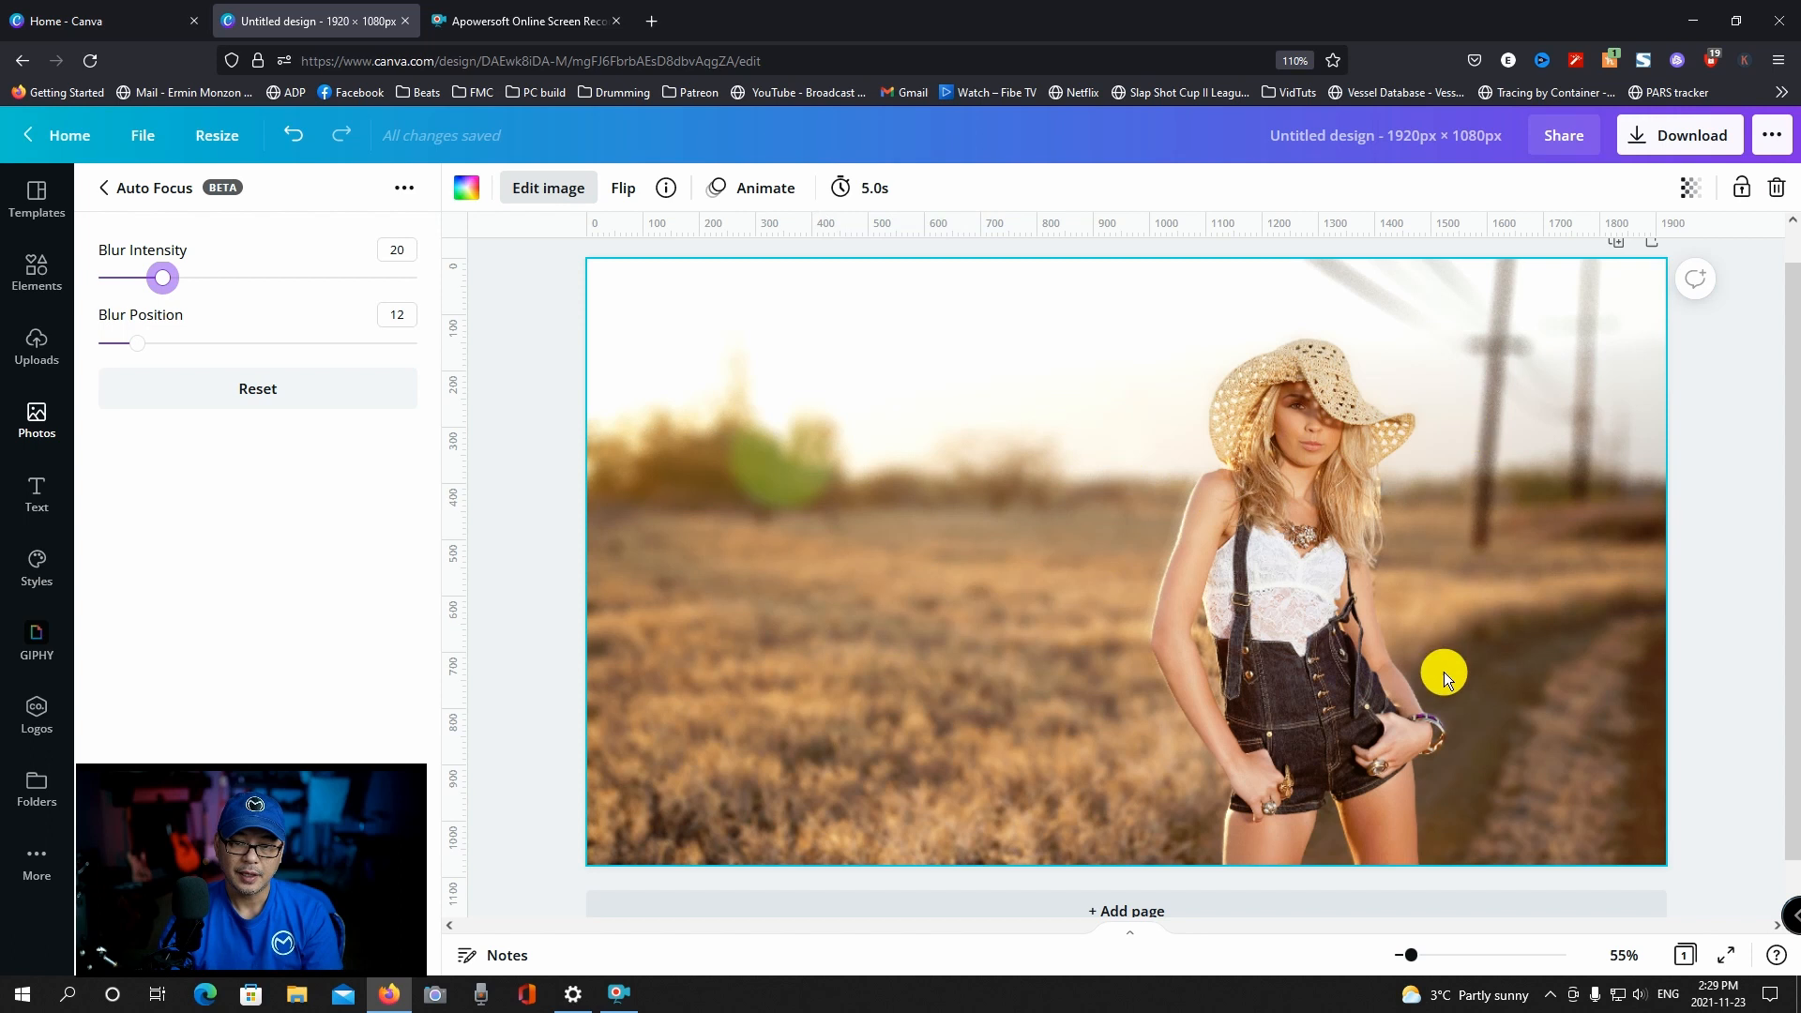
{"action": "mouse_move", "coordinate": [1242, 818]}
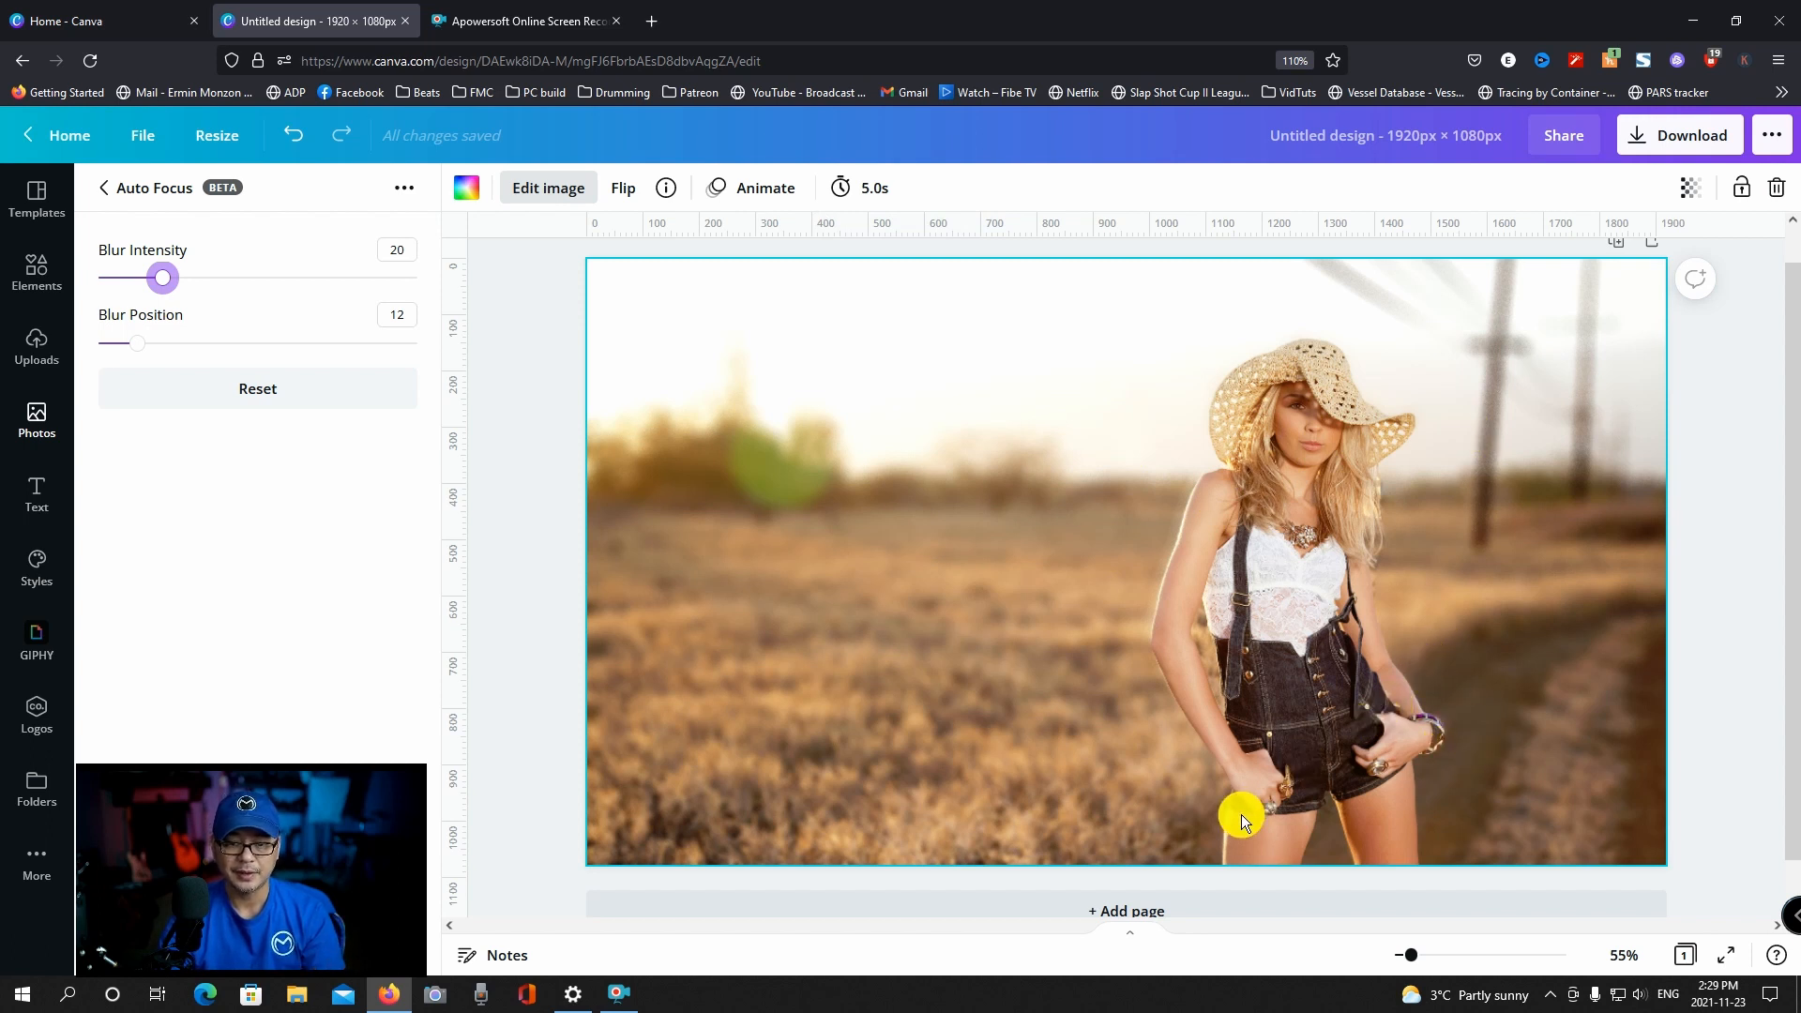
{"action": "mouse_move", "coordinate": [1189, 480]}
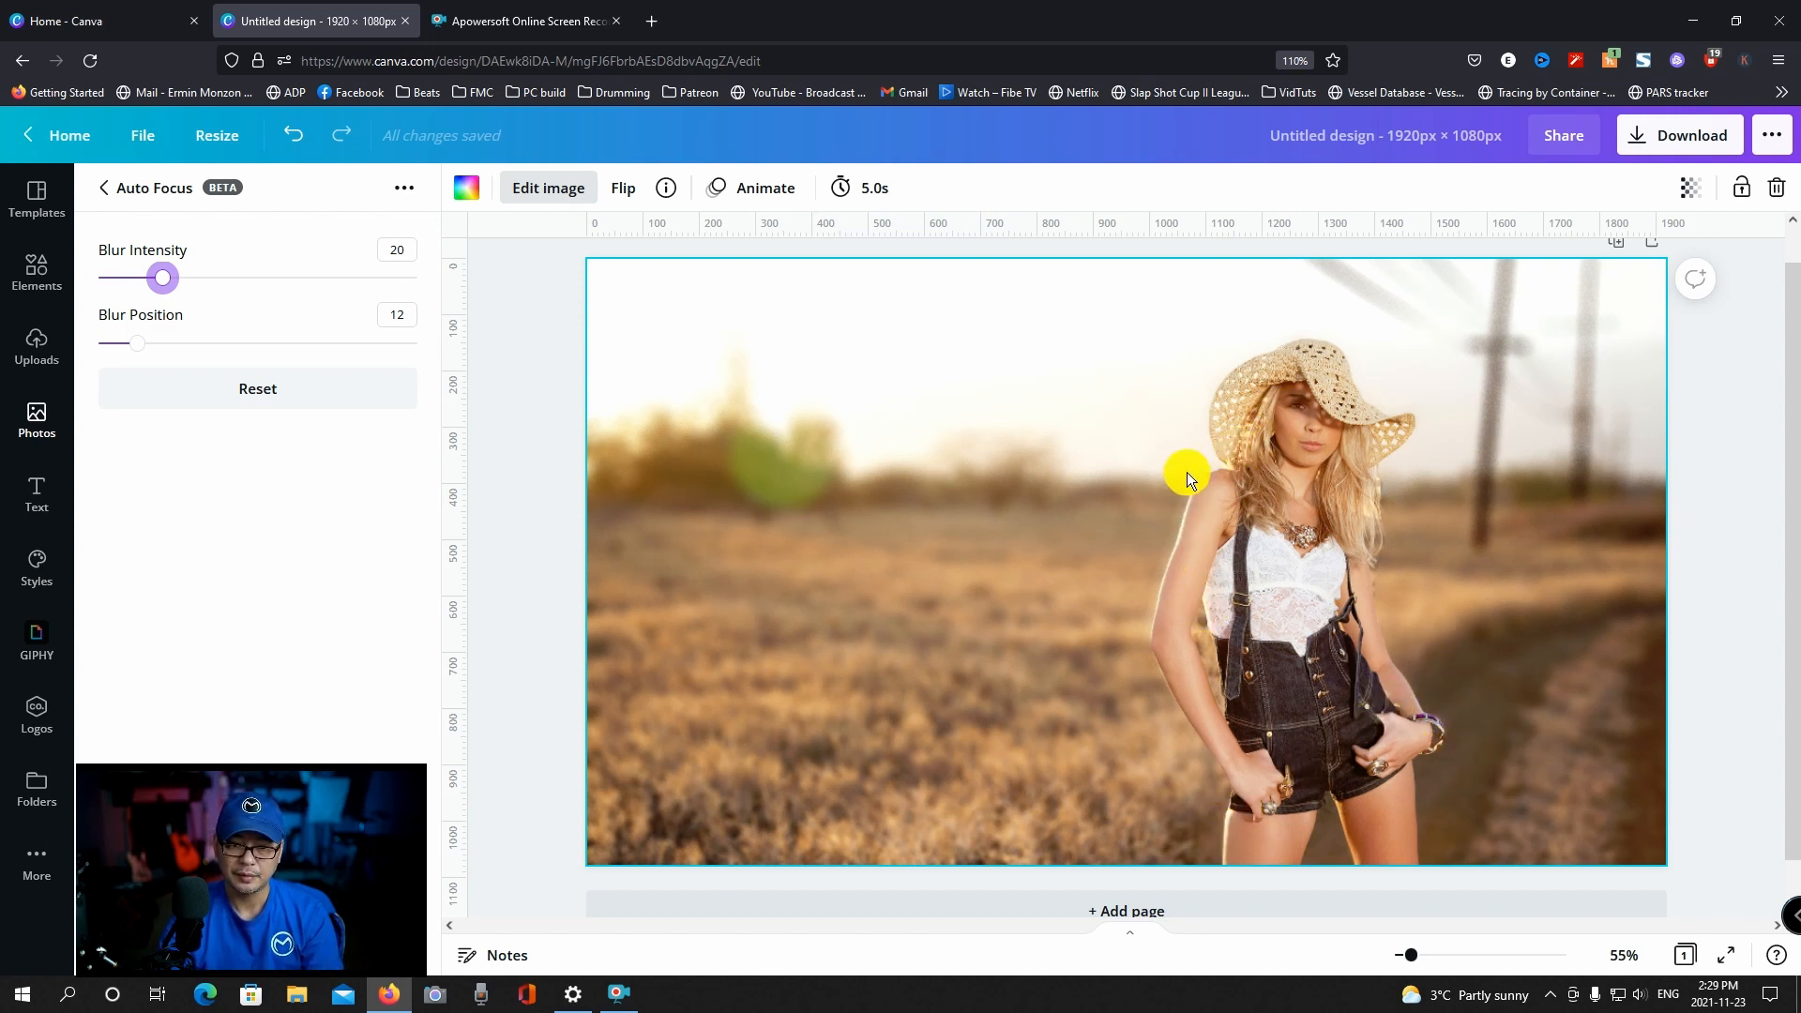